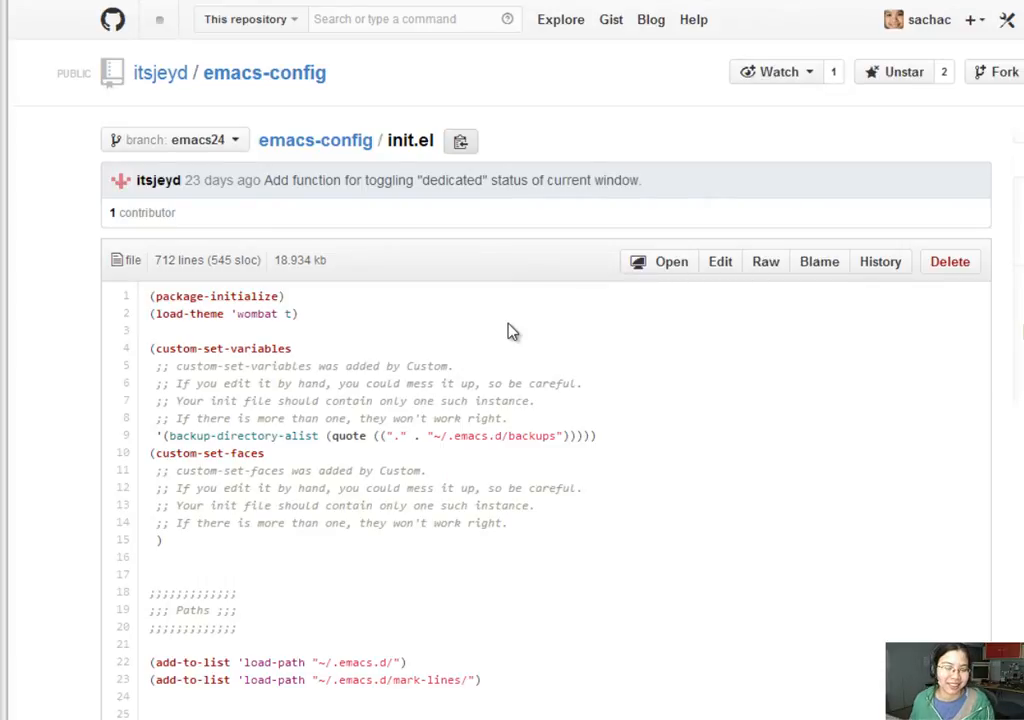
# Scroll init.el from the top past Paths and Buffers to Byte-Compile and Custom Stuff.
pyautogui.scroll(-3)
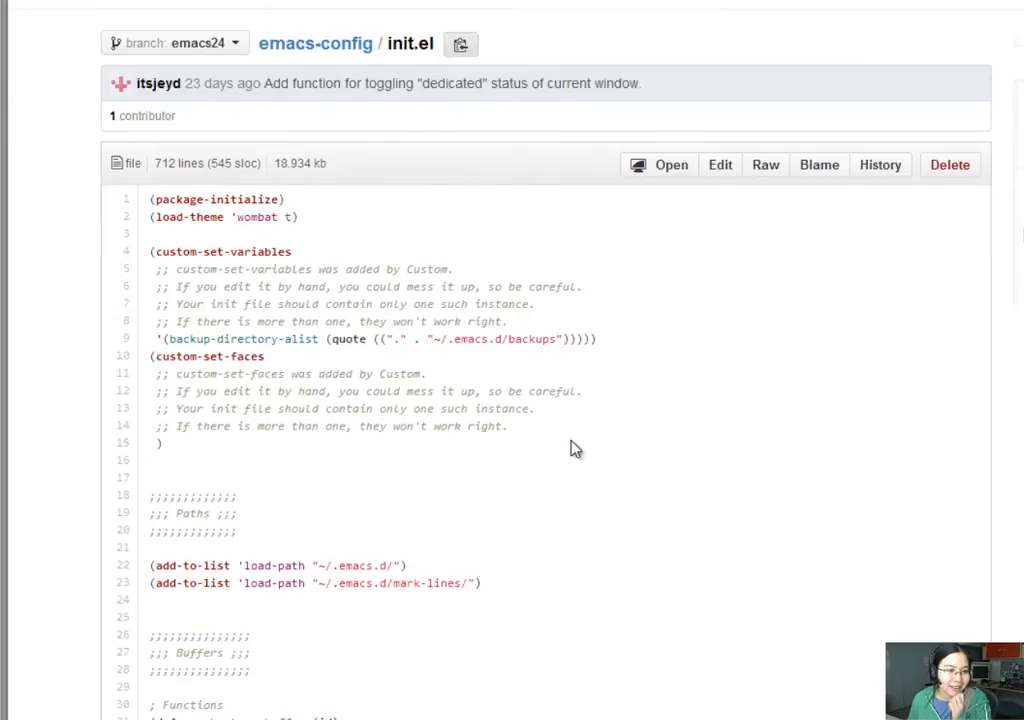
pyautogui.scroll(-3)
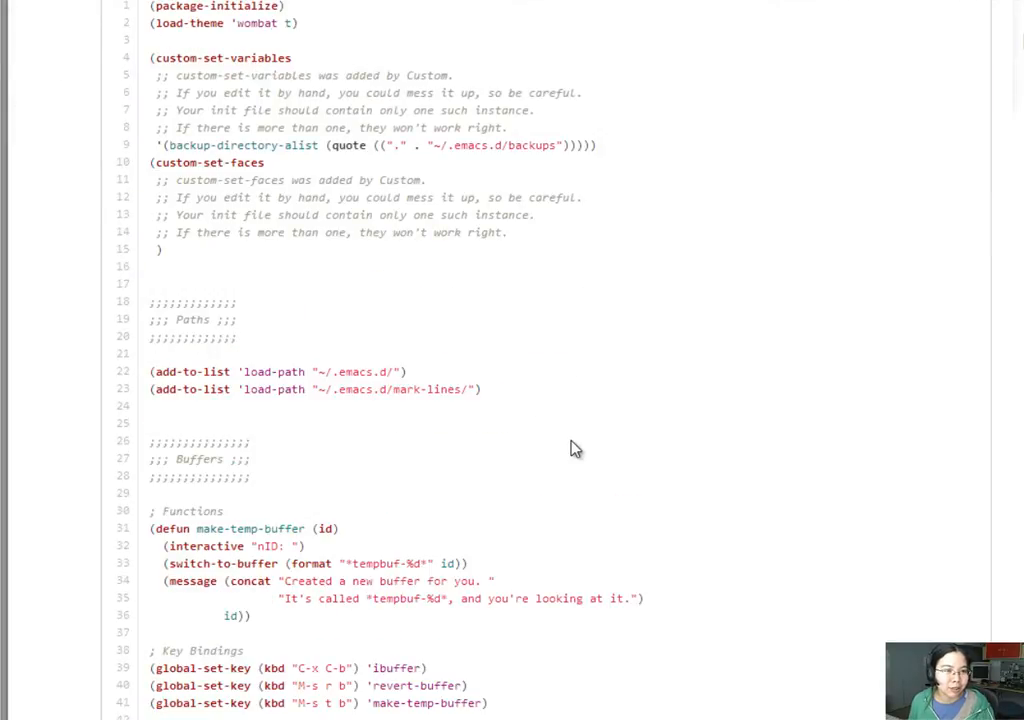
pyautogui.scroll(-3)
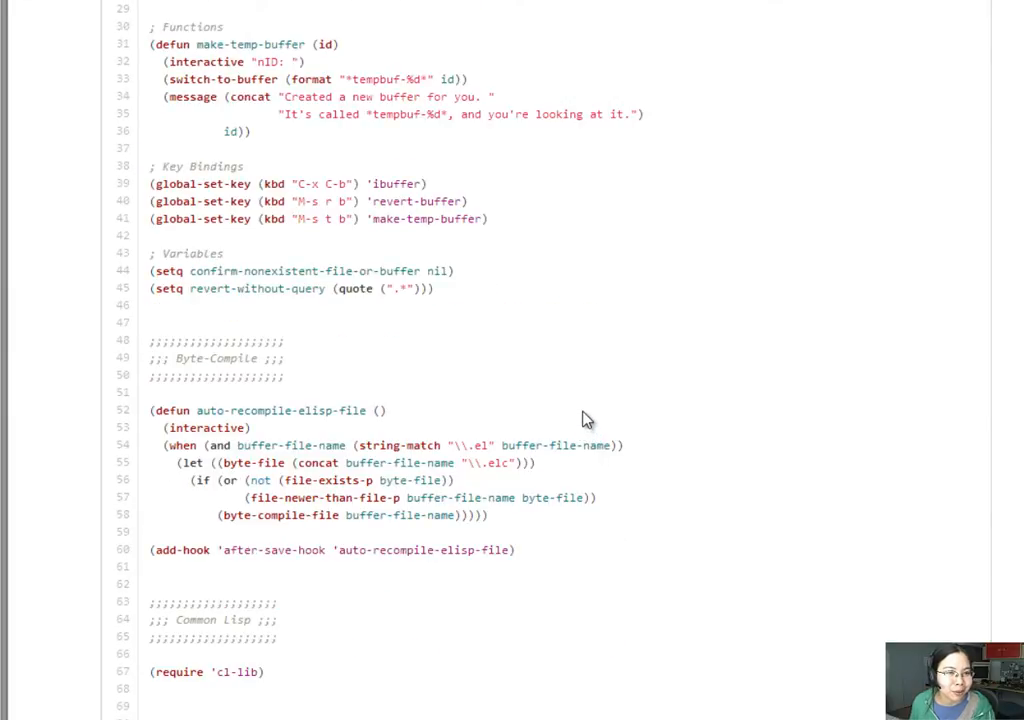
pyautogui.scroll(-3)
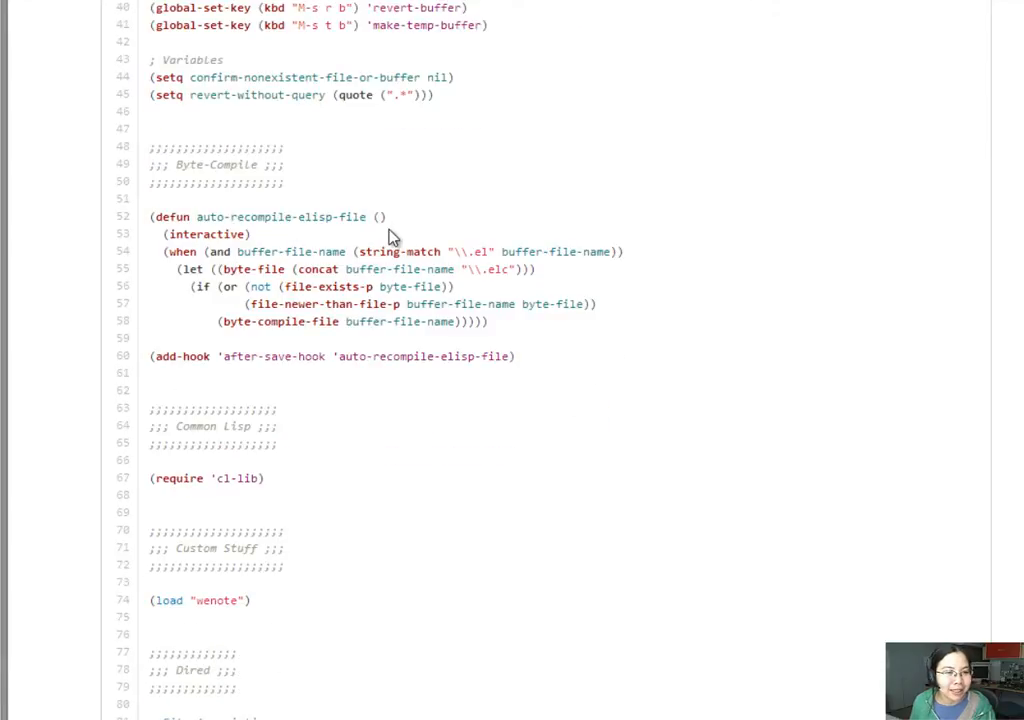
pyautogui.moveTo(540, 360)
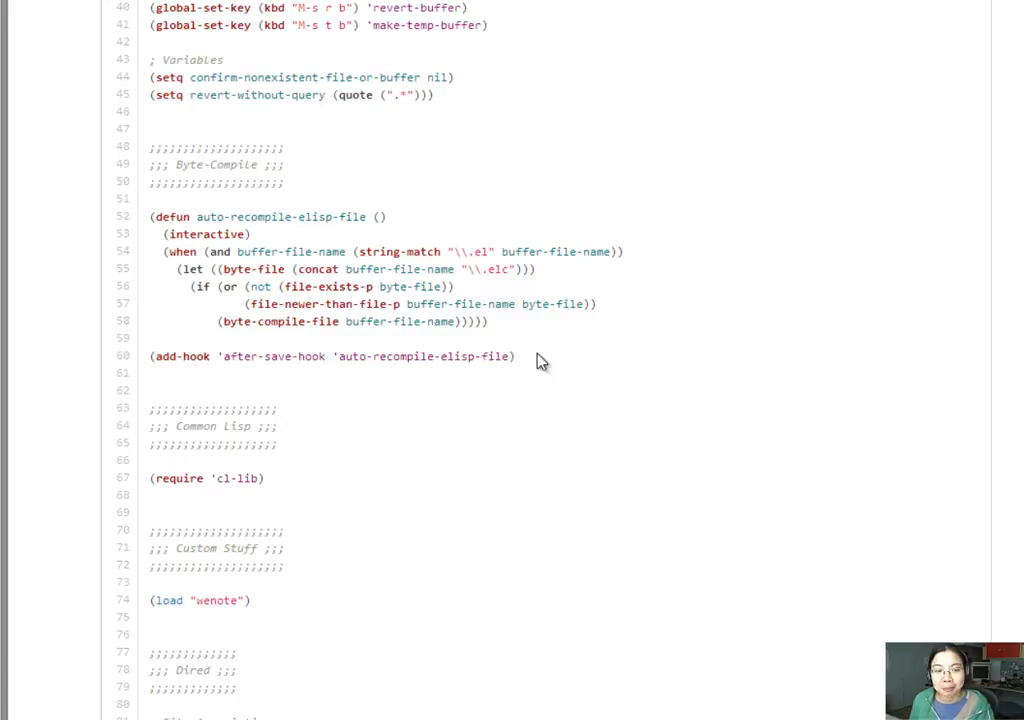
pyautogui.scroll(-3)
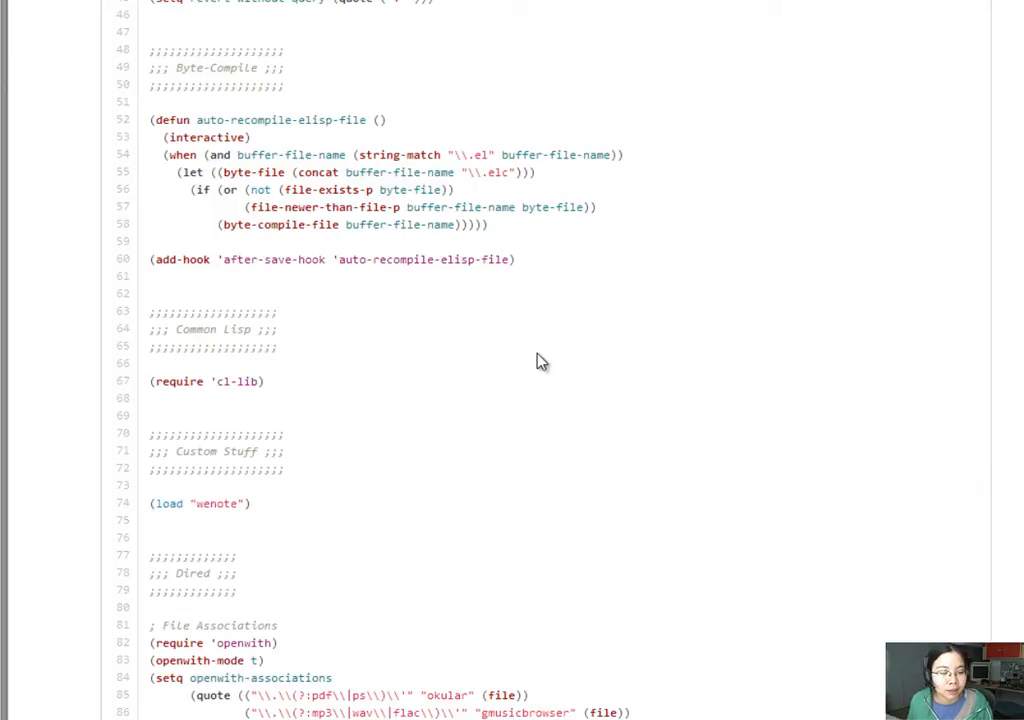
# Scroll through the Dired file-association, hidden-files, layout and movement sections to Editing.
pyautogui.scroll(-3)
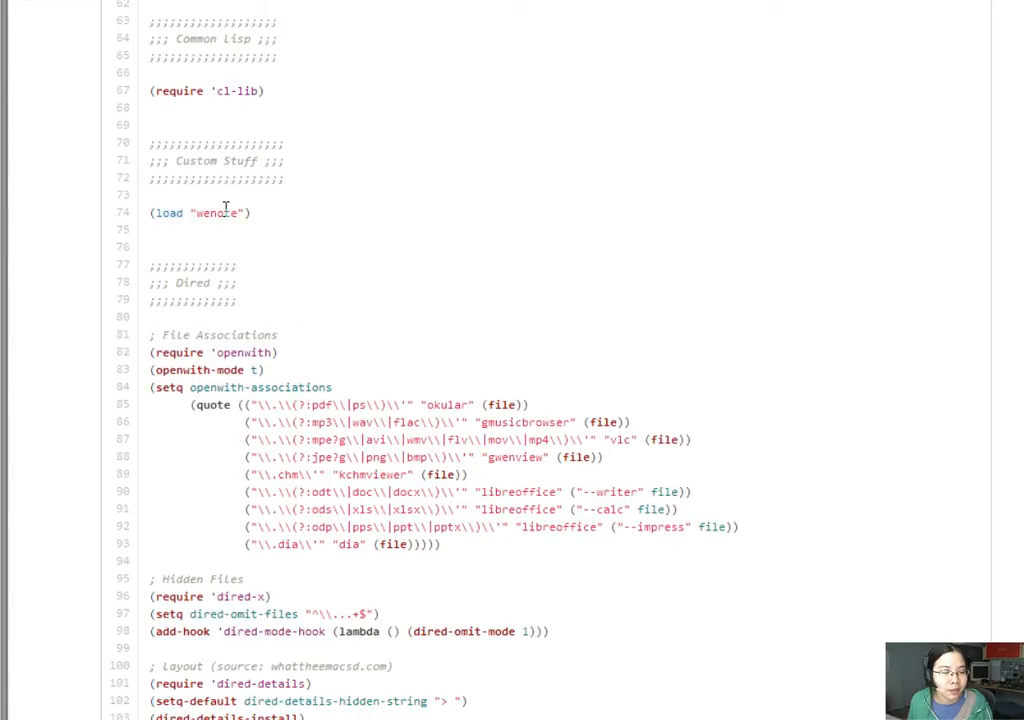
pyautogui.scroll(-3)
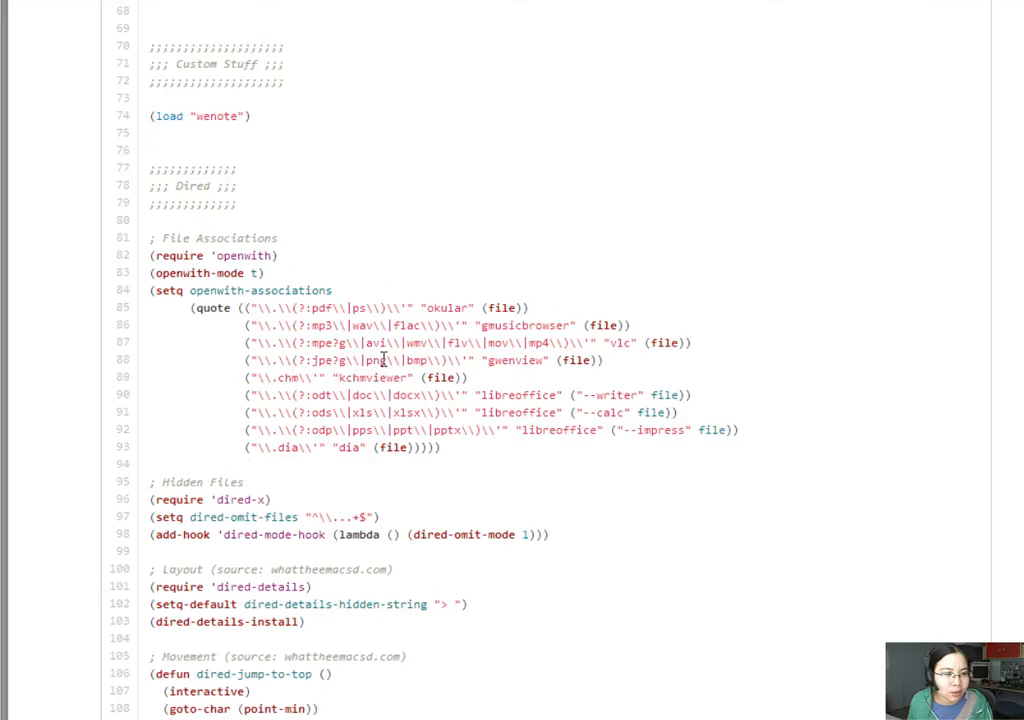
pyautogui.scroll(-3)
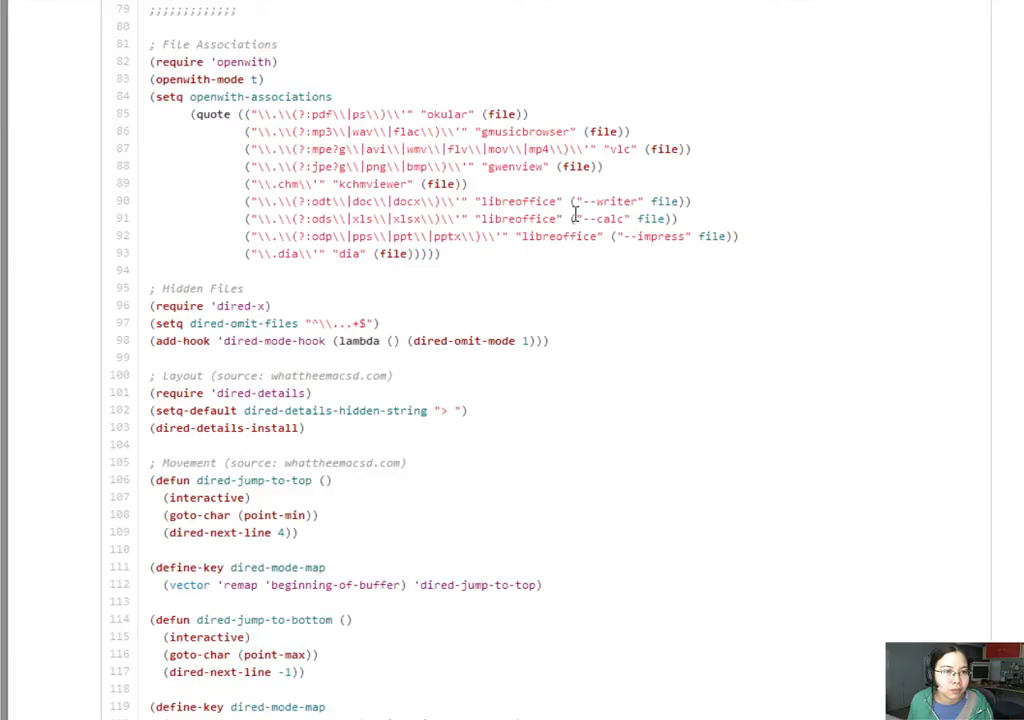
pyautogui.moveTo(355, 253)
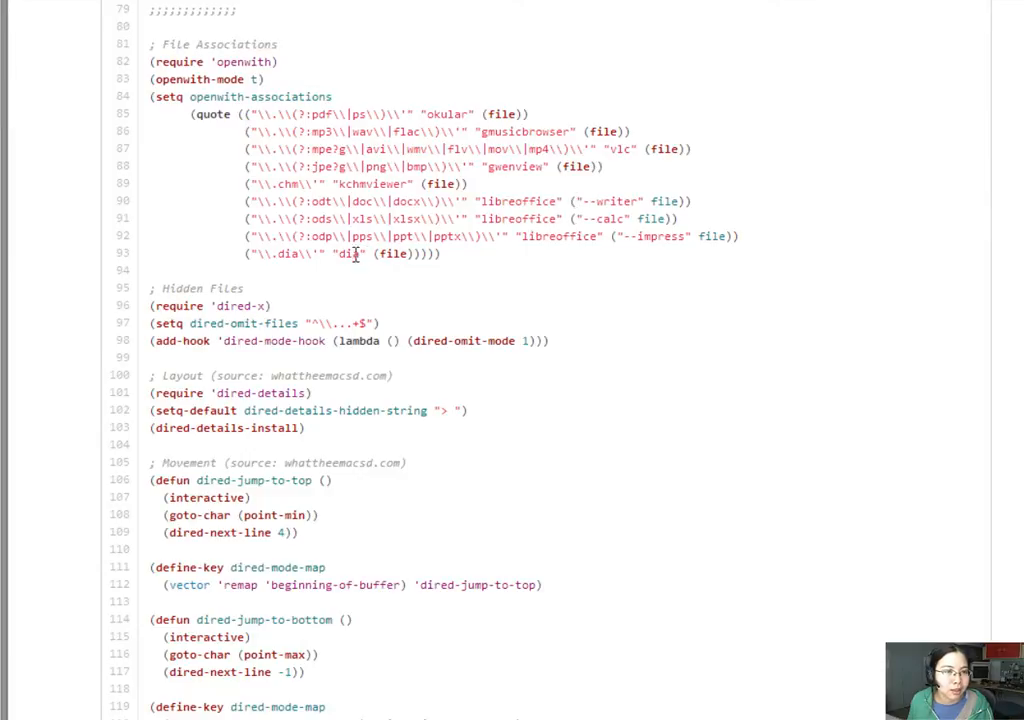
pyautogui.scroll(-3)
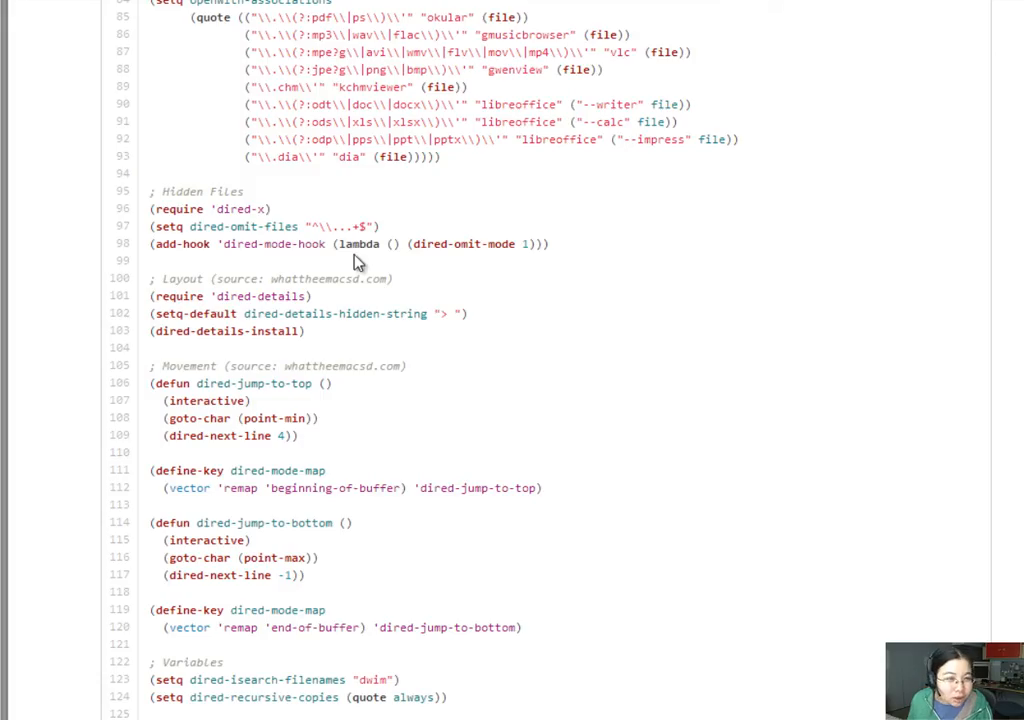
pyautogui.scroll(-3)
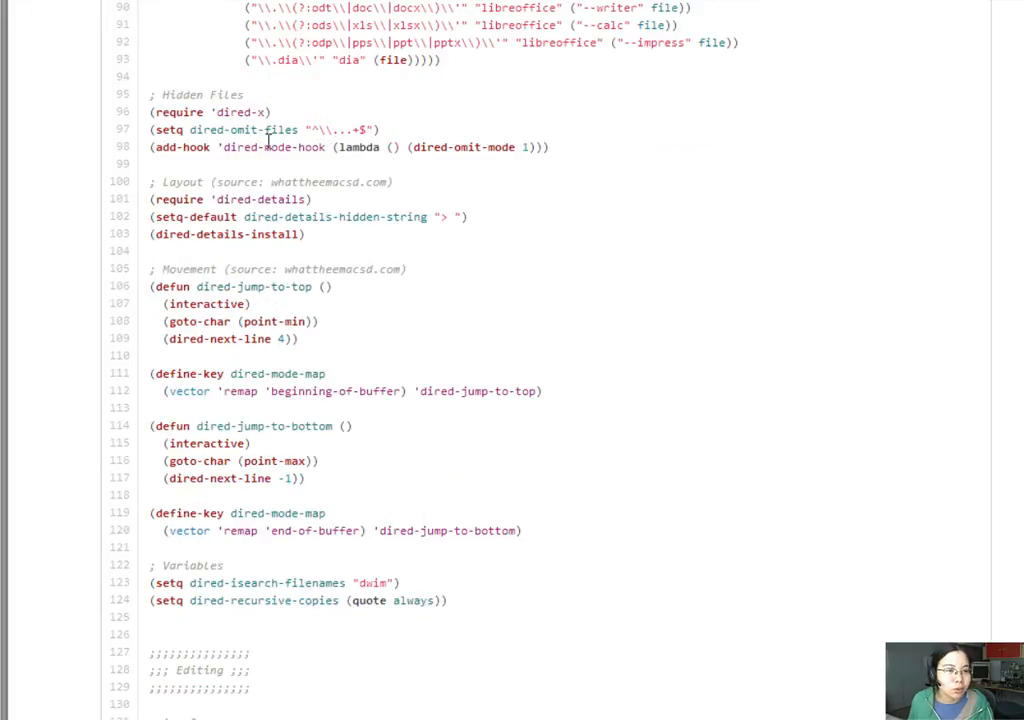
pyautogui.moveTo(308, 147)
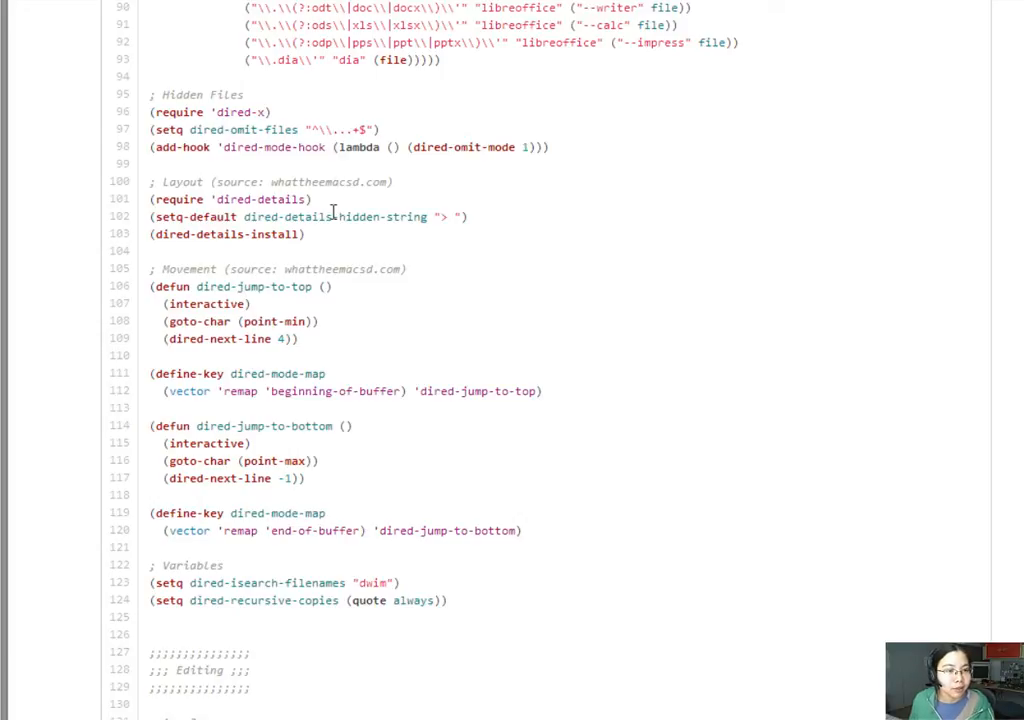
pyautogui.scroll(-3)
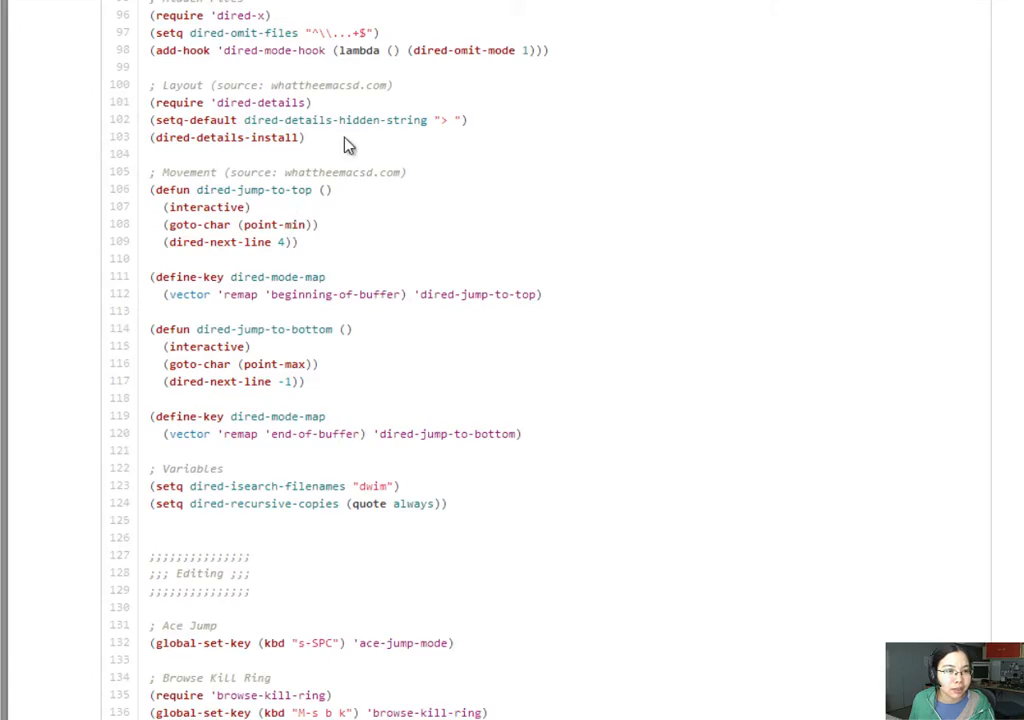
pyautogui.moveTo(332, 257)
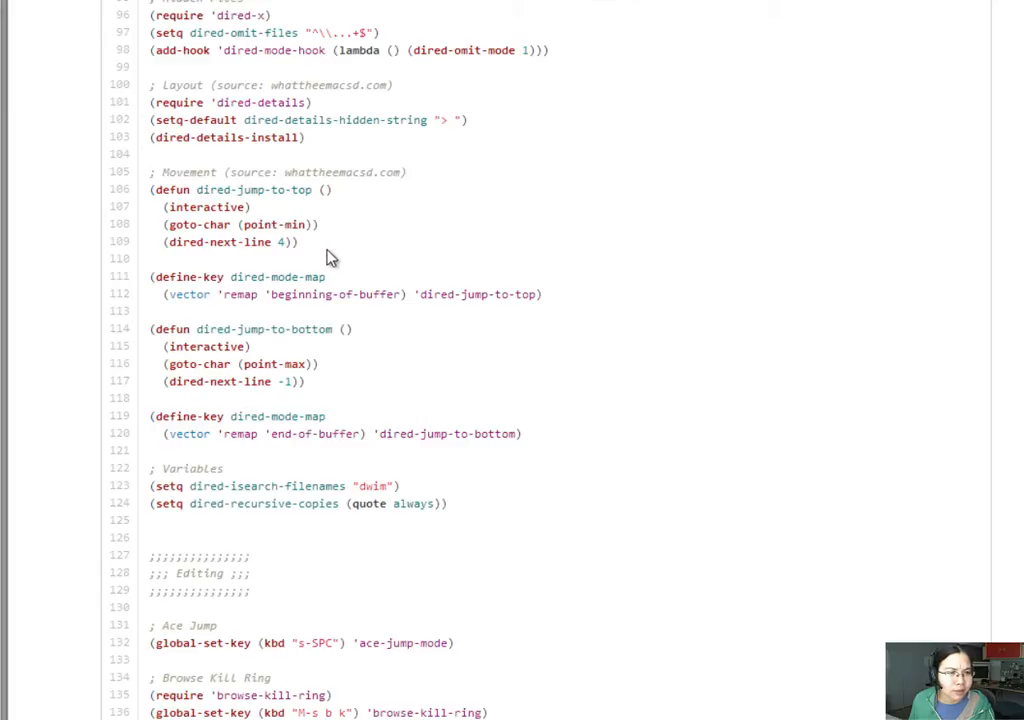
pyautogui.scroll(-3)
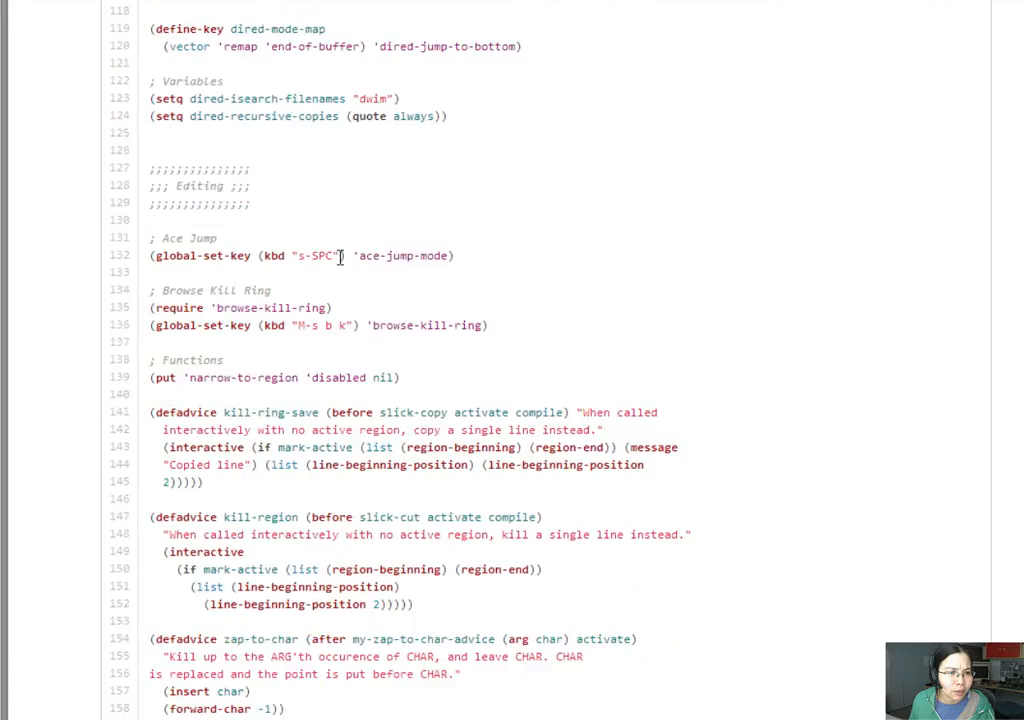
# Read Ace Jump and Browse Kill Ring, briefly highlighting the kill-region advice lines 147–152.
pyautogui.scroll(-3)
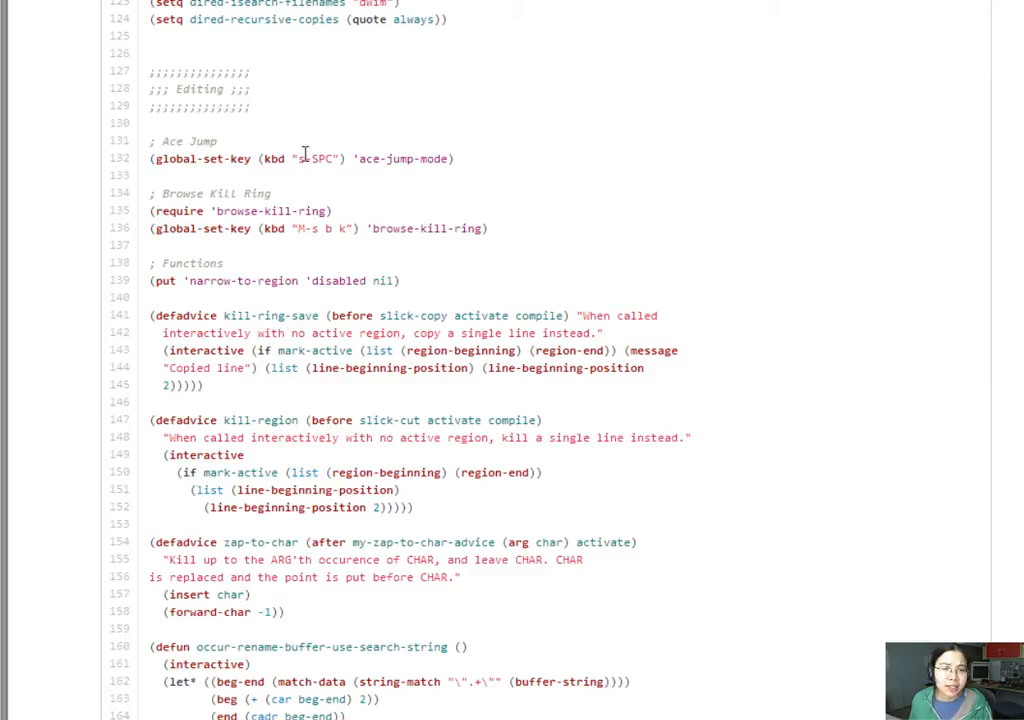
pyautogui.moveTo(388, 183)
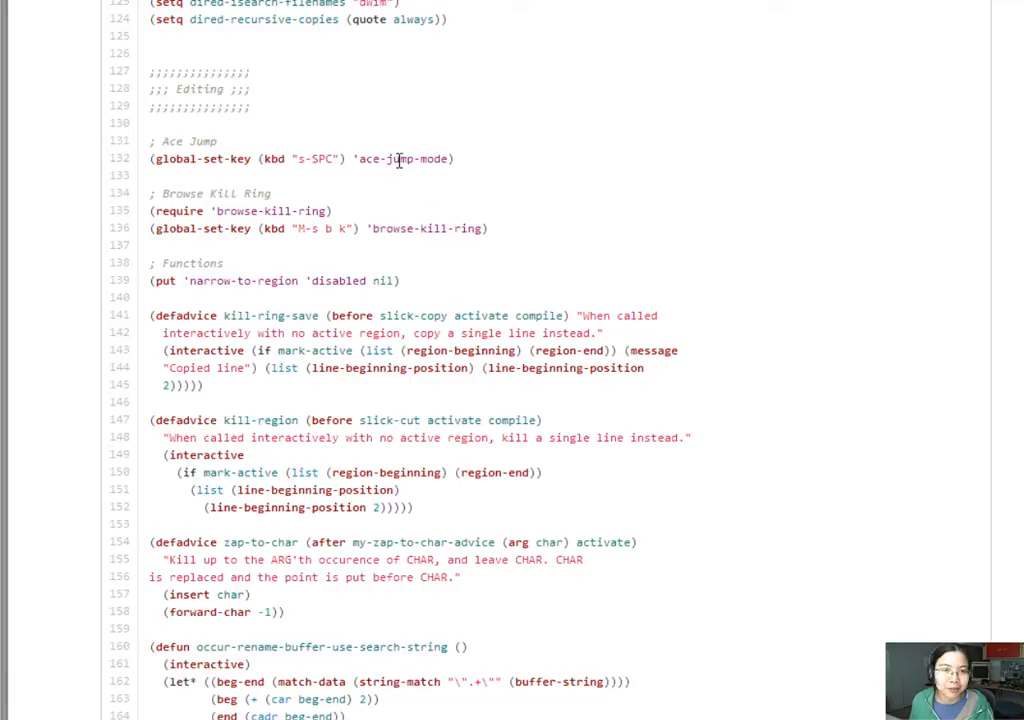
pyautogui.moveTo(310, 158)
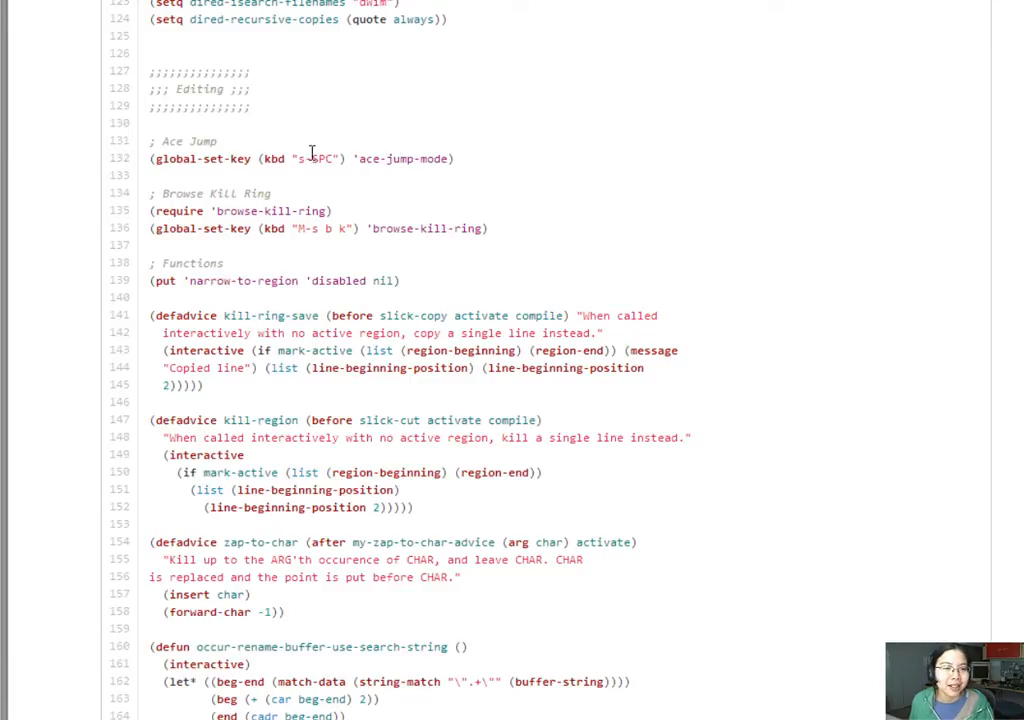
pyautogui.moveTo(320, 177)
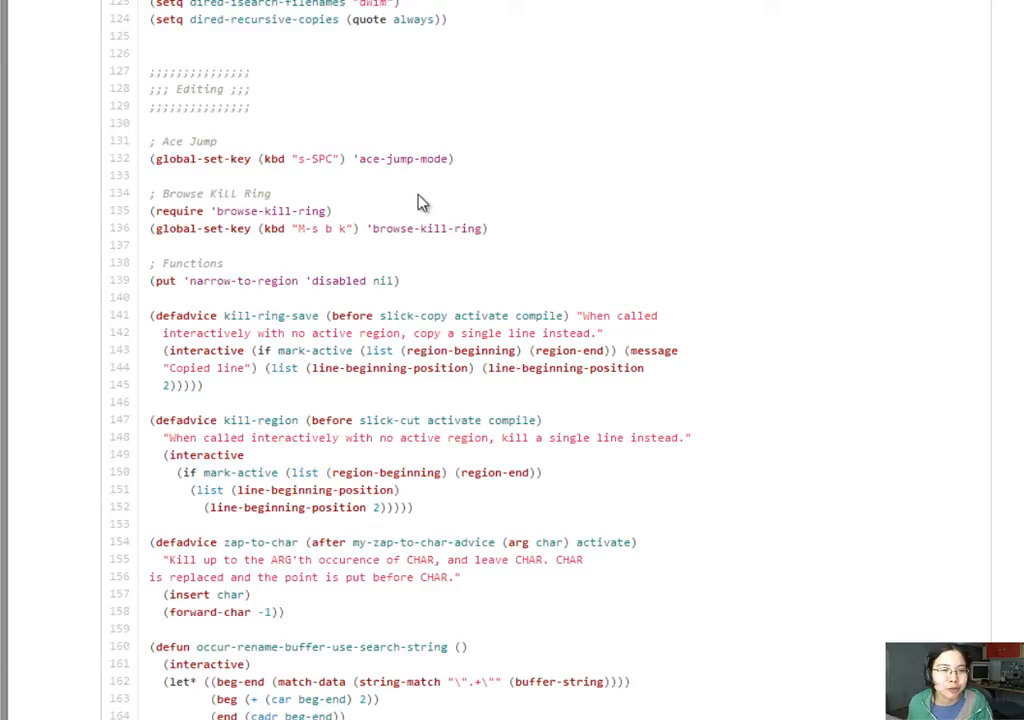
pyautogui.moveTo(513, 185)
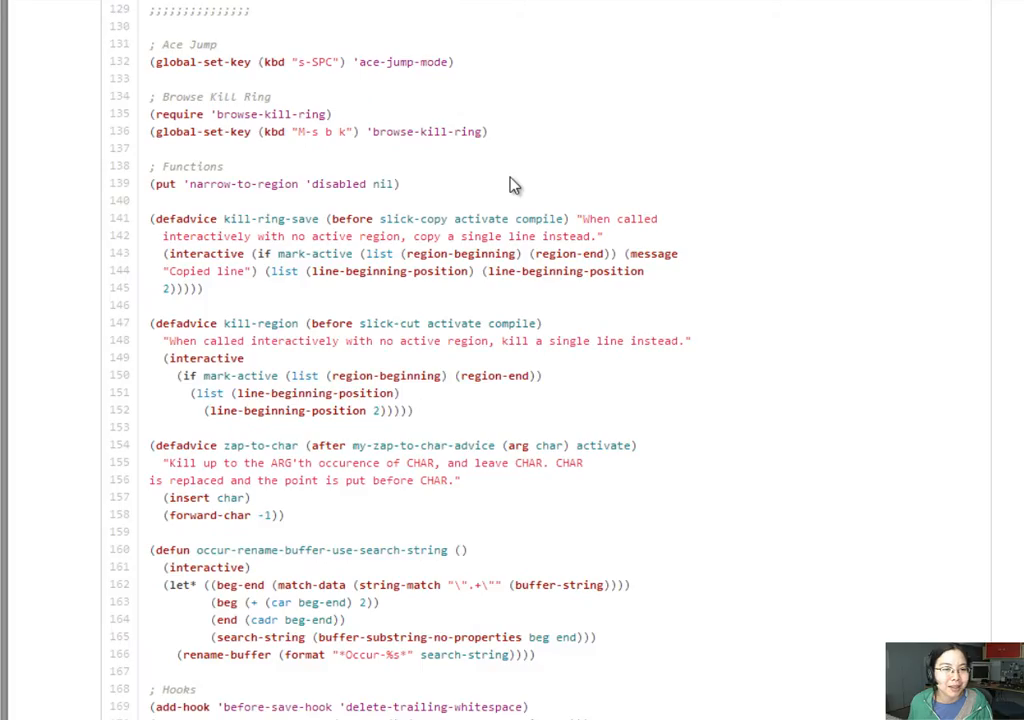
pyautogui.scroll(-3)
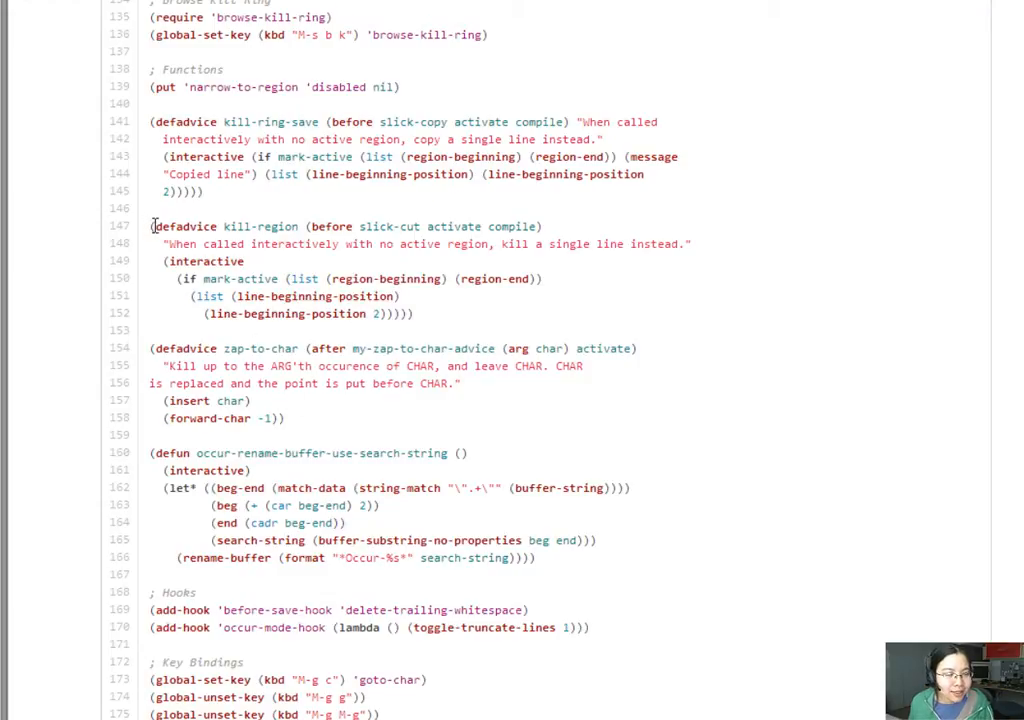
pyautogui.moveTo(153, 226); pyautogui.dragTo(414, 313)
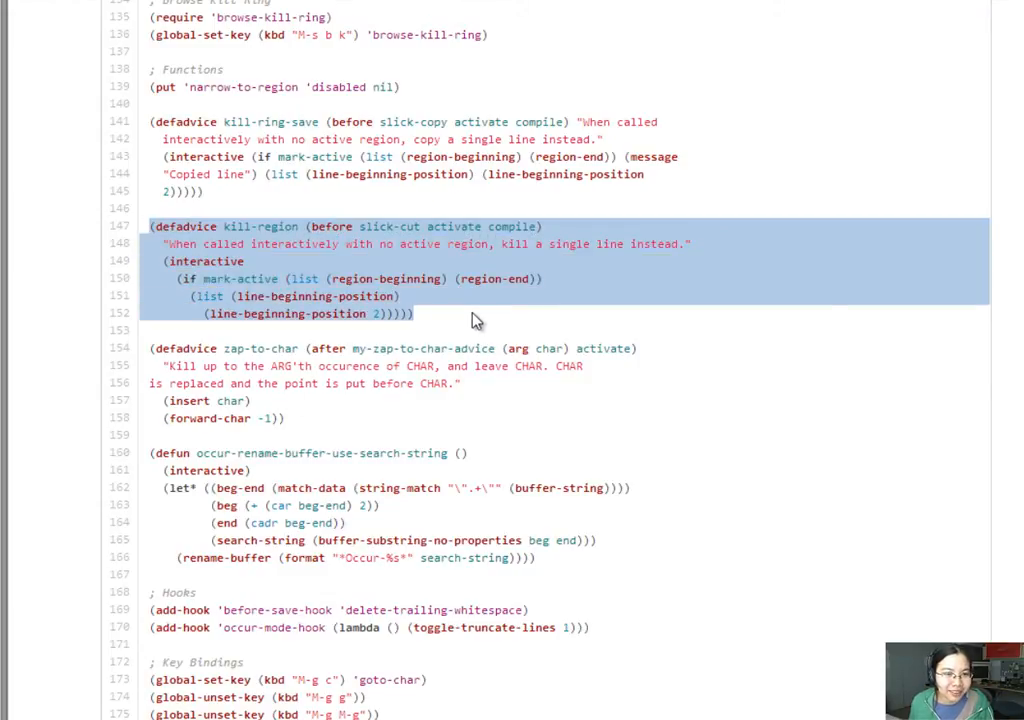
pyautogui.click(475, 320)
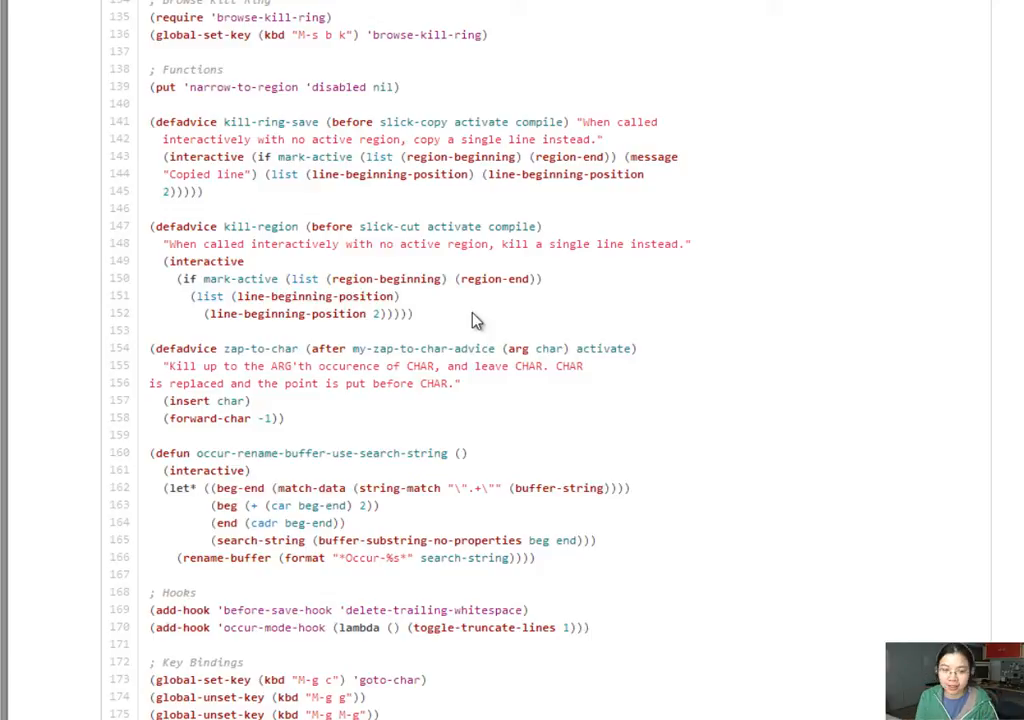
pyautogui.moveTo(152, 227)
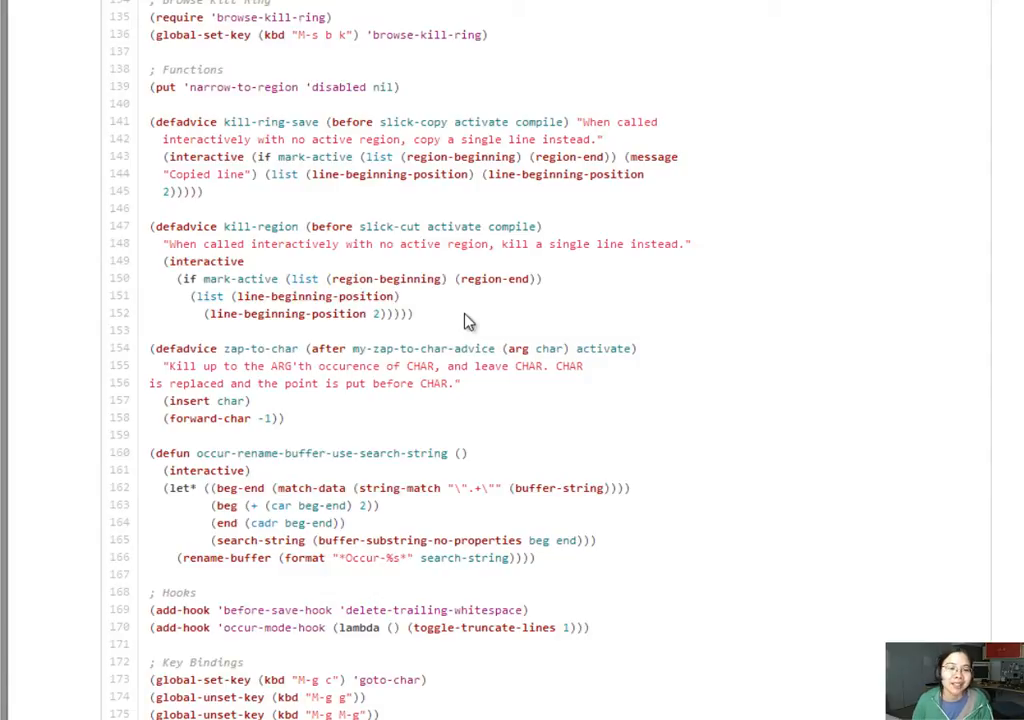
pyautogui.moveTo(478, 320)
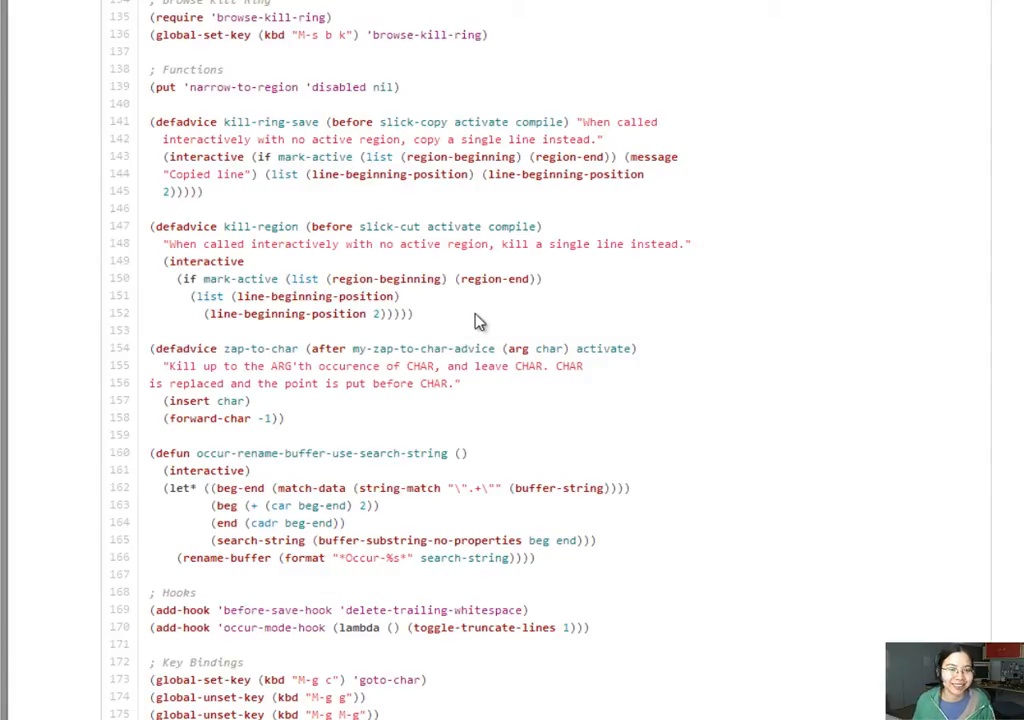
pyautogui.scroll(-3)
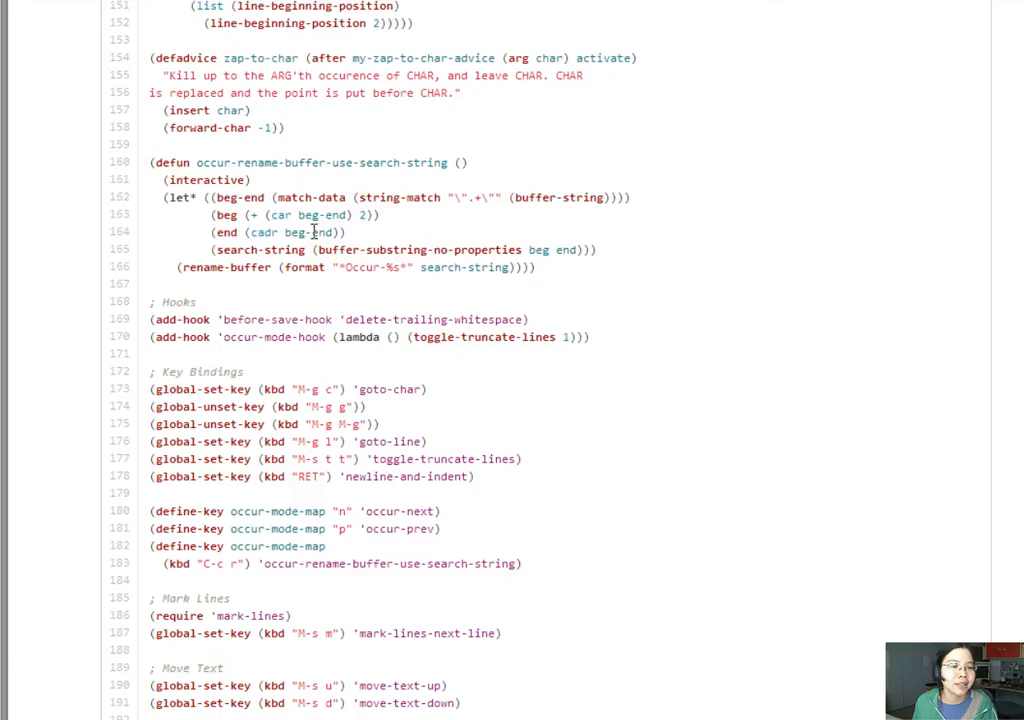
pyautogui.scroll(-3)
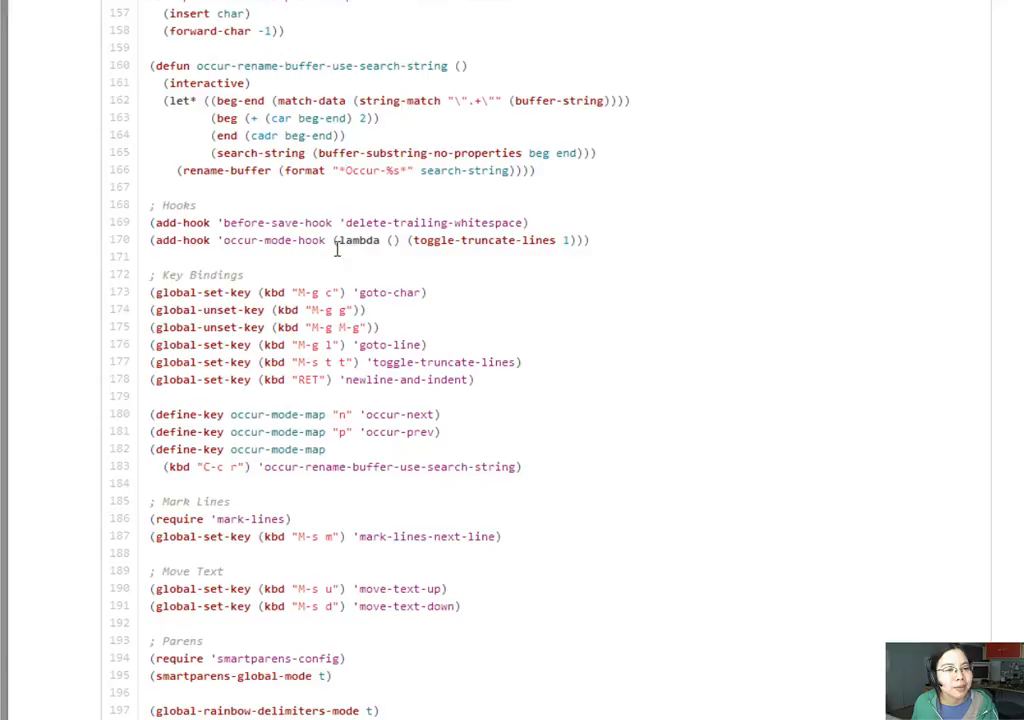
pyautogui.moveTo(455, 291)
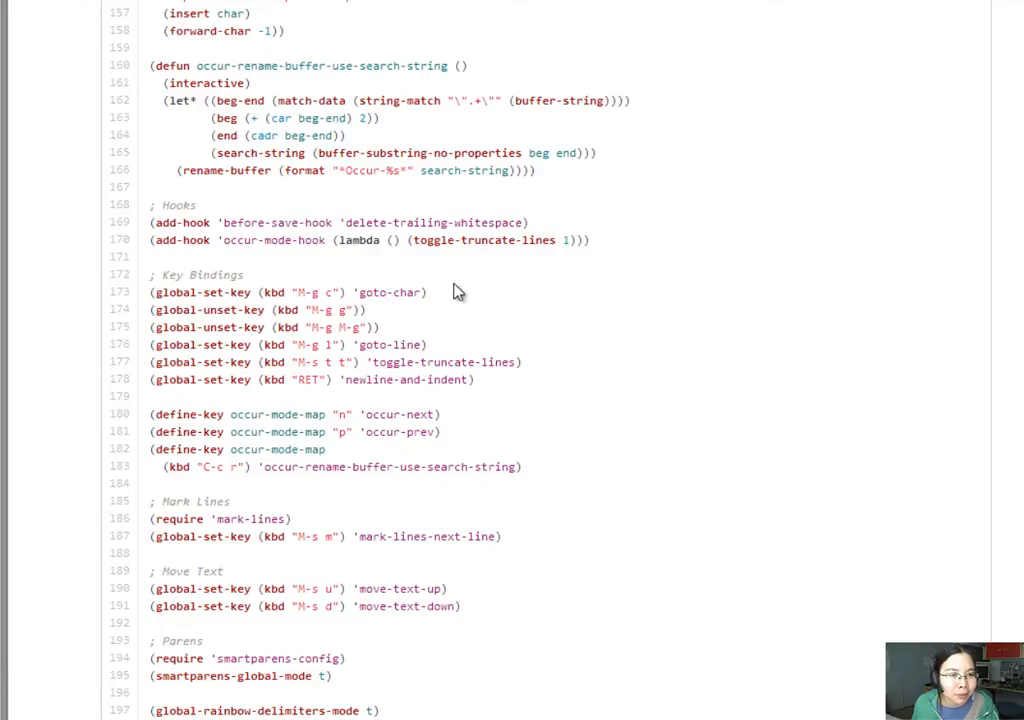
pyautogui.scroll(-3)
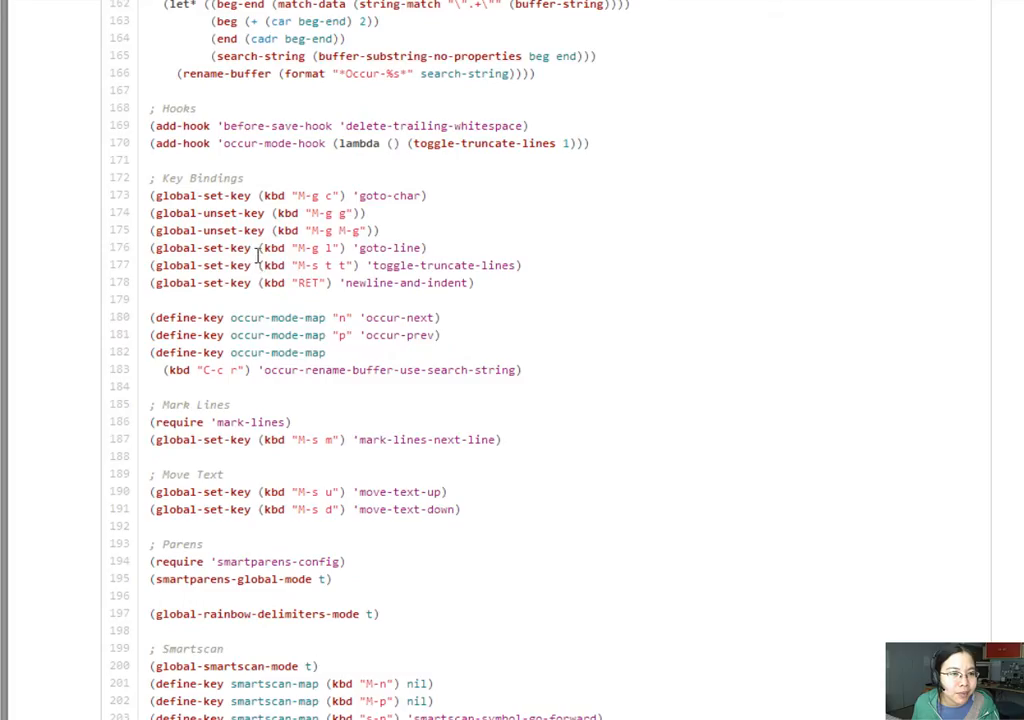
pyautogui.scroll(-3)
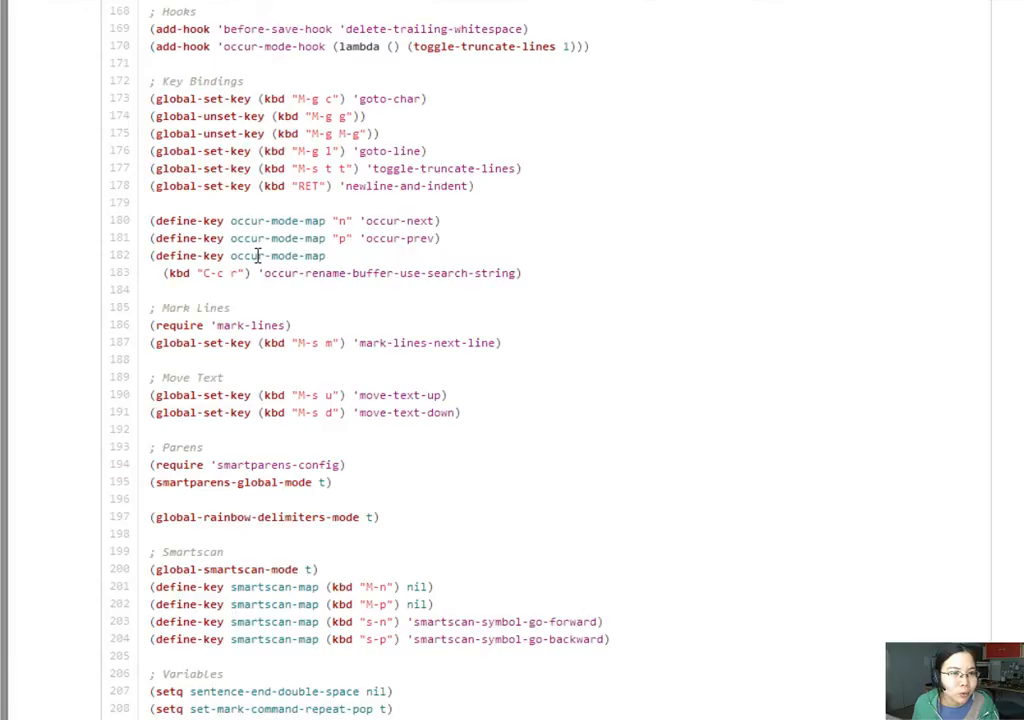
pyautogui.scroll(-3)
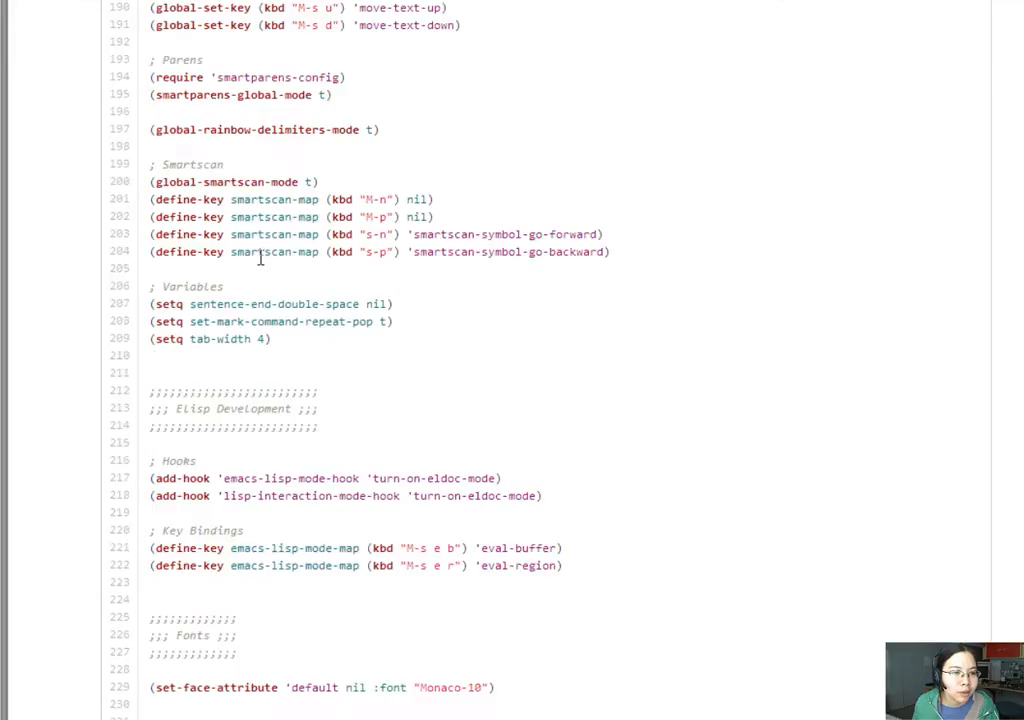
pyautogui.moveTo(390, 135)
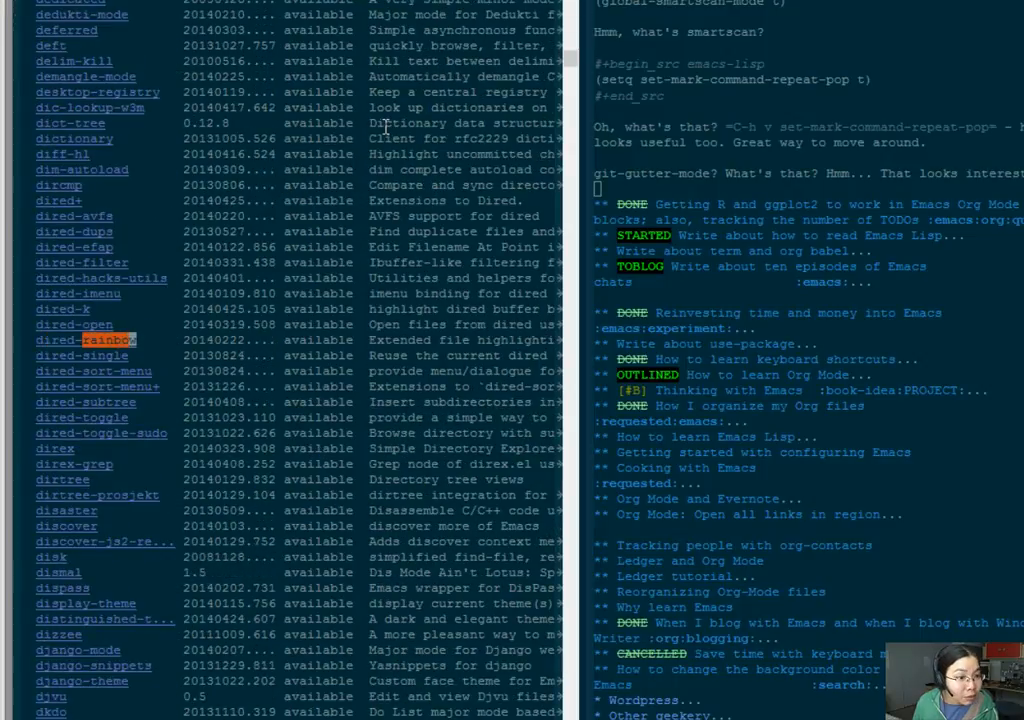
# Scroll the Emacs package list to view the rainbow entries.
pyautogui.scroll(-3)
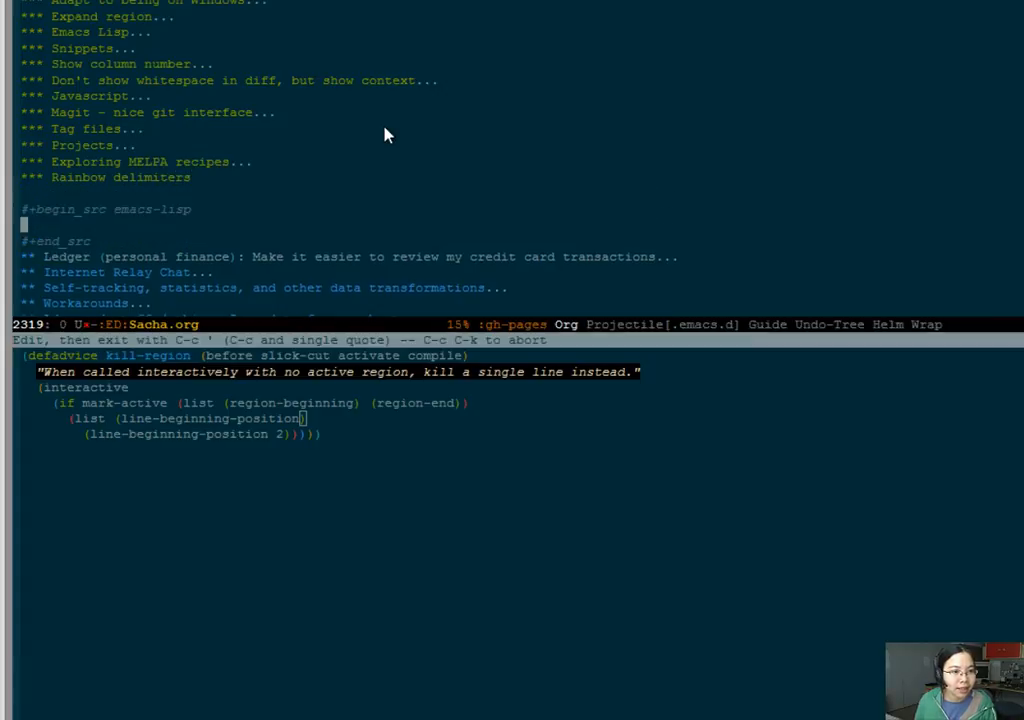
# Type (use-package rainbow-delimiters :init (global-rainbow-delimiters-mode)) into the source block.
pyautogui.write('(d')
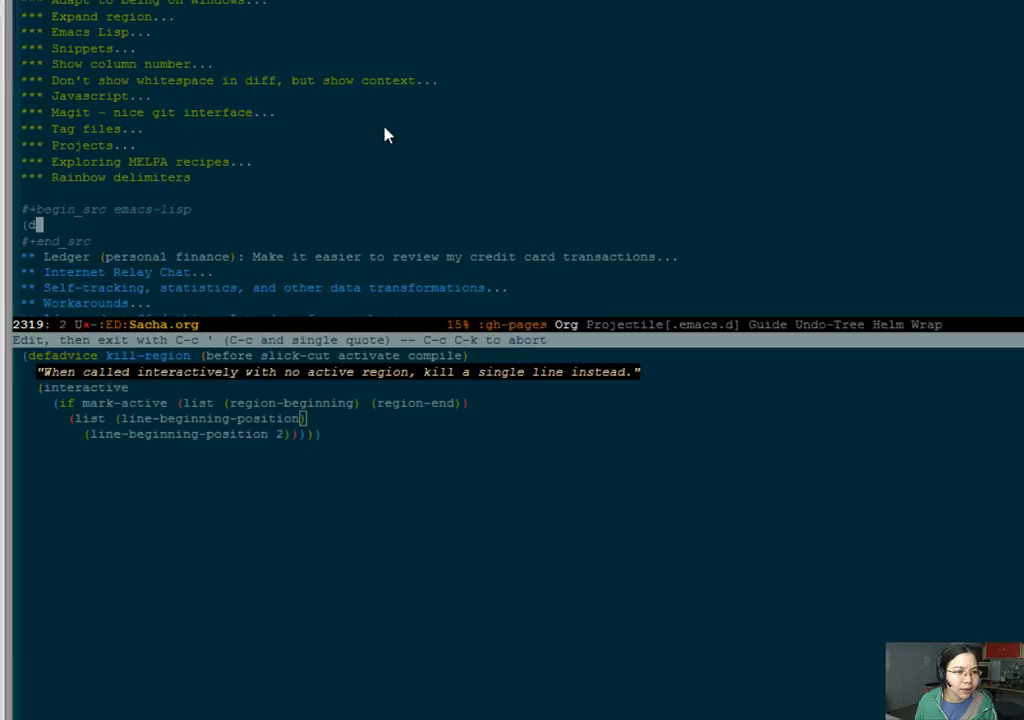
pyautogui.write('usepackage')
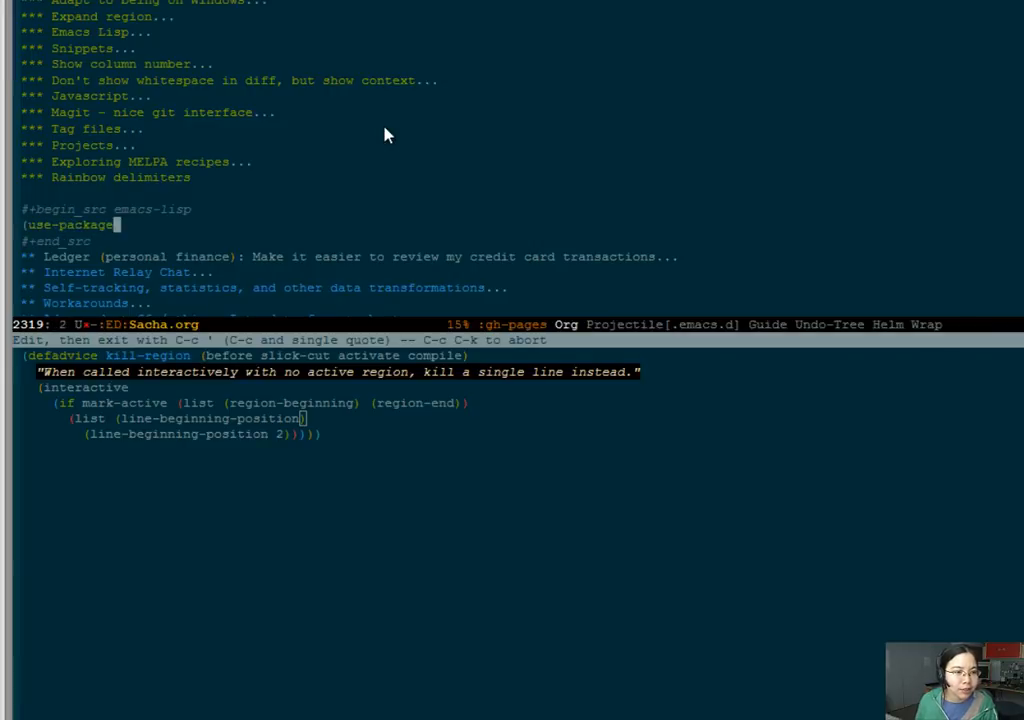
pyautogui.write('r')
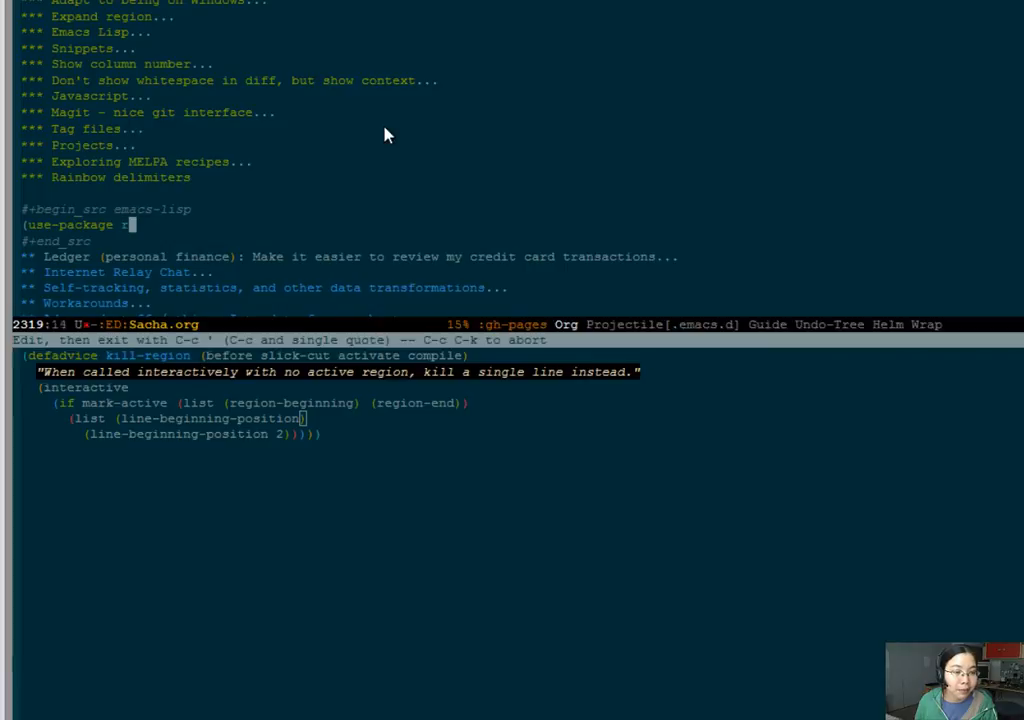
pyautogui.write('ainbow-delimiters')
pyautogui.write(':init (global-')
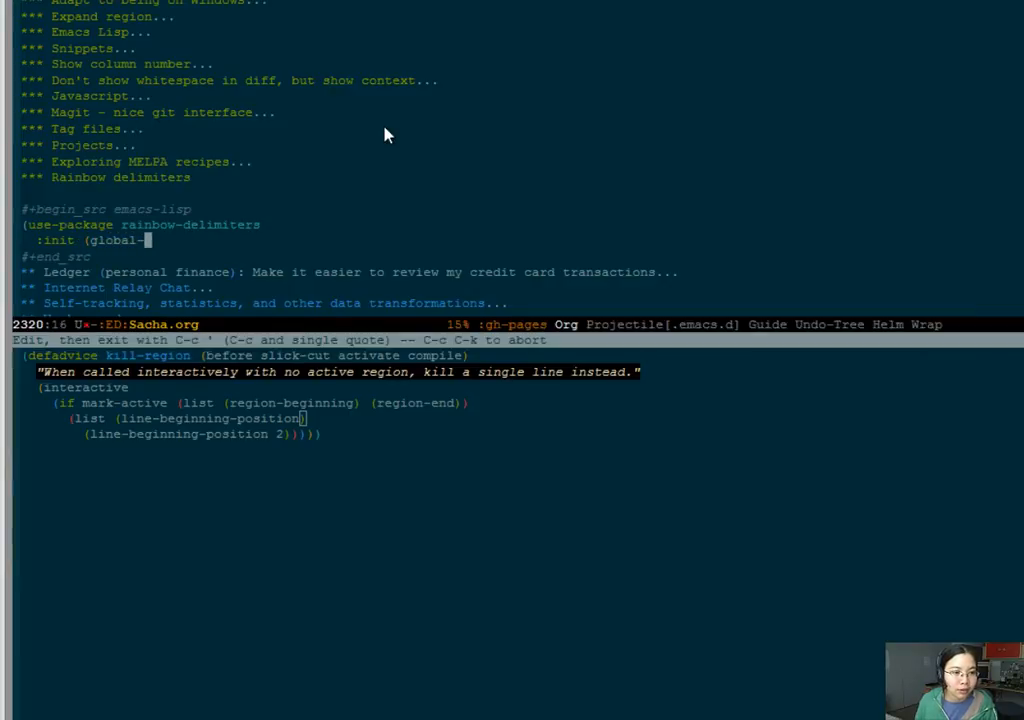
pyautogui.write('rainbow-delimiters-mode')
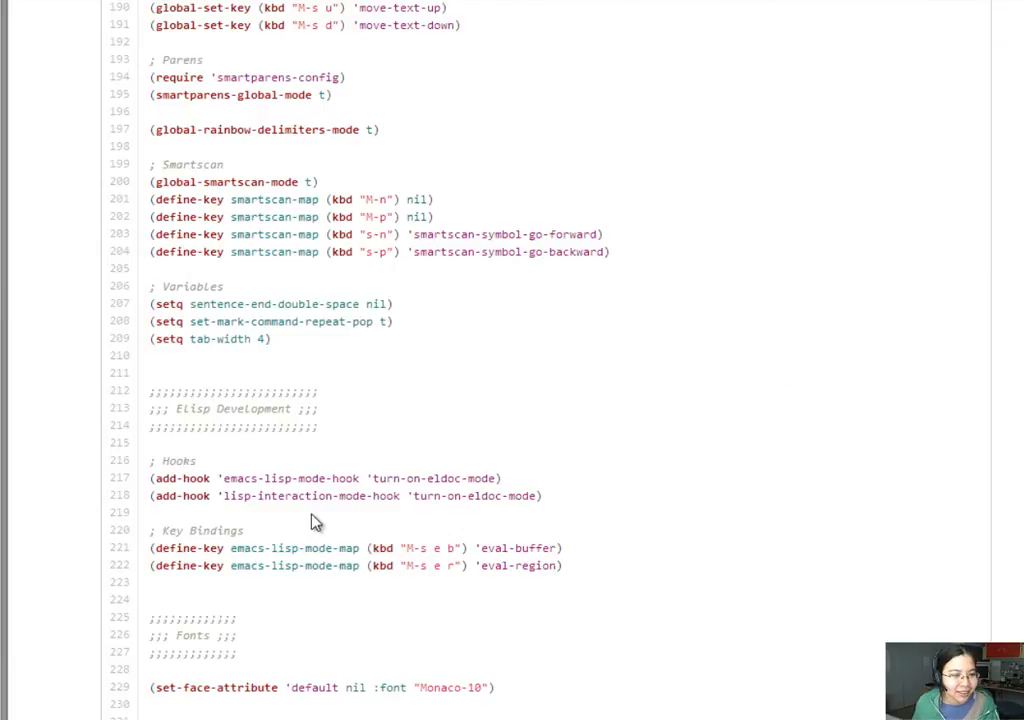
pyautogui.moveTo(368, 397)
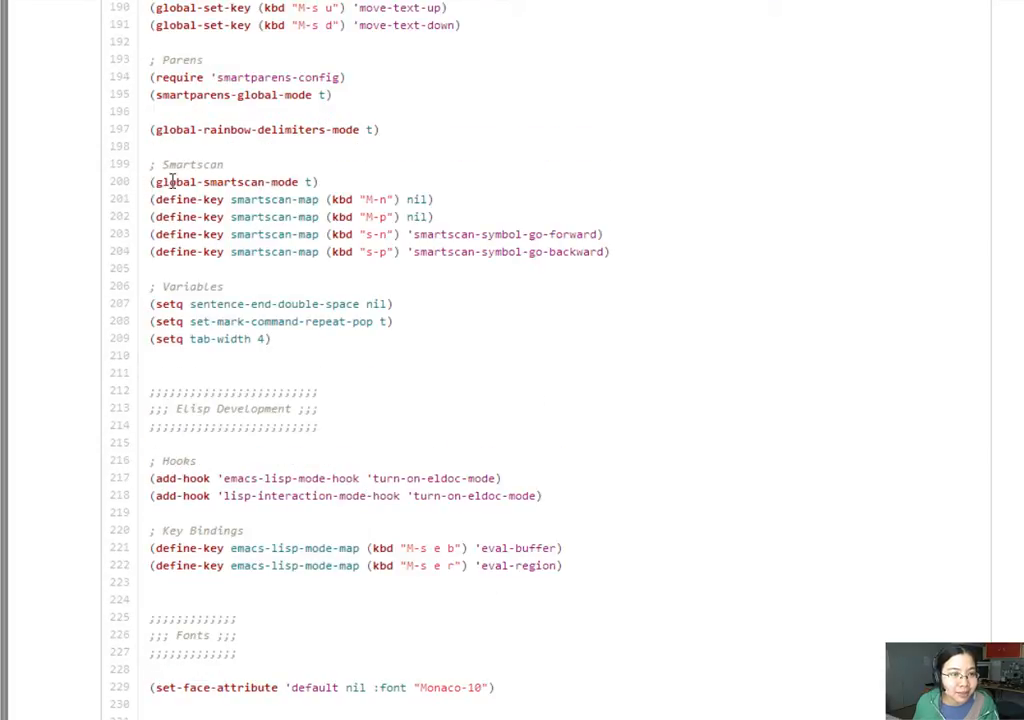
pyautogui.moveTo(151, 181); pyautogui.dragTo(609, 251)
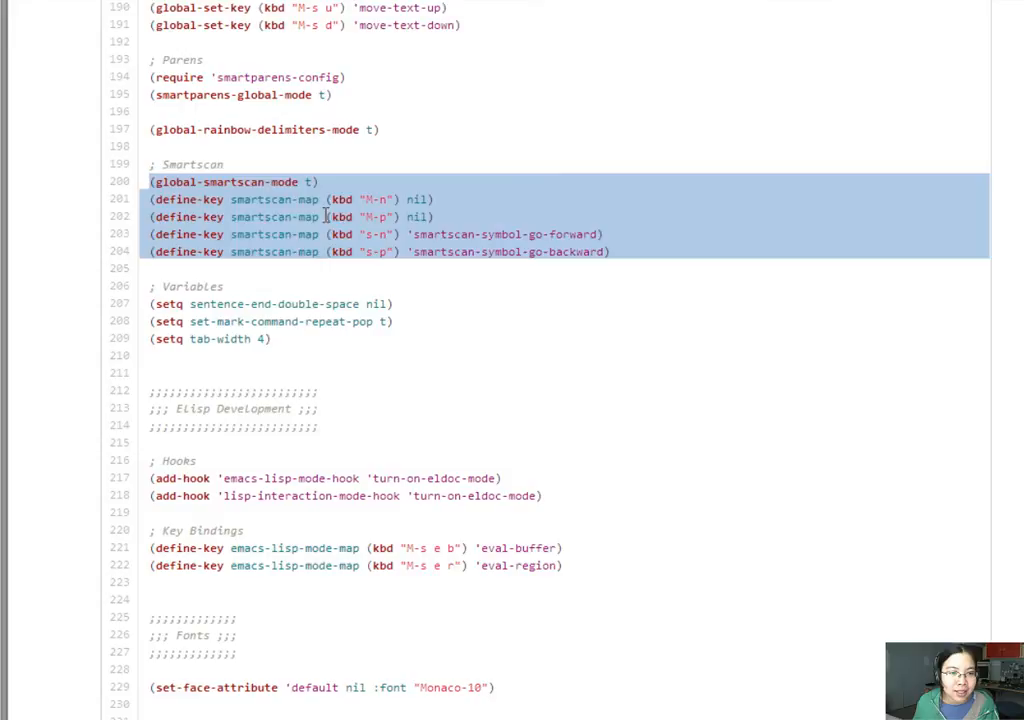
pyautogui.click(283, 182)
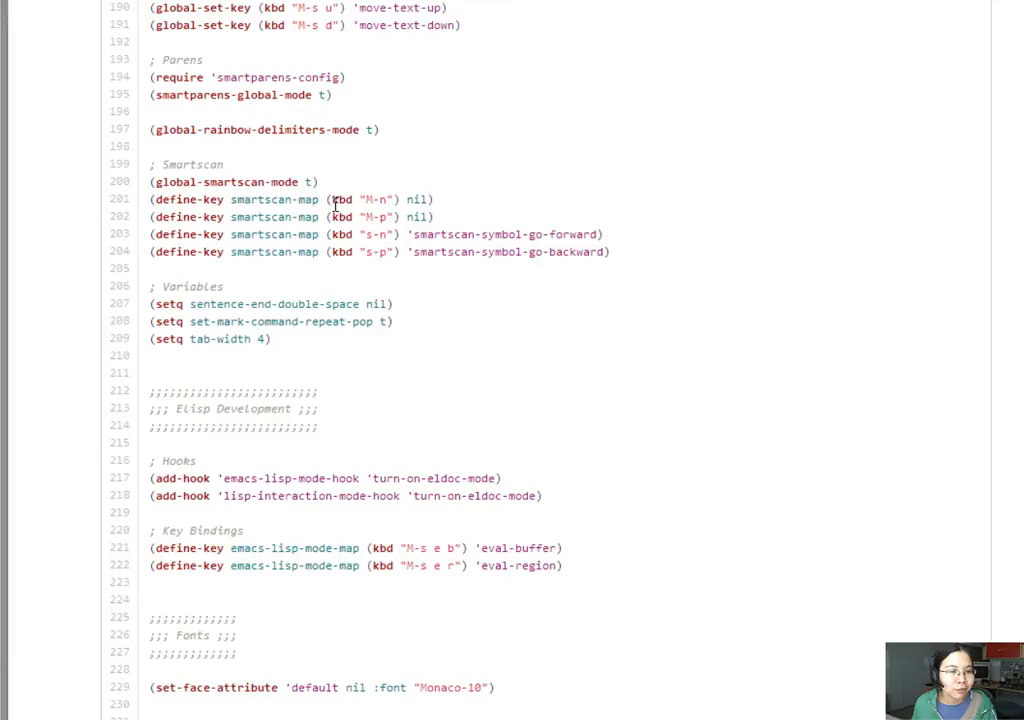
pyautogui.moveTo(313, 175)
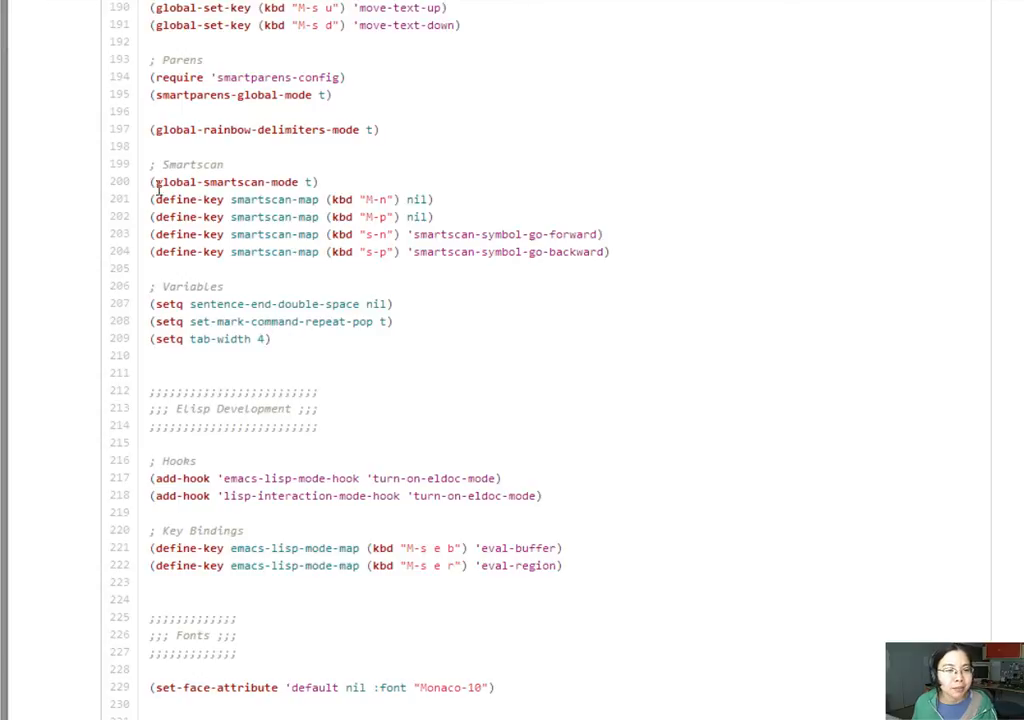
pyautogui.moveTo(415, 343)
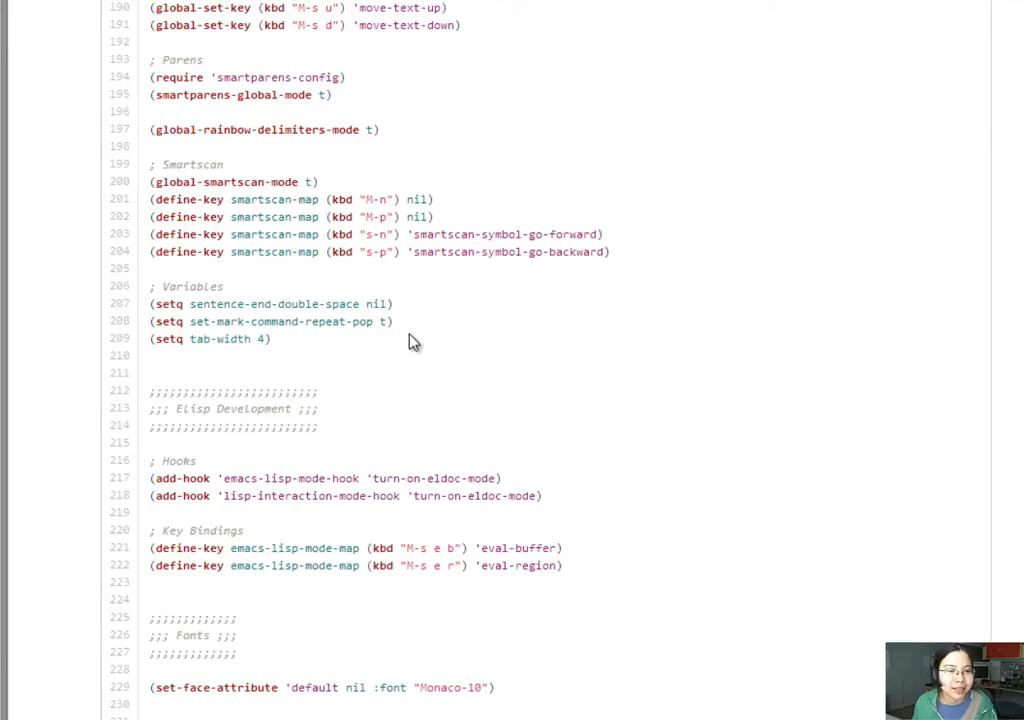
pyautogui.moveTo(407, 335)
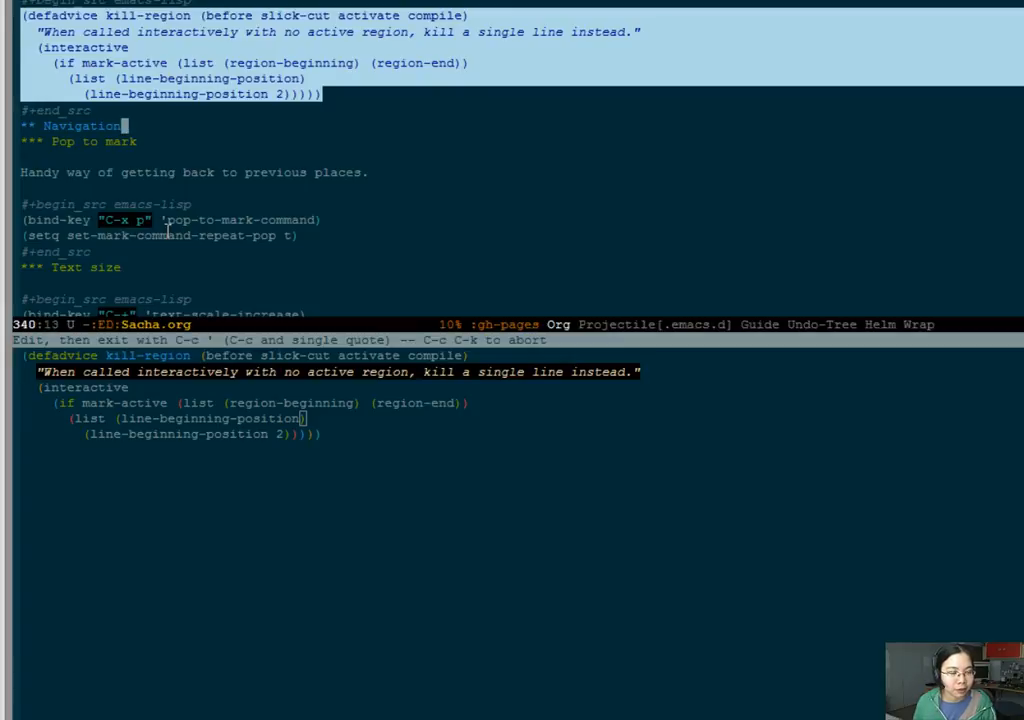
# Scroll init.el past Elisp Development and Fonts to the guide-key and Ido settings.
pyautogui.scroll(-3)
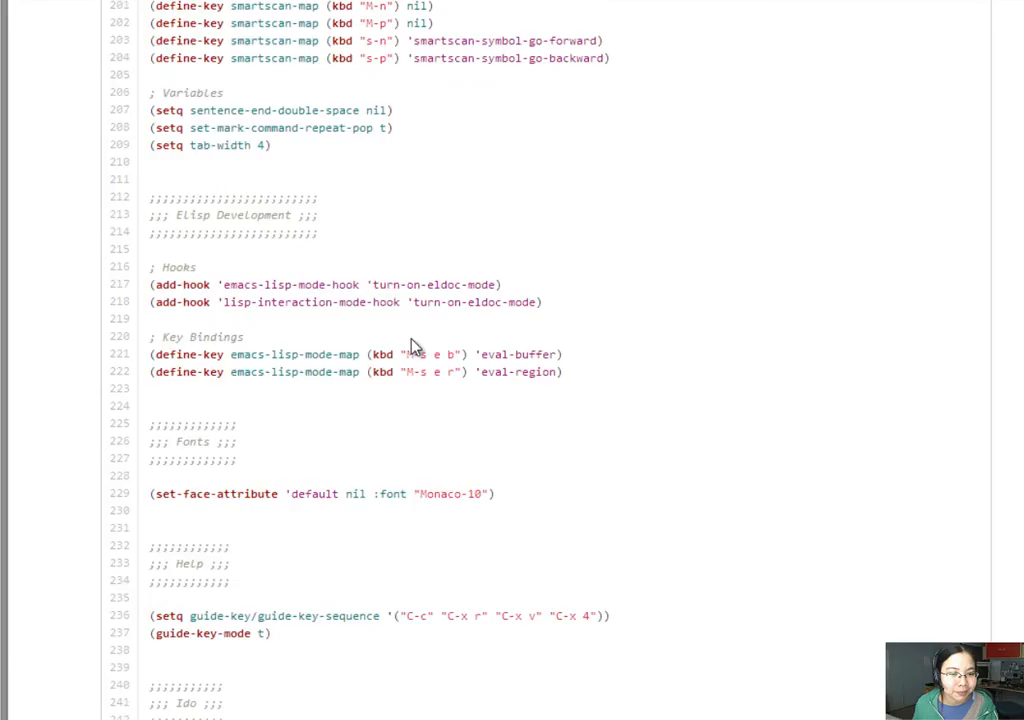
pyautogui.scroll(-3)
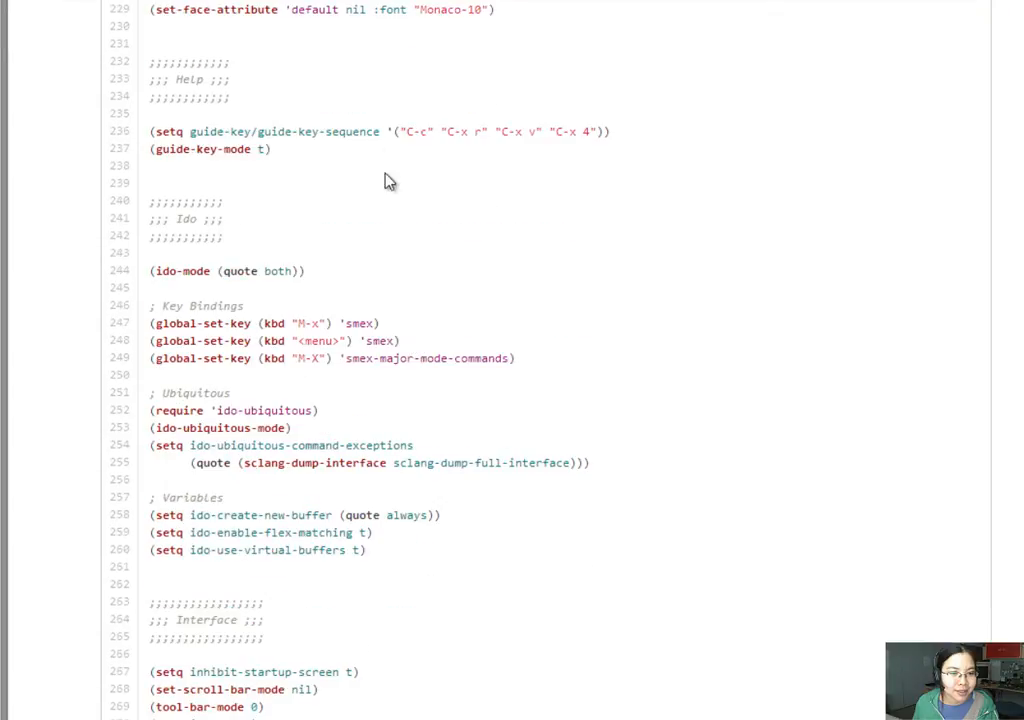
pyautogui.scroll(-3)
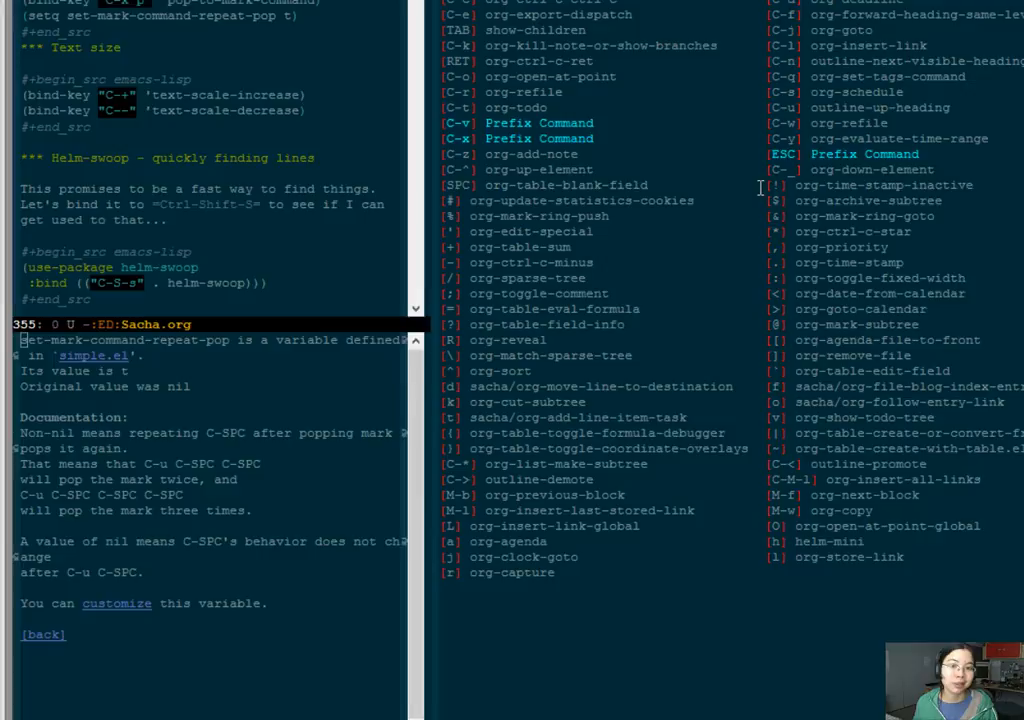
pyautogui.moveTo(878, 414)
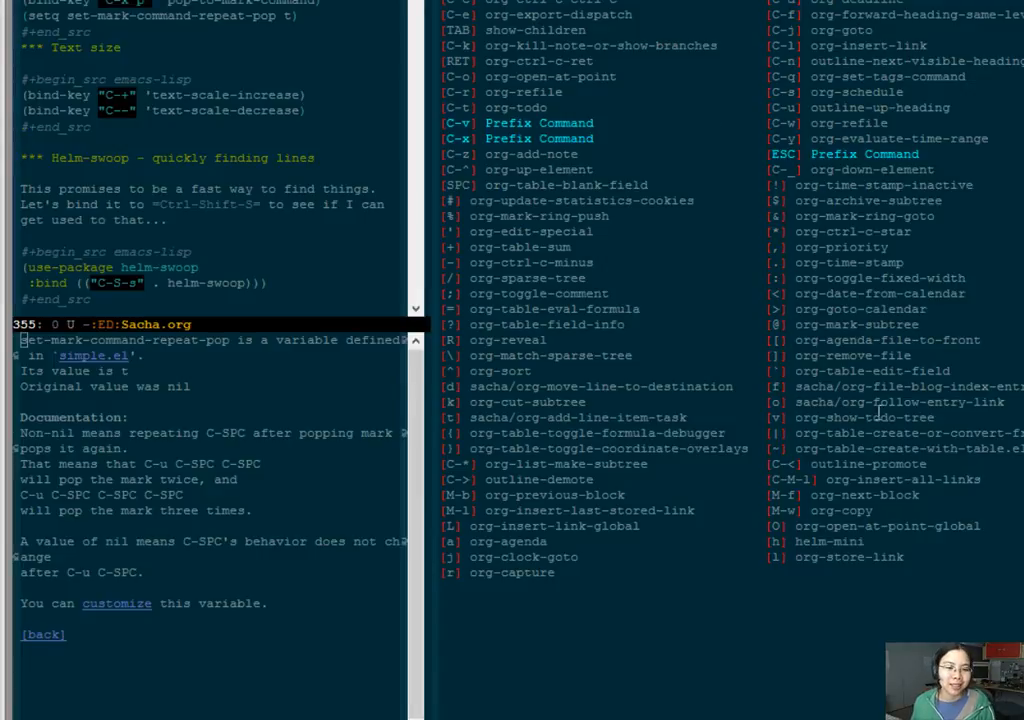
pyautogui.moveTo(885, 407)
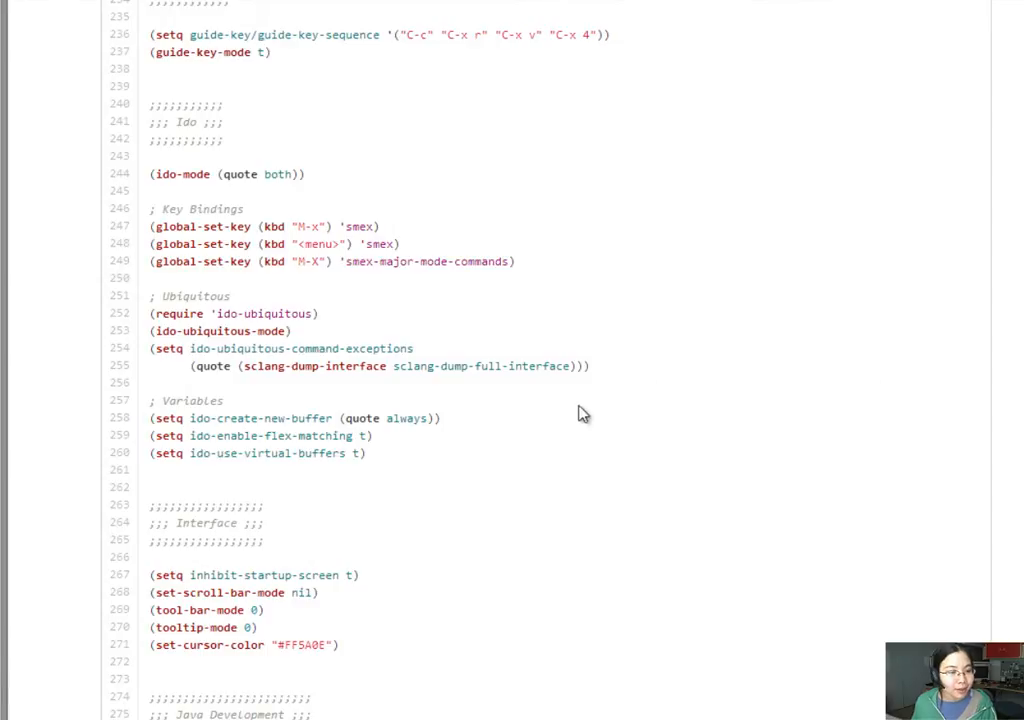
pyautogui.scroll(-3)
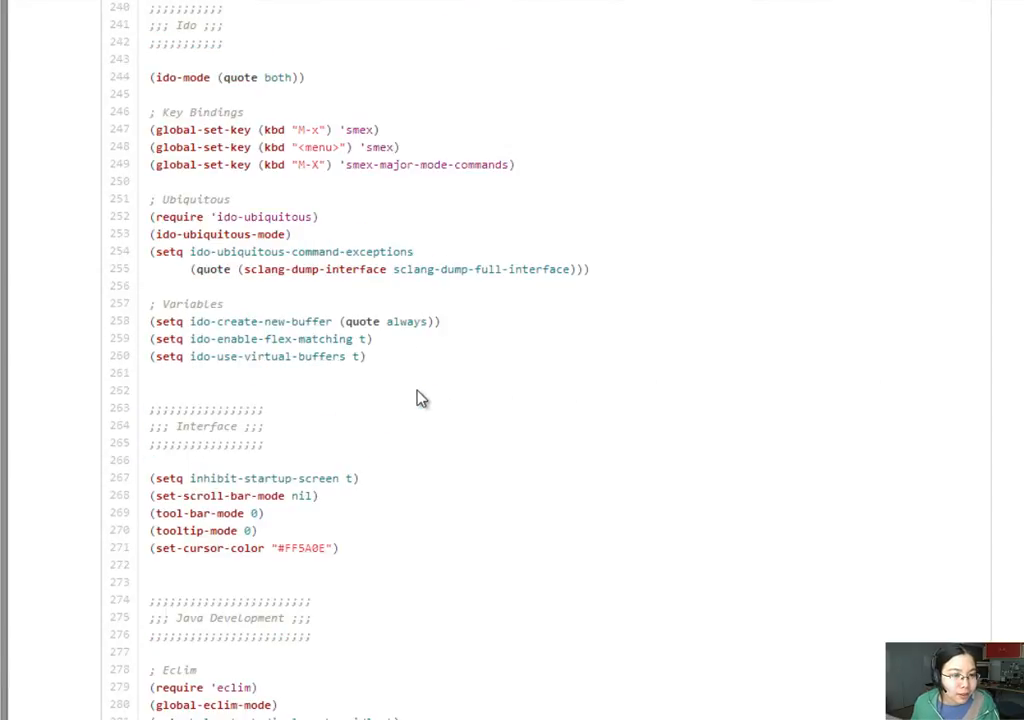
pyautogui.scroll(-3)
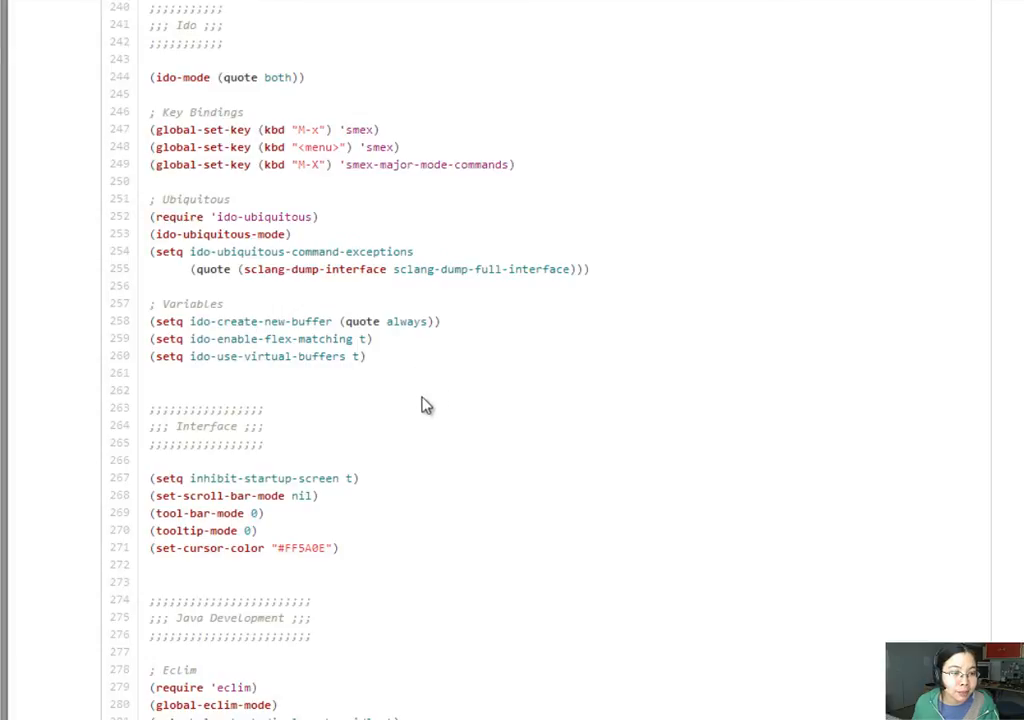
pyautogui.scroll(-3)
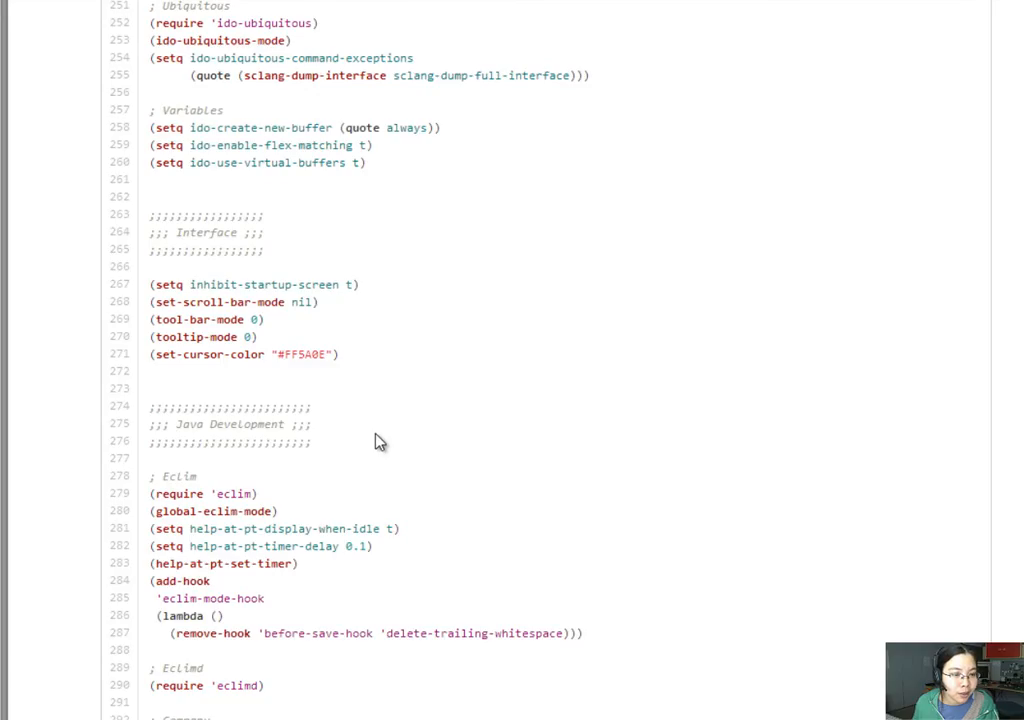
pyautogui.scroll(-3)
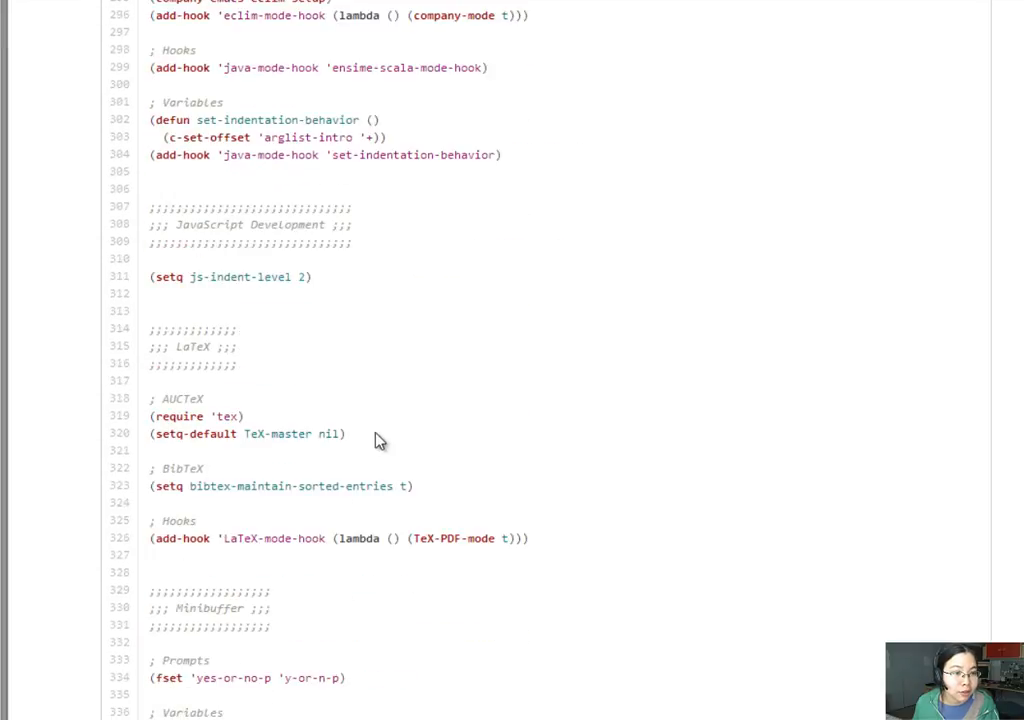
pyautogui.scroll(-3)
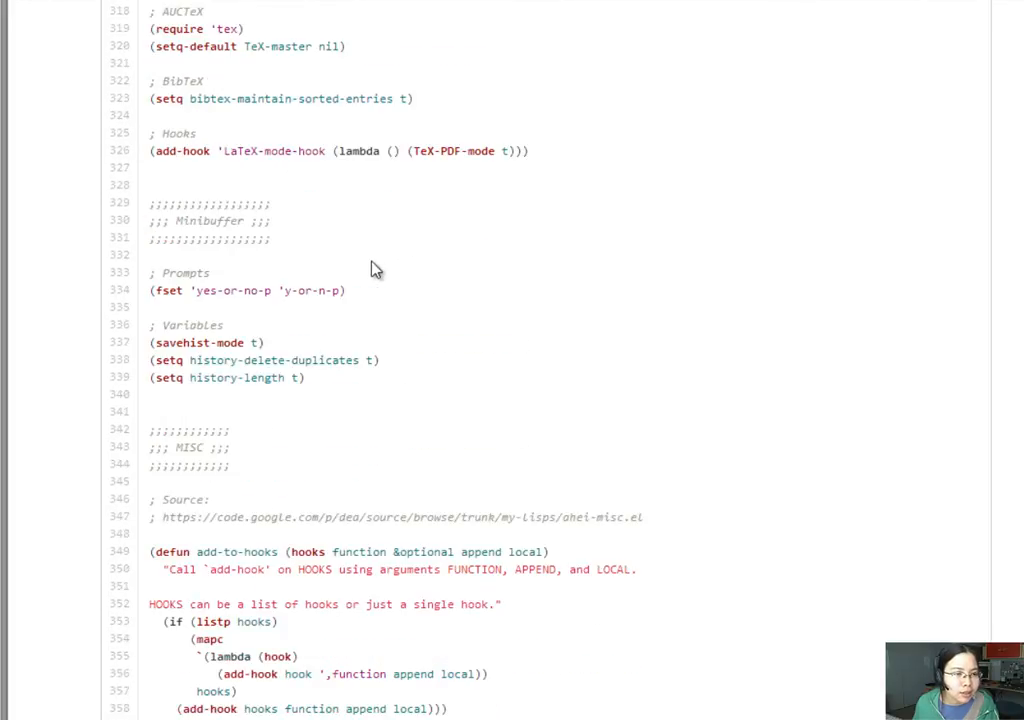
pyautogui.scroll(-3)
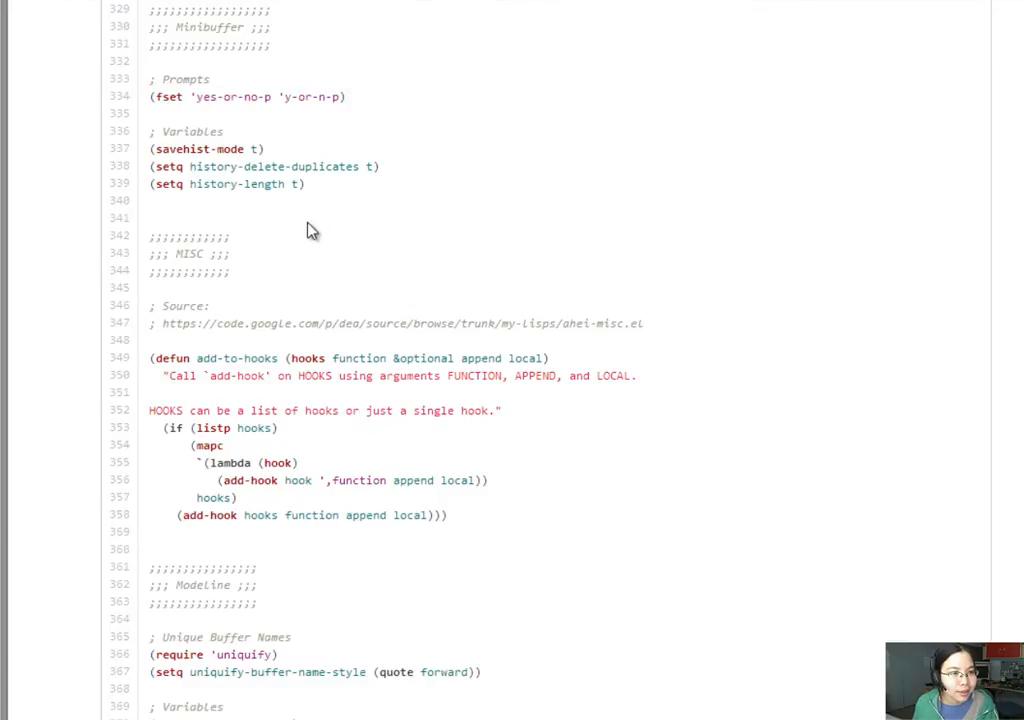
pyautogui.scroll(-3)
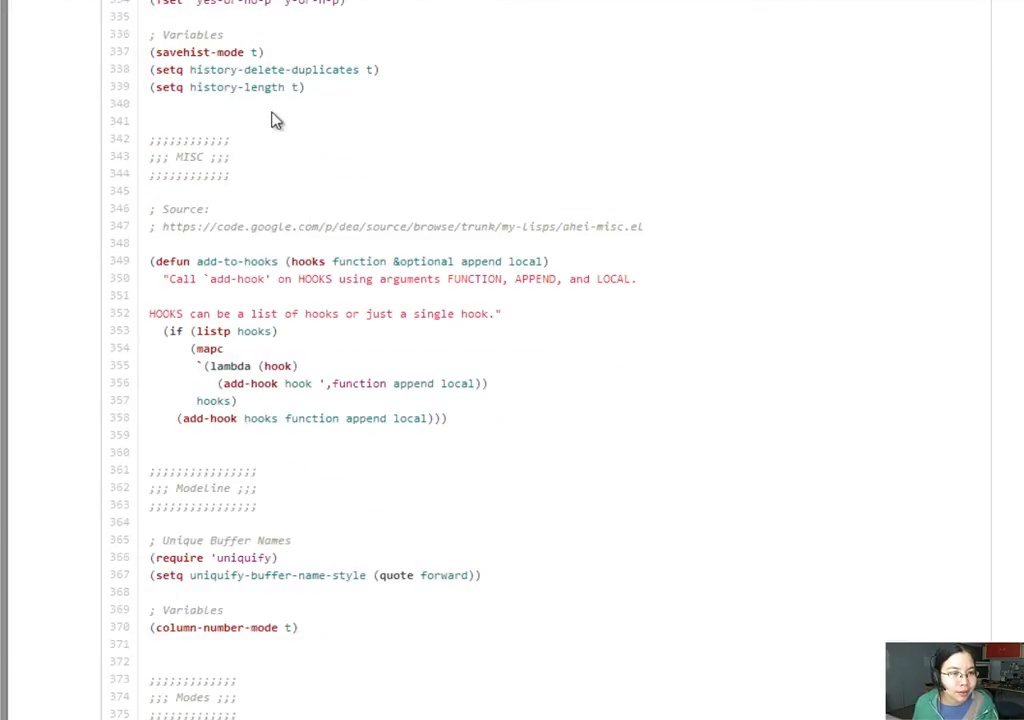
pyautogui.moveTo(343, 111)
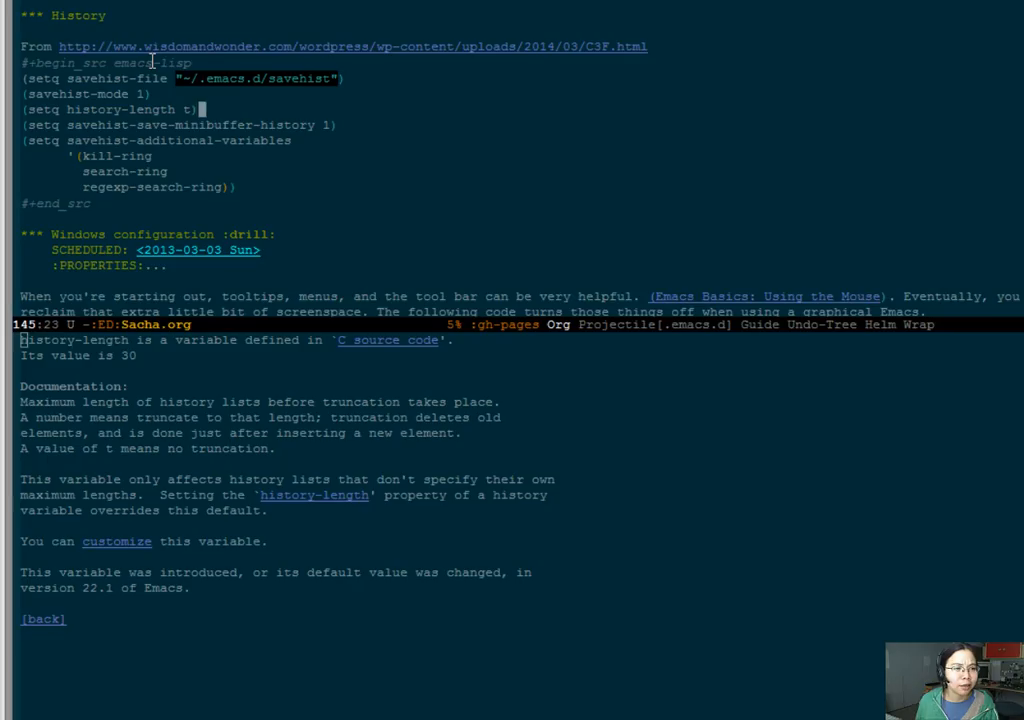
# Type (setq history-delete-duplicates t) on a new line in the History block.
pyautogui.write('(setq history-delete-duplicates t)')
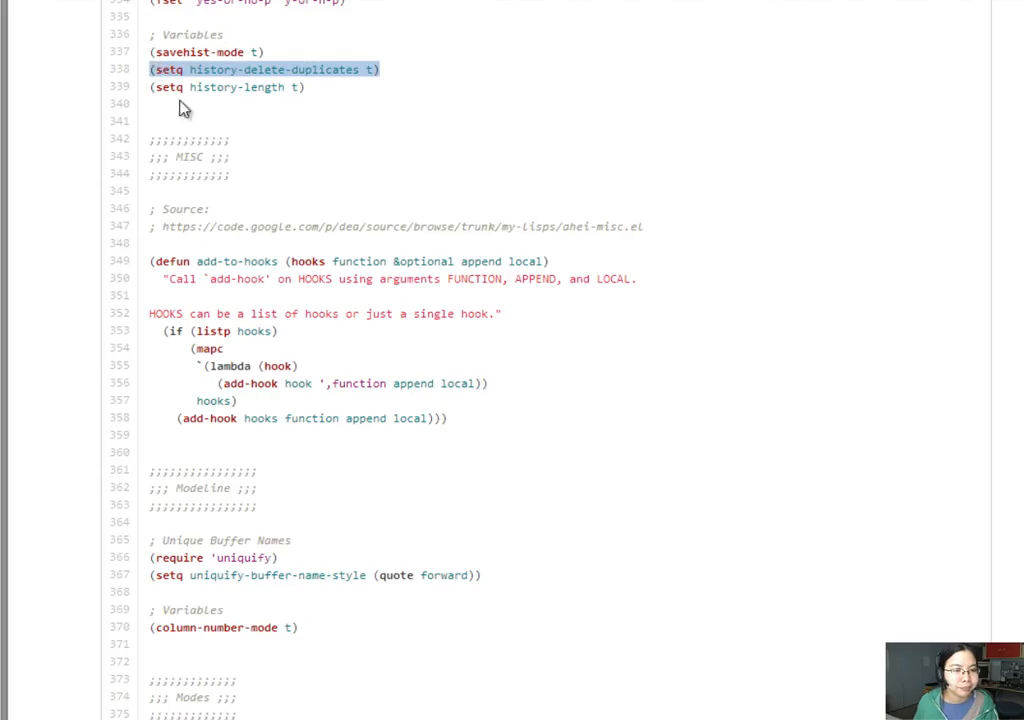
# Scroll the GitHub init.el page down to the Org Mode section.
pyautogui.scroll(-3)
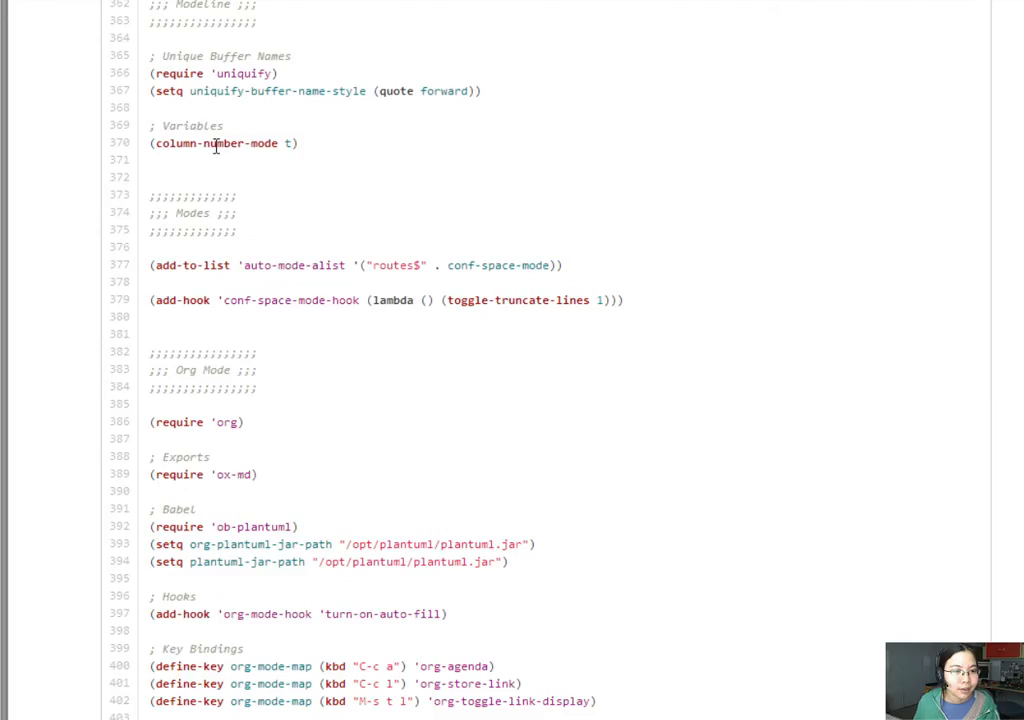
pyautogui.scroll(-3)
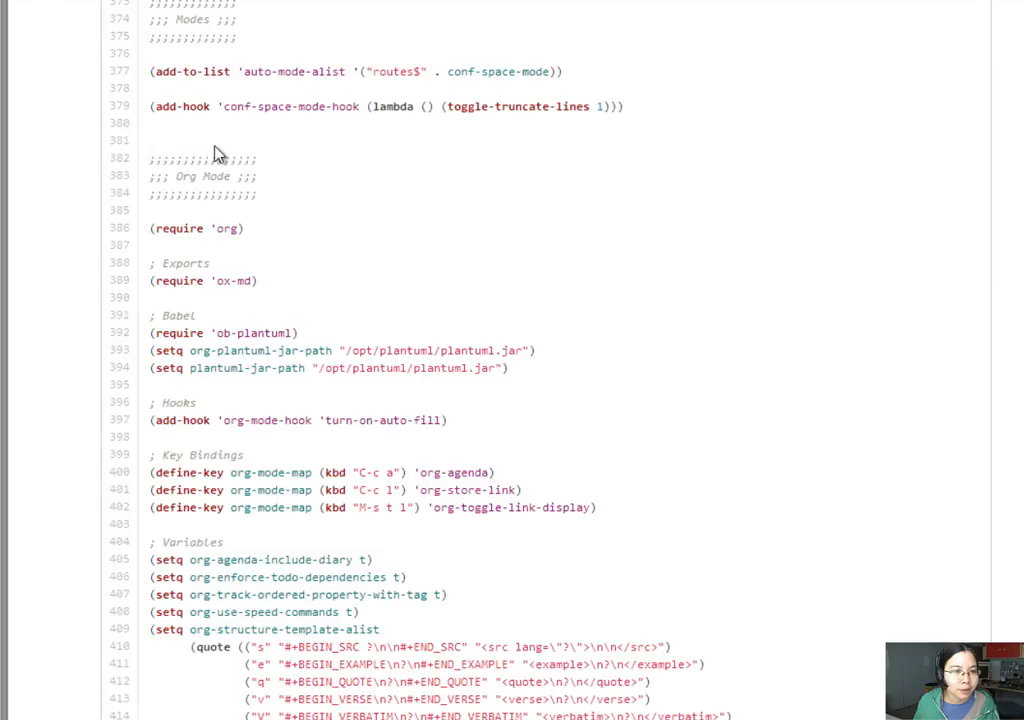
pyautogui.scroll(-3)
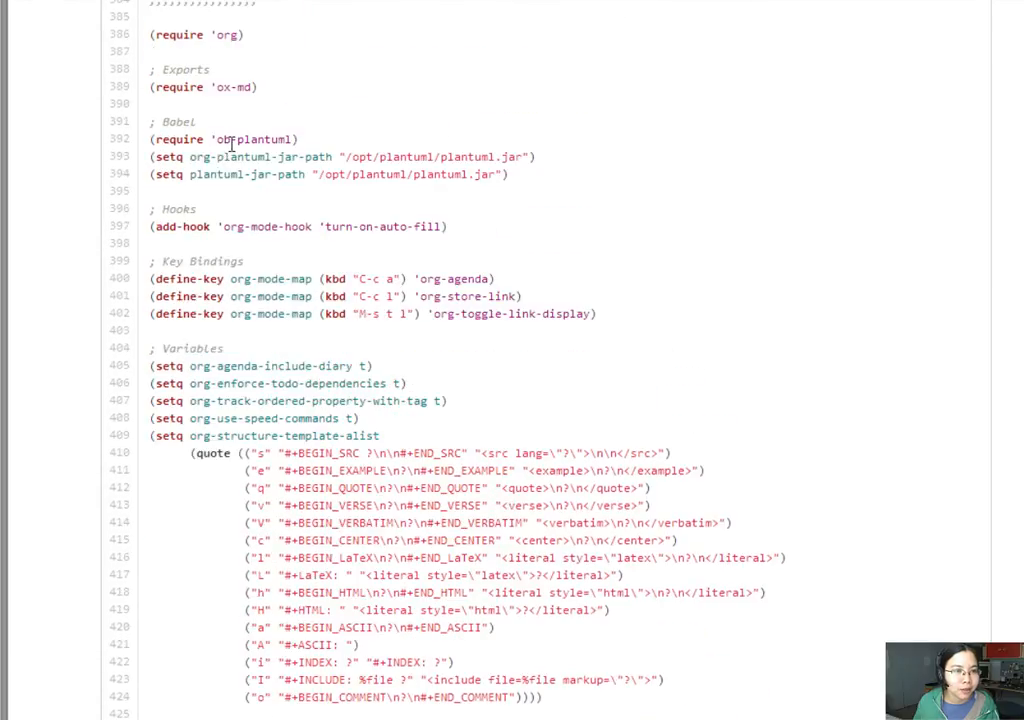
pyautogui.moveTo(247, 161)
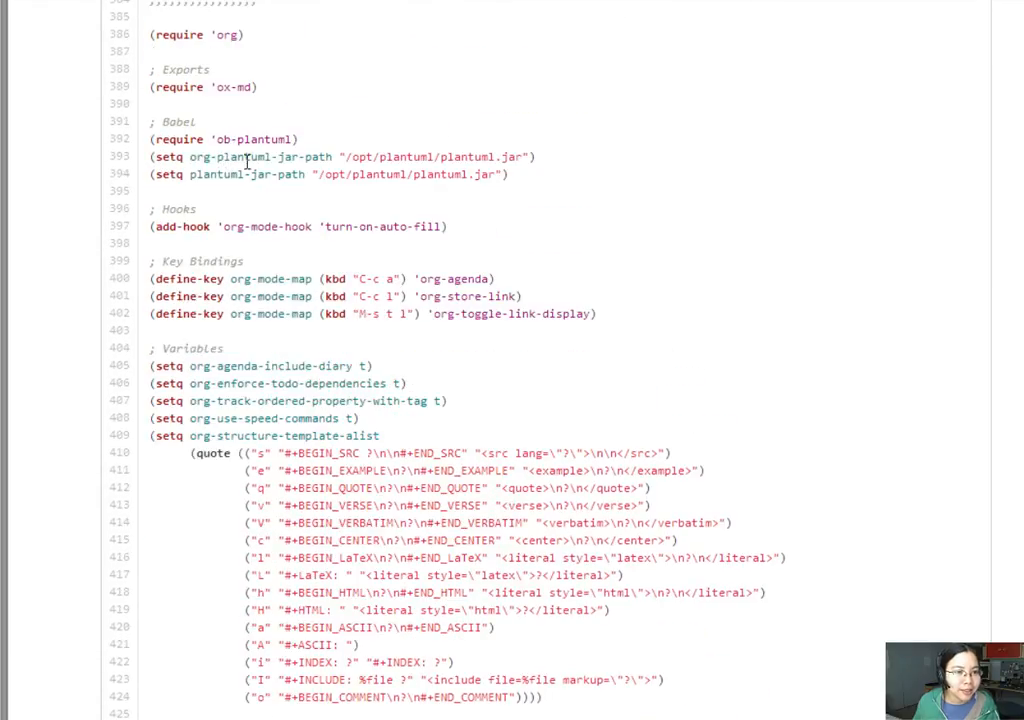
pyautogui.moveTo(495, 224)
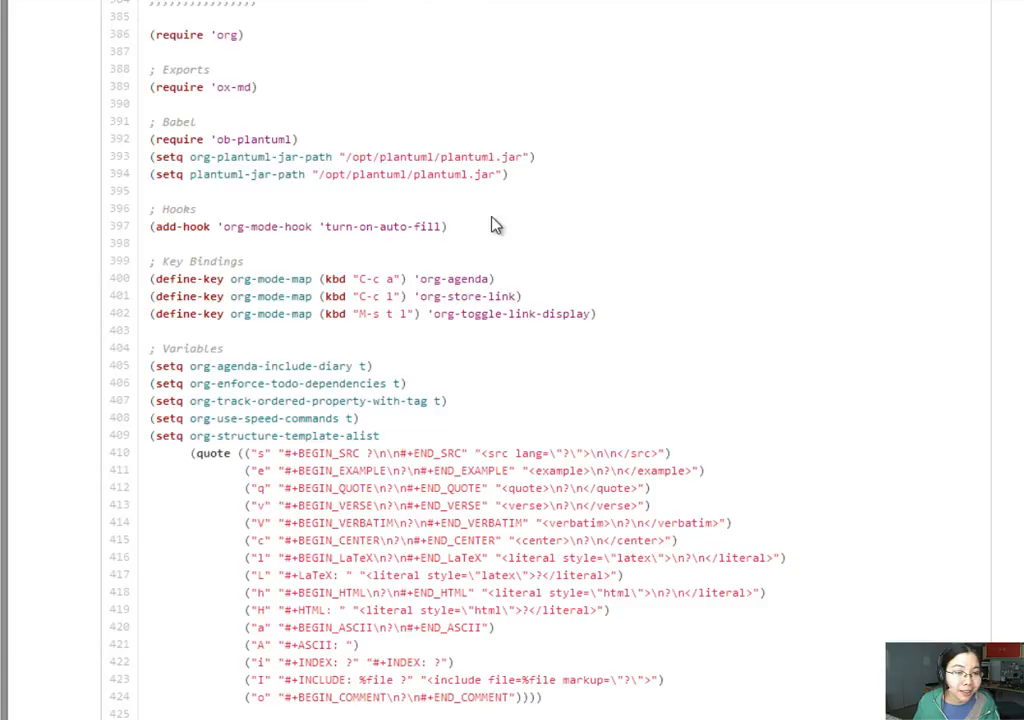
pyautogui.moveTo(518, 294)
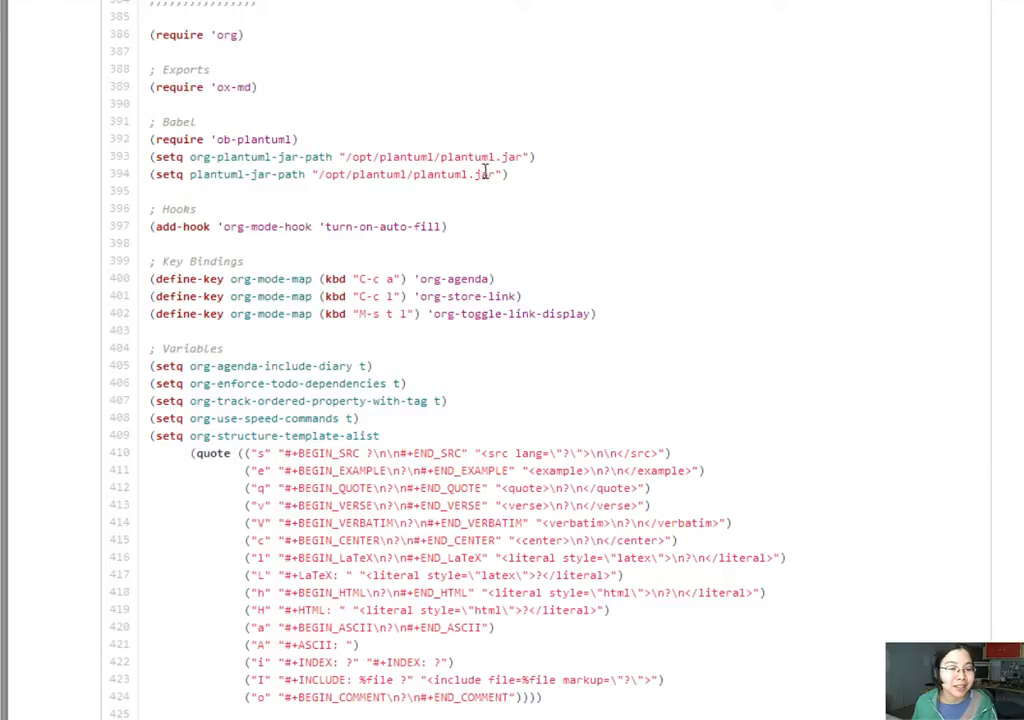
pyautogui.moveTo(478, 175)
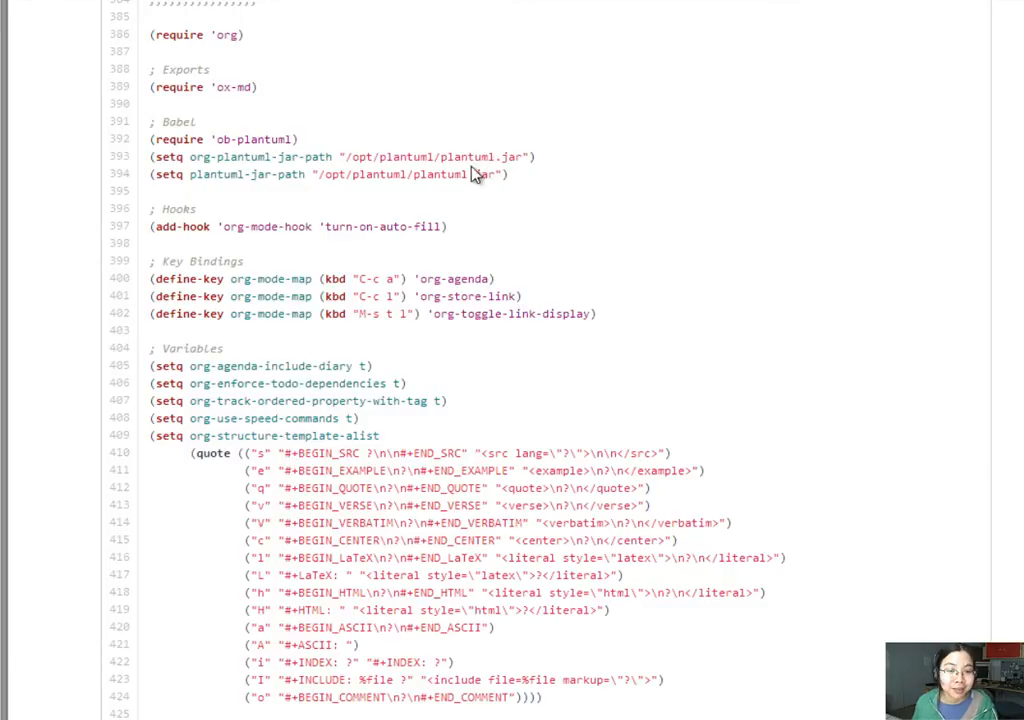
pyautogui.moveTo(475, 150)
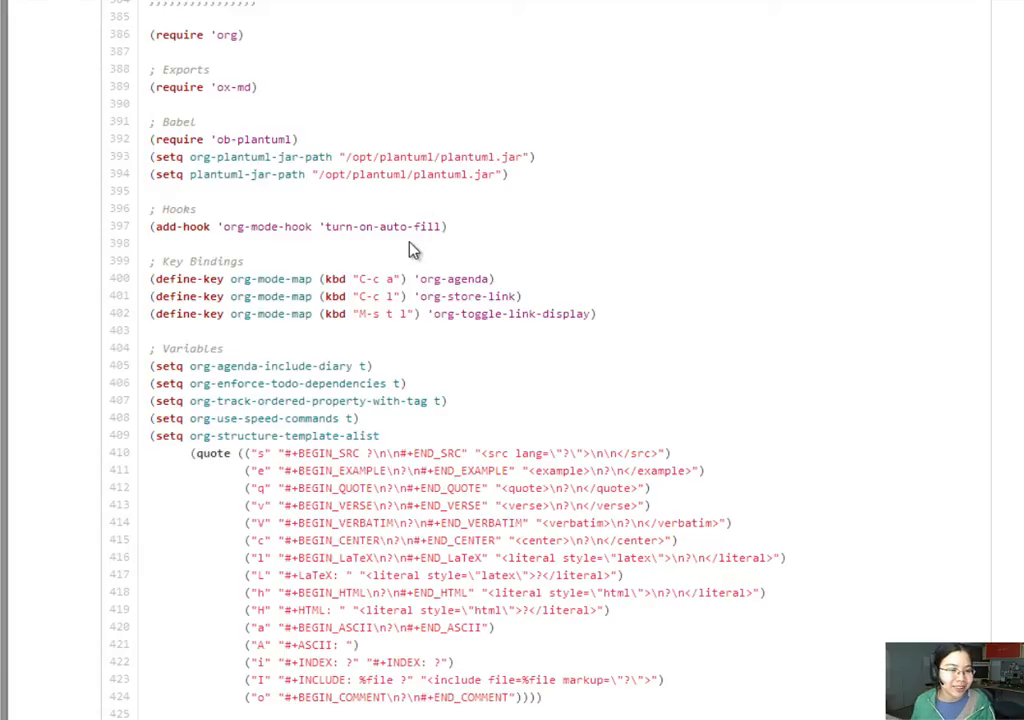
pyautogui.scroll(-3)
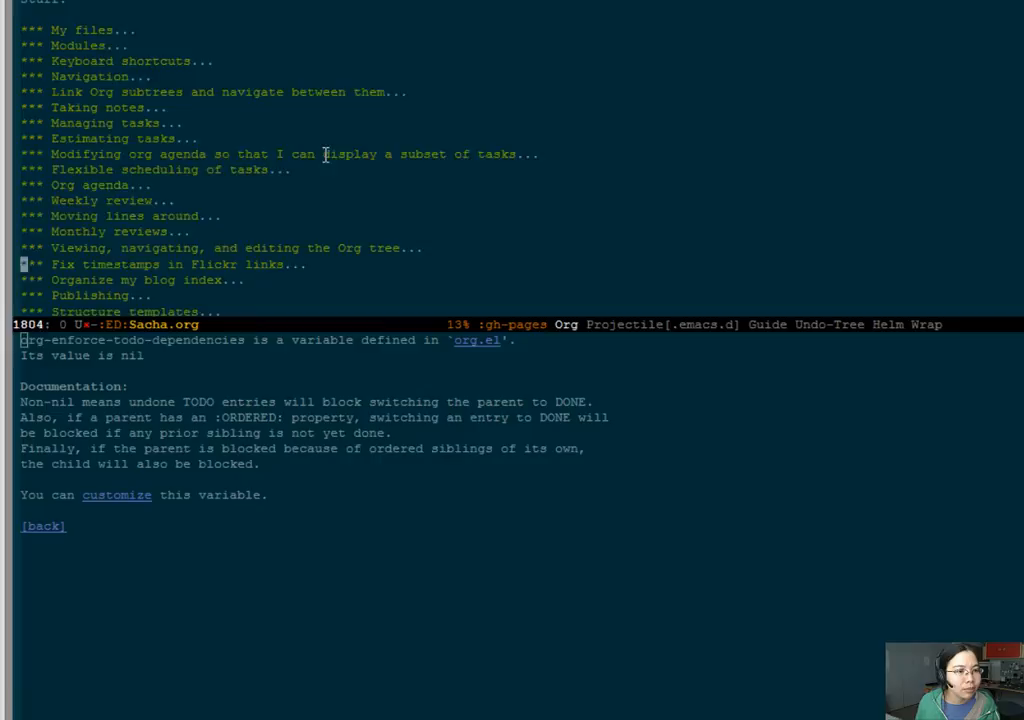
# Write (setq org-enforce-todo-dependencies t) in the new block, completing the variable name.
pyautogui.scroll(-3)
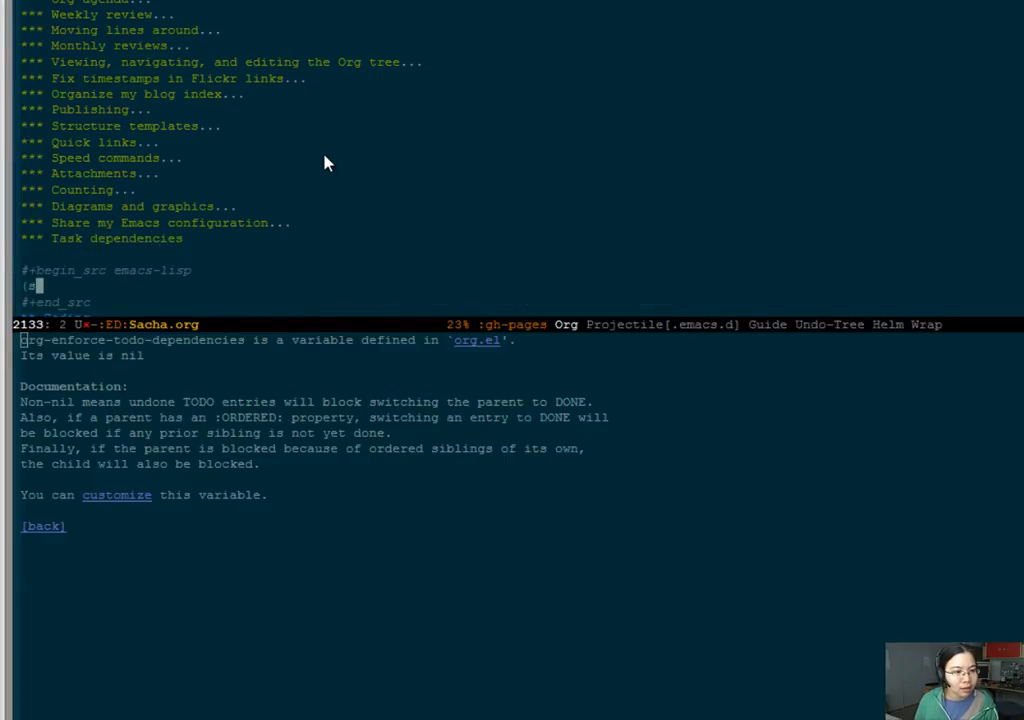
pyautogui.write('(setq org-babel-tangle-fil')
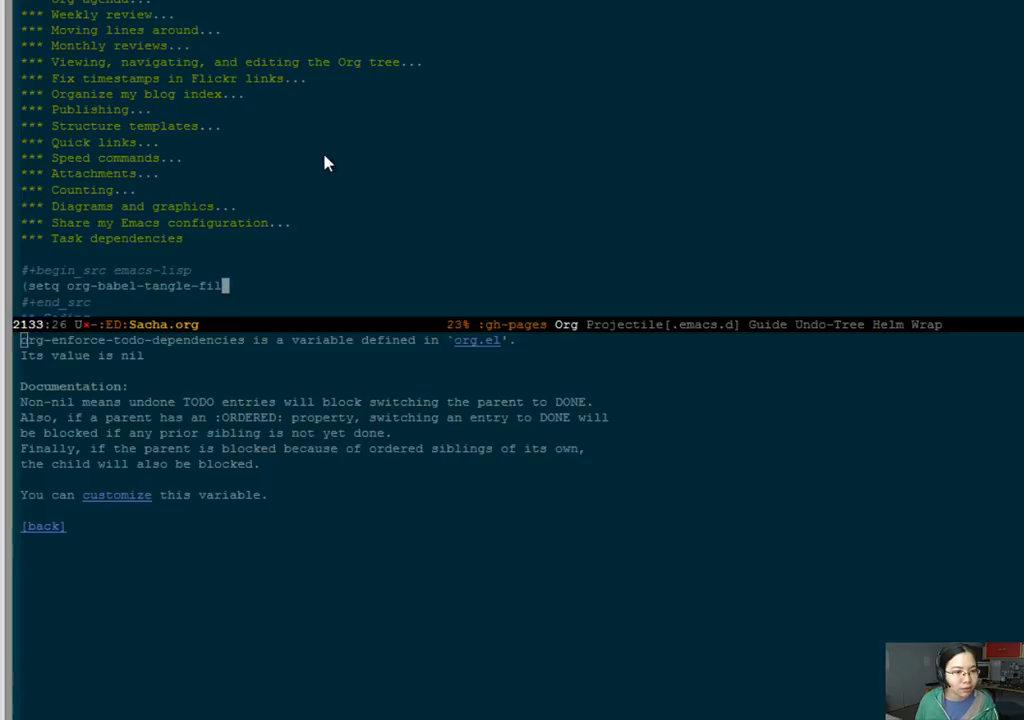
pyautogui.write('org-end-of-subtree')
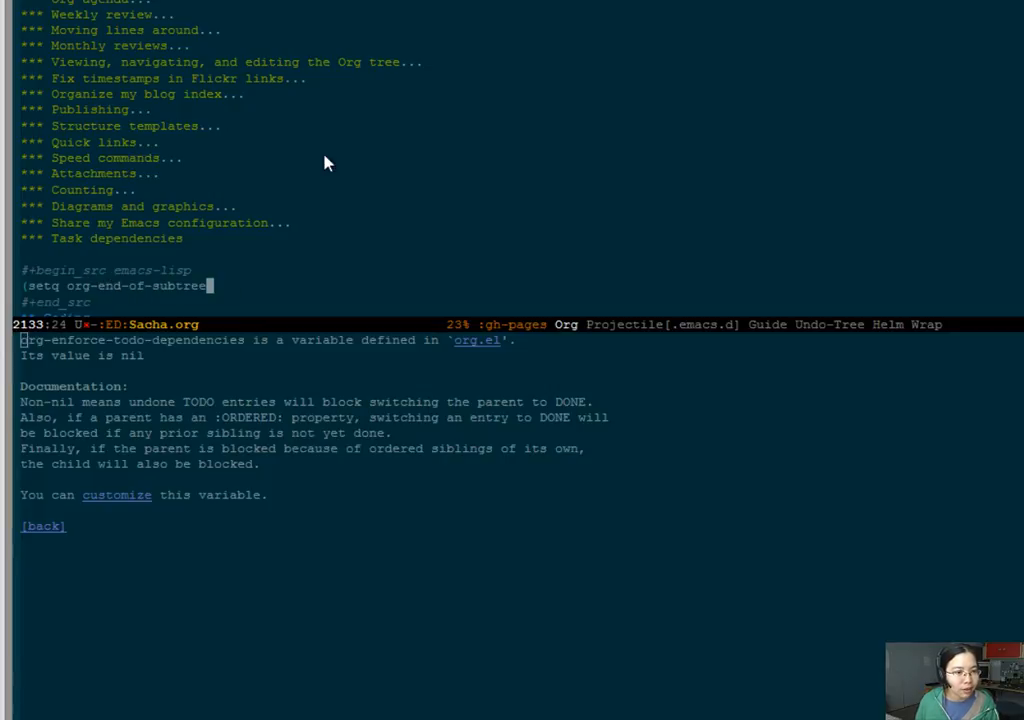
pyautogui.write('org-enforce-todo-dependencies t')
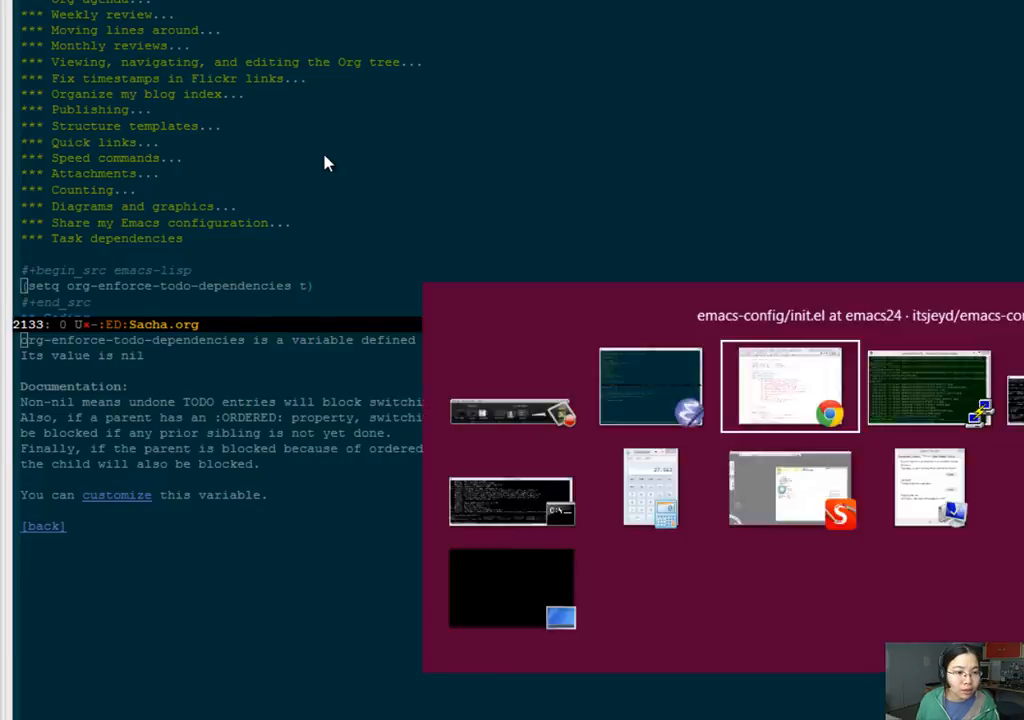
# Return to Emacs to add (setq org-track-ordered-property-with-tag t) below the existing setq.
pyautogui.click(789, 386)
pyautogui.write('(setq org-track-ordered-property-with-tag t)')
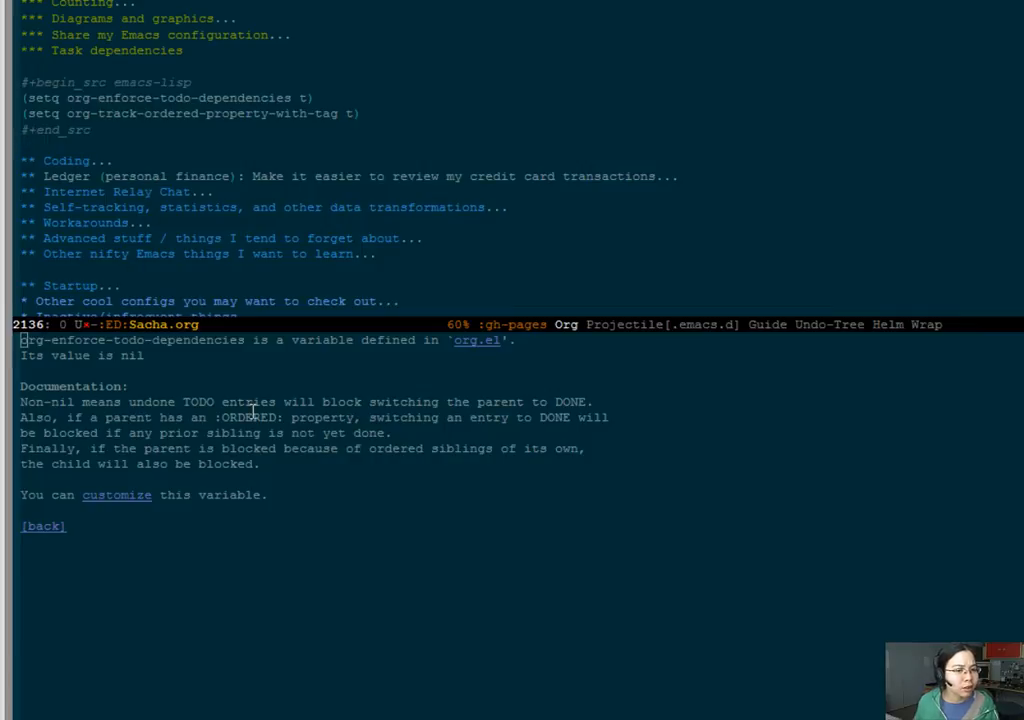
pyautogui.moveTo(500, 447)
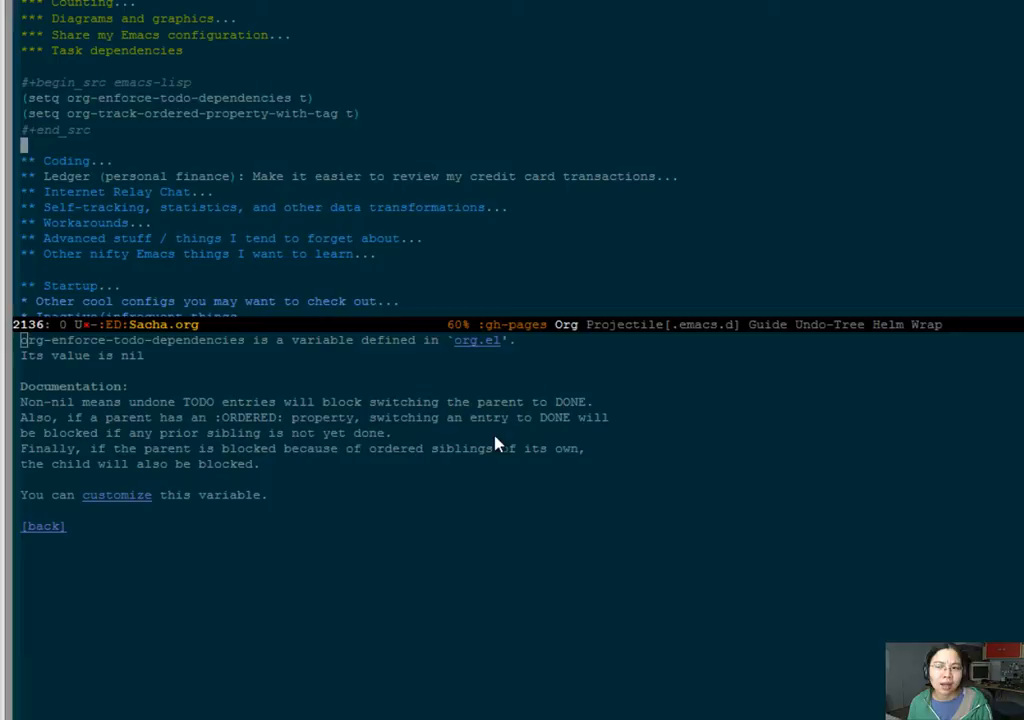
pyautogui.moveTo(490, 408)
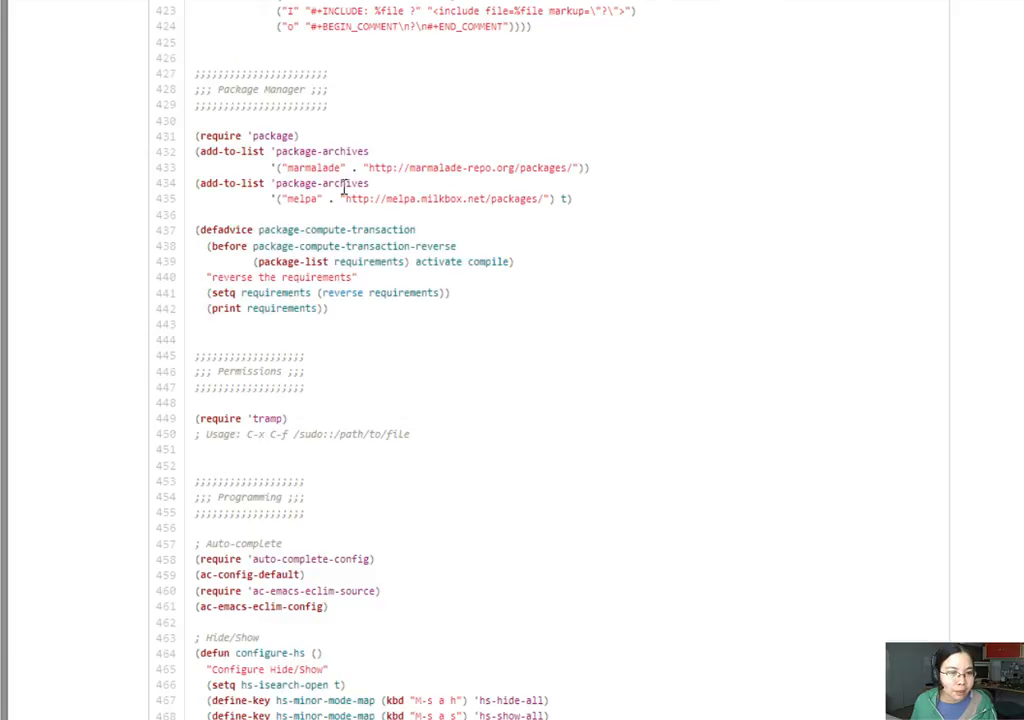
# Scroll through init.el on GitHub to its Version Control and Windows + Frames sections.
pyautogui.scroll(-3)
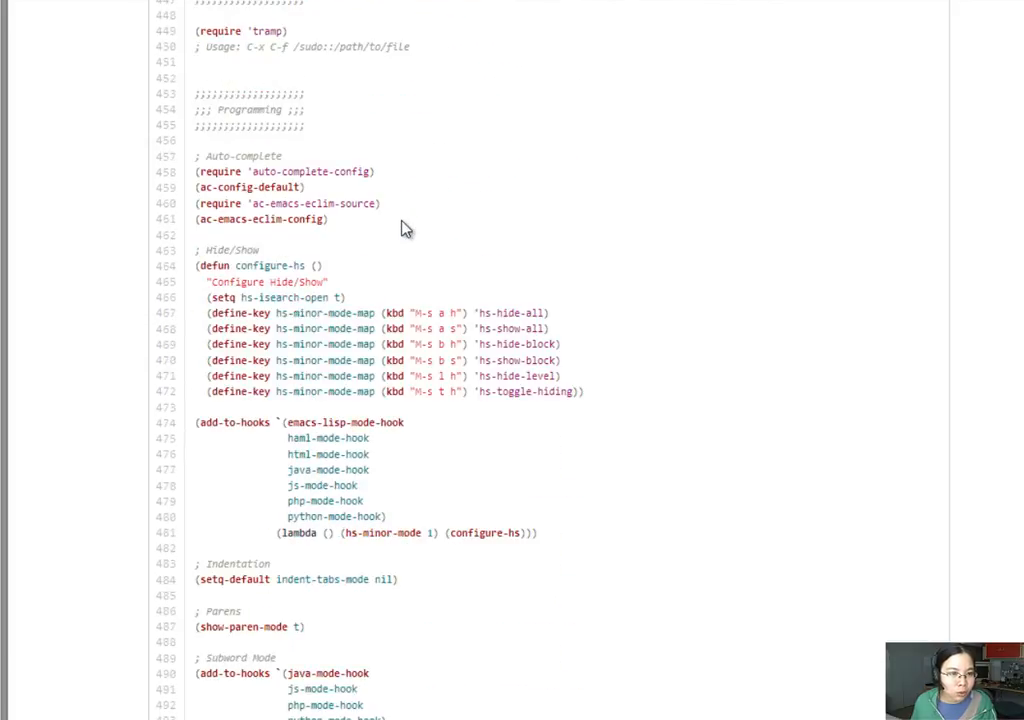
pyautogui.scroll(-3)
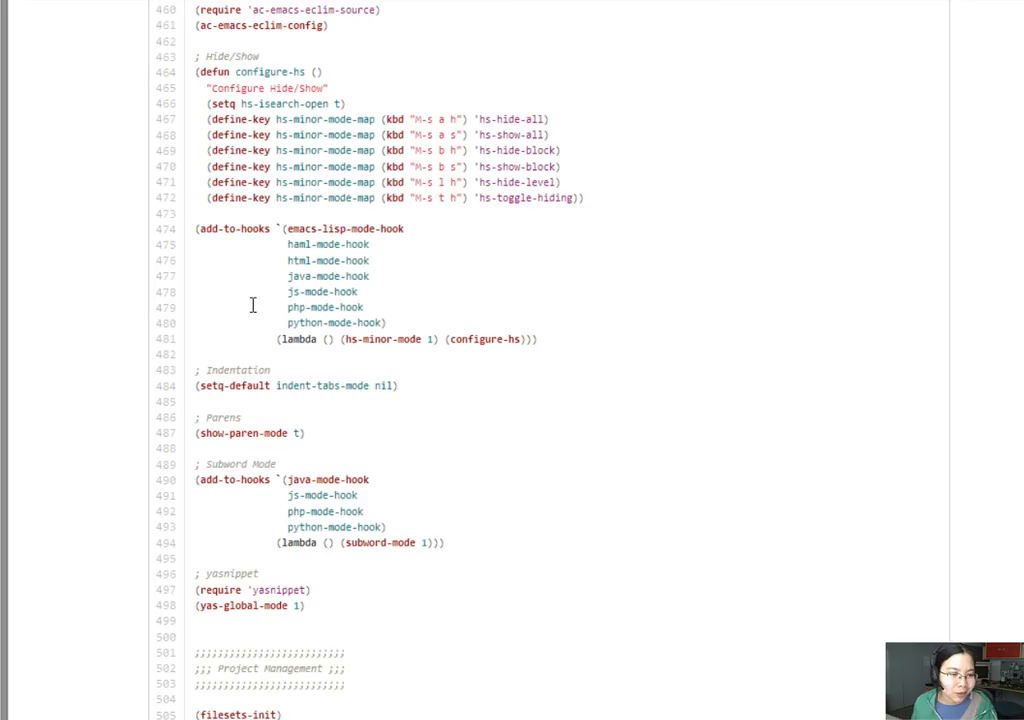
pyautogui.scroll(-3)
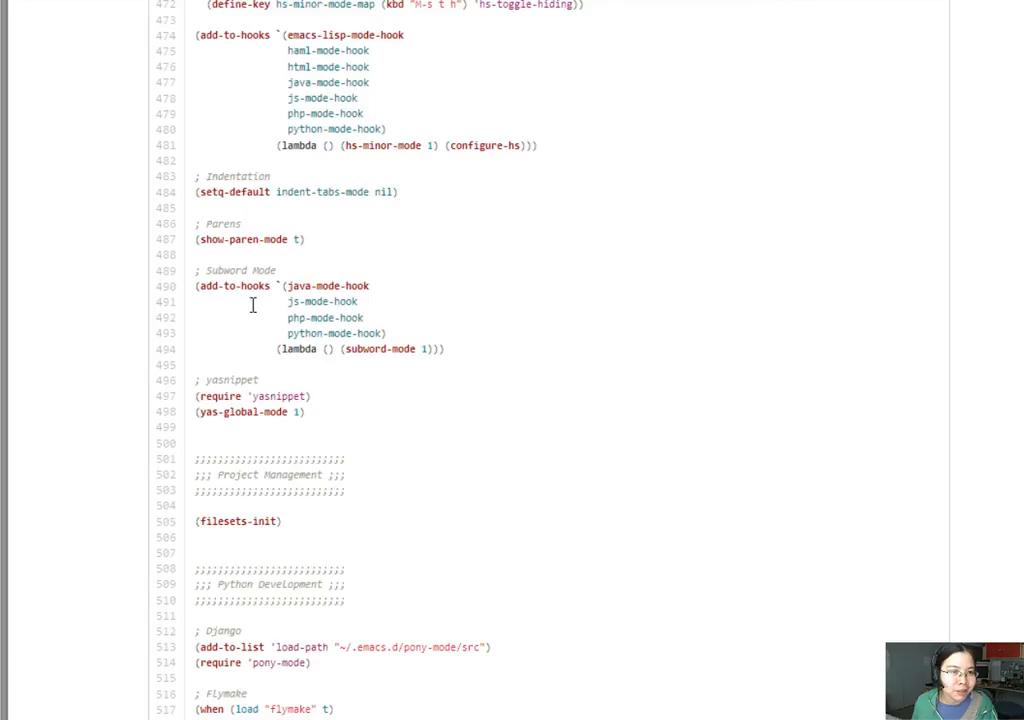
pyautogui.scroll(-3)
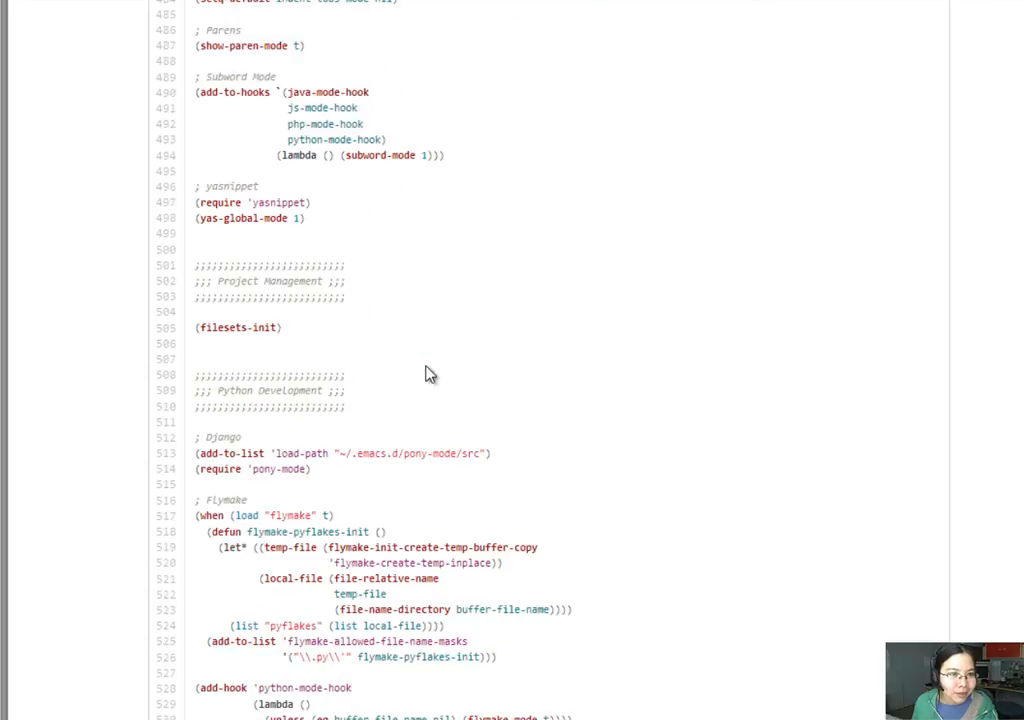
pyautogui.scroll(3)
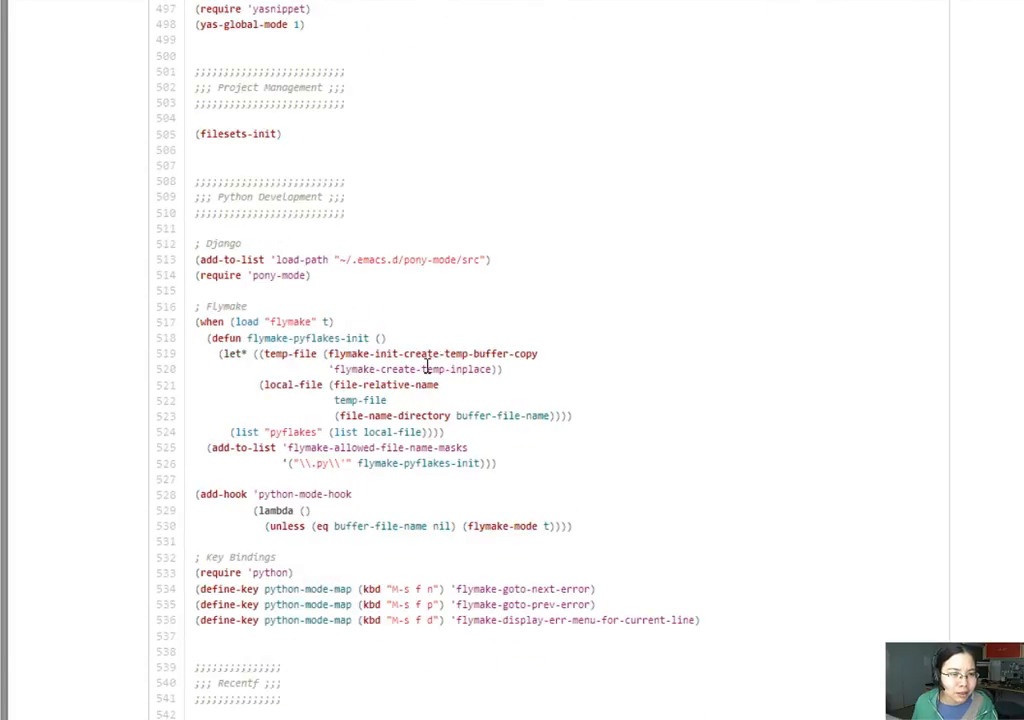
pyautogui.scroll(-3)
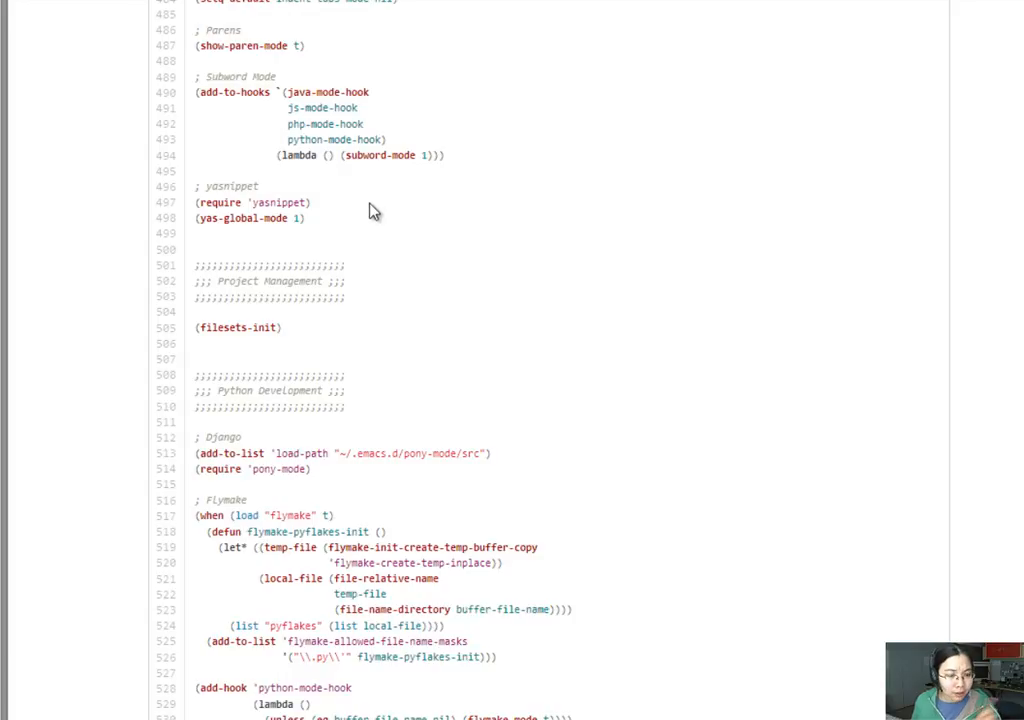
pyautogui.scroll(-3)
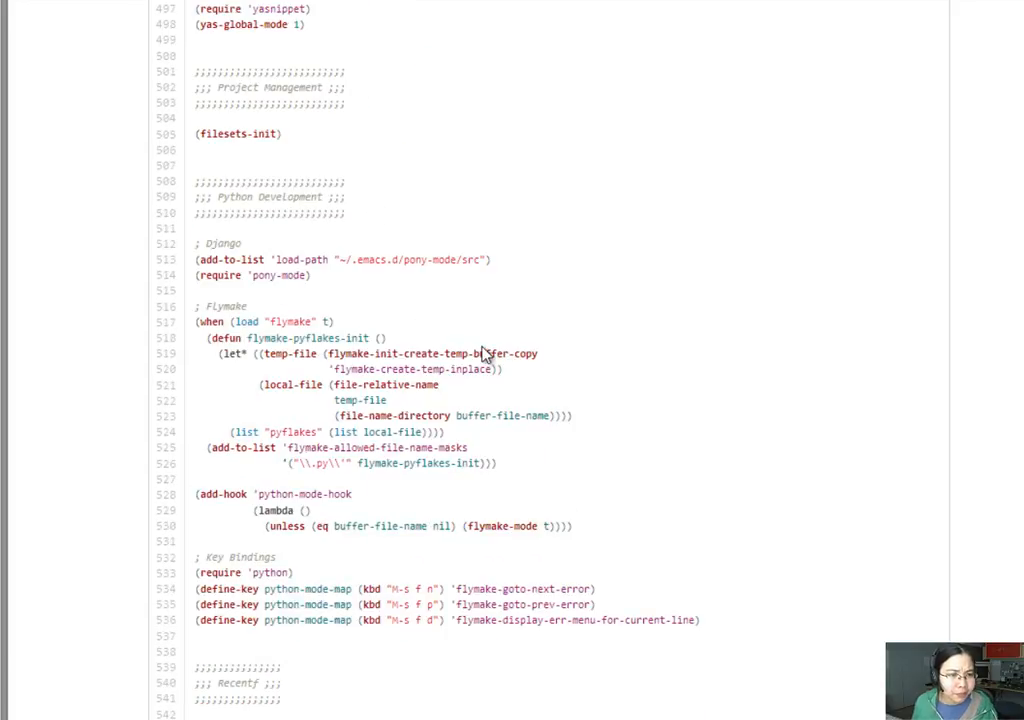
pyautogui.scroll(-3)
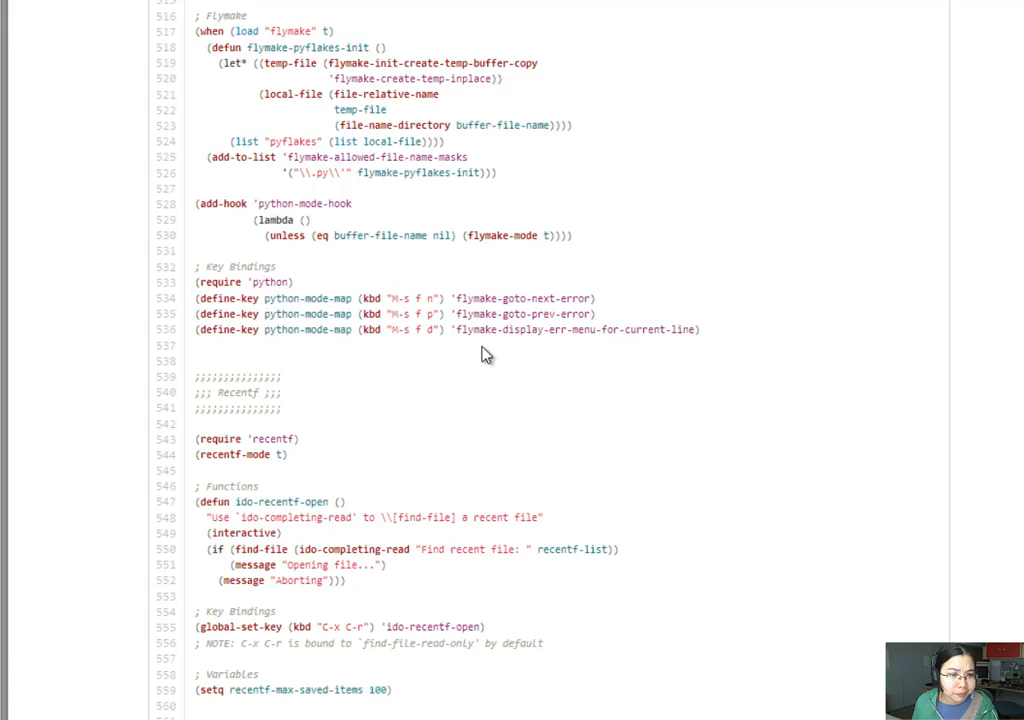
pyautogui.scroll(-3)
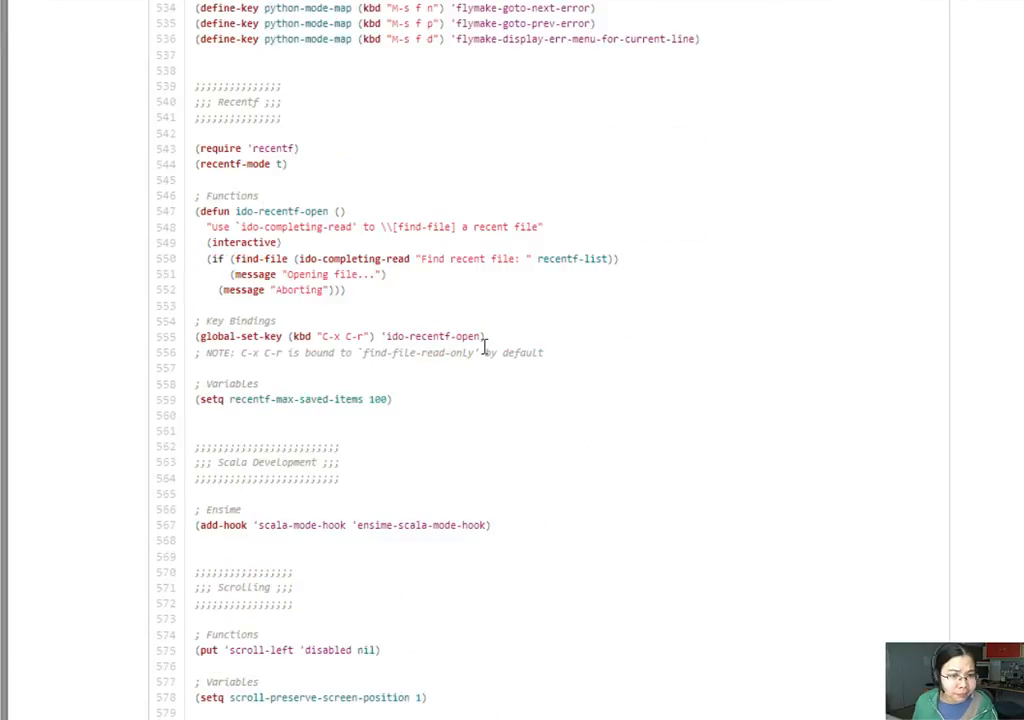
pyautogui.scroll(-3)
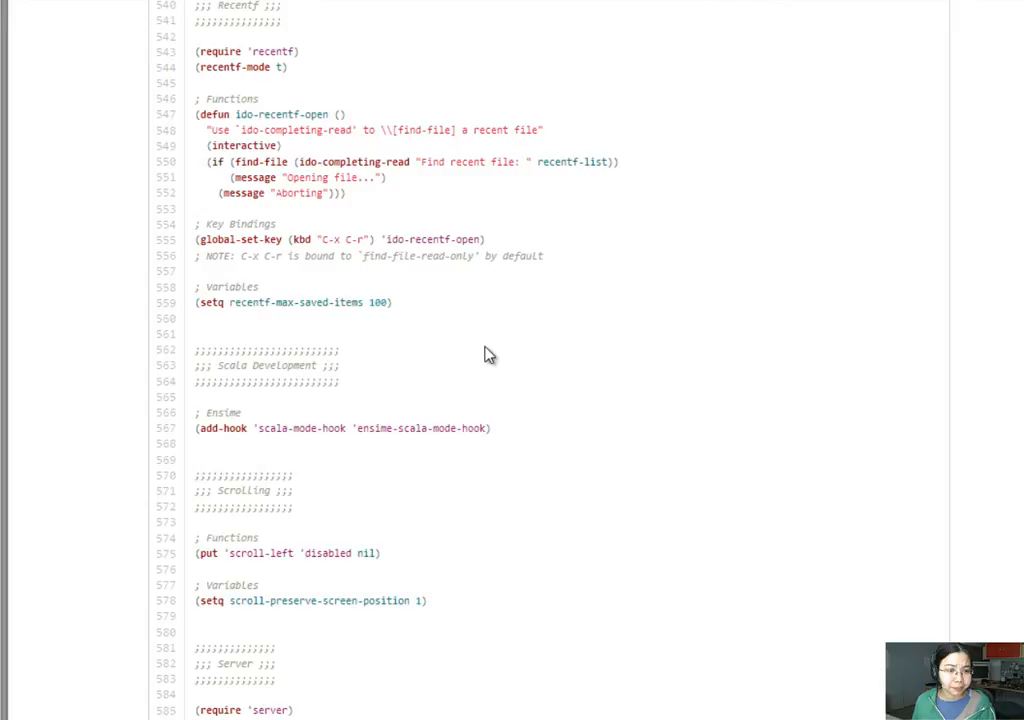
pyautogui.scroll(-3)
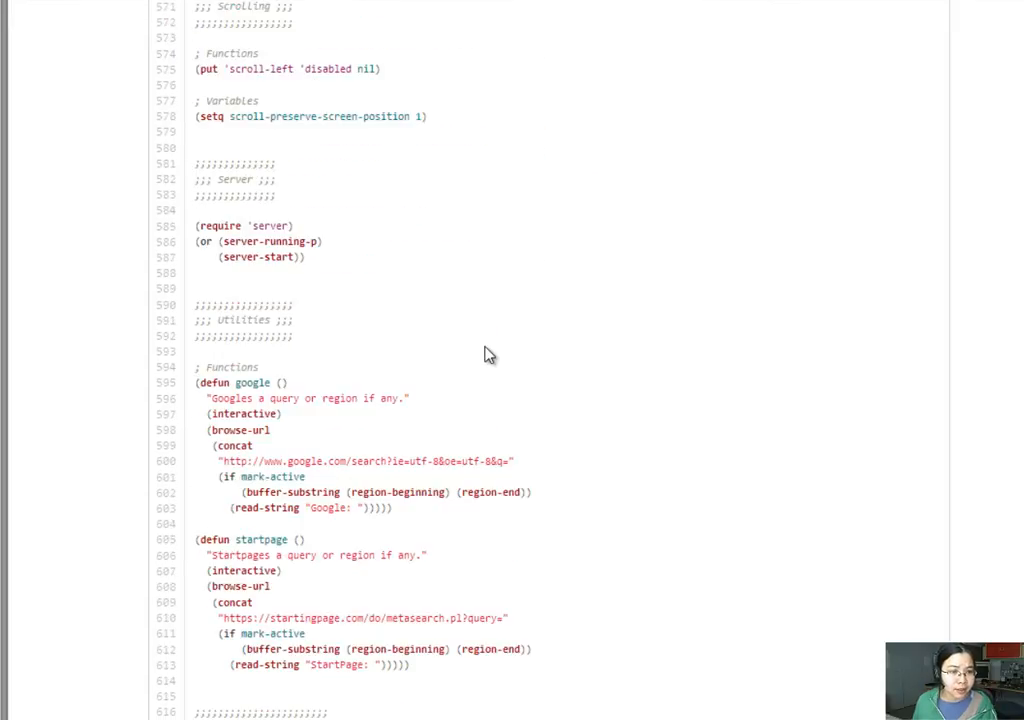
pyautogui.scroll(-3)
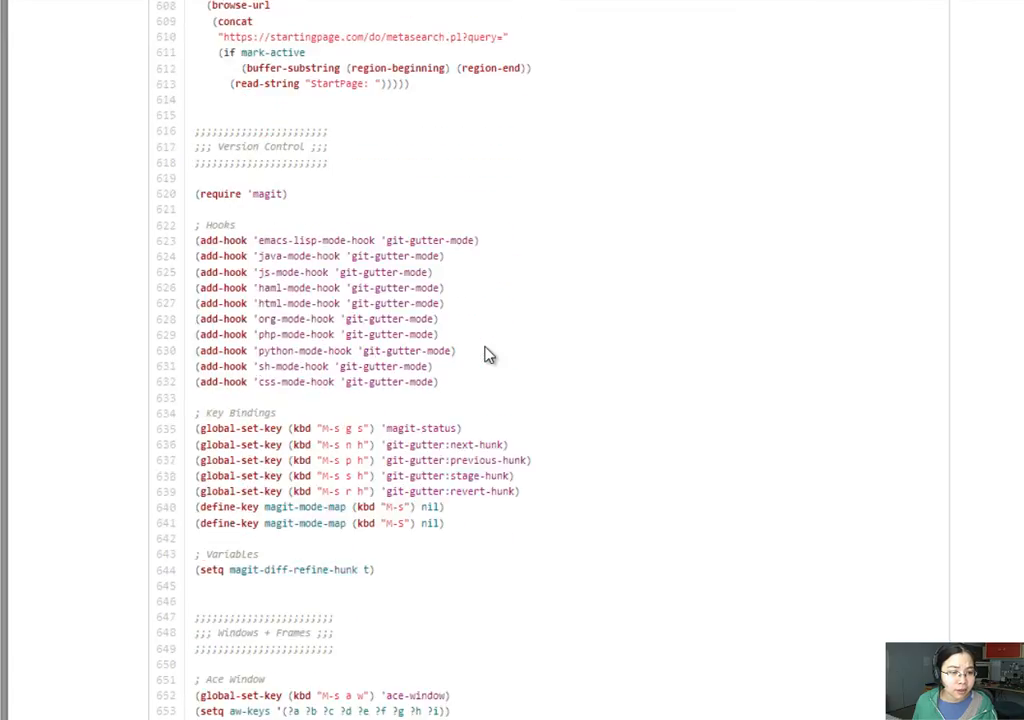
pyautogui.scroll(-3)
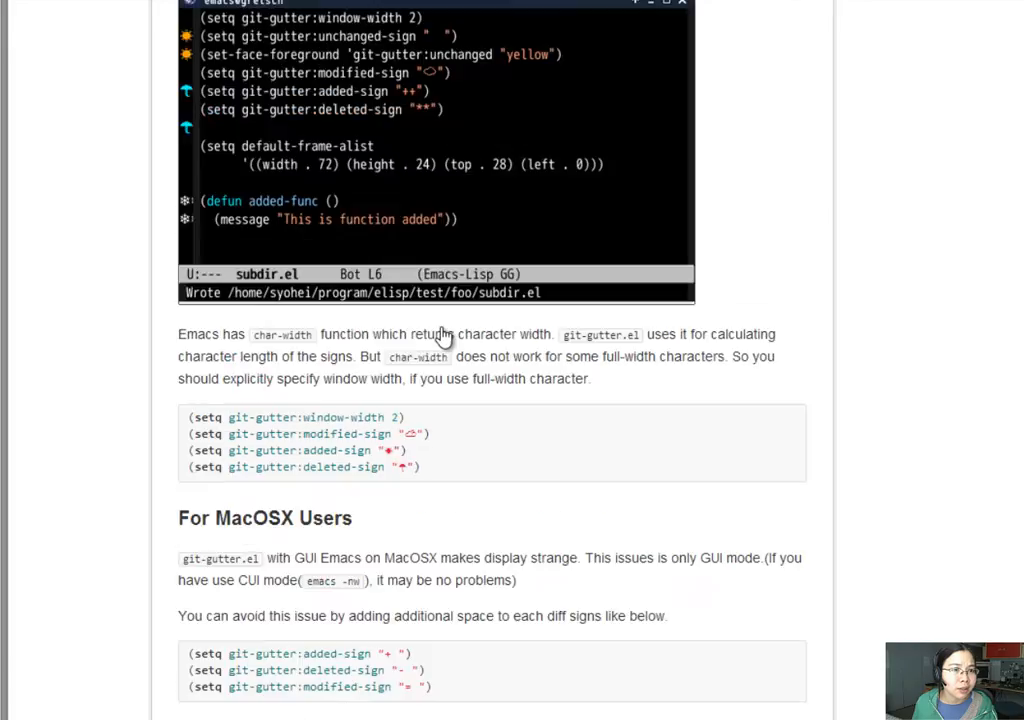
# Scroll through the git-gutter README's Look and feel and Sample Configuration sections.
pyautogui.scroll(-3)
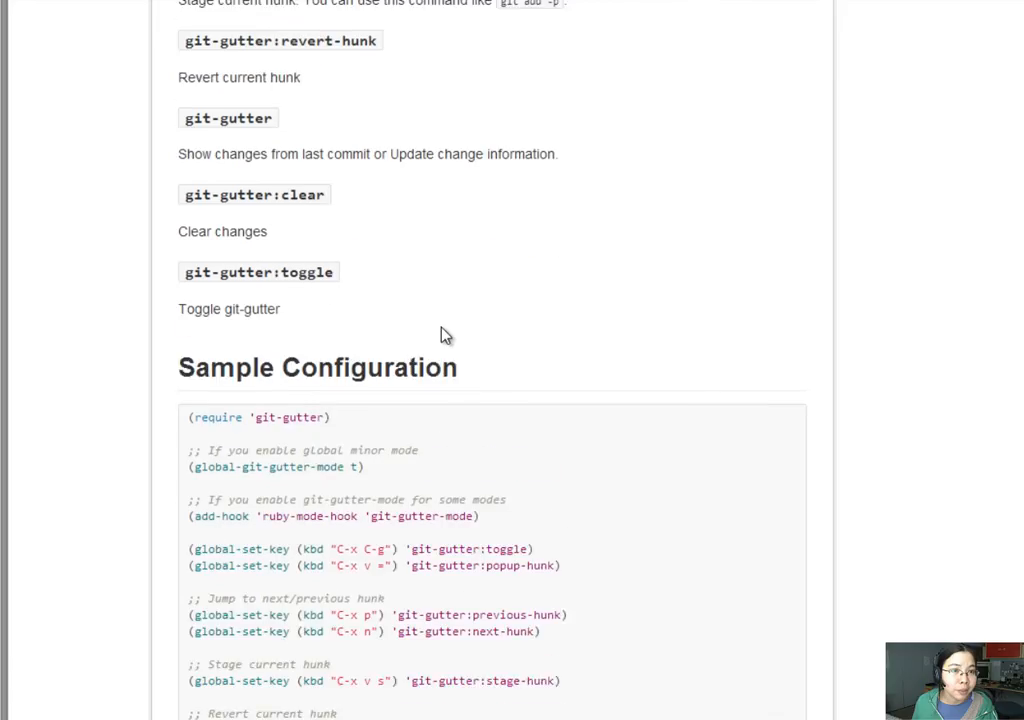
pyautogui.scroll(-3)
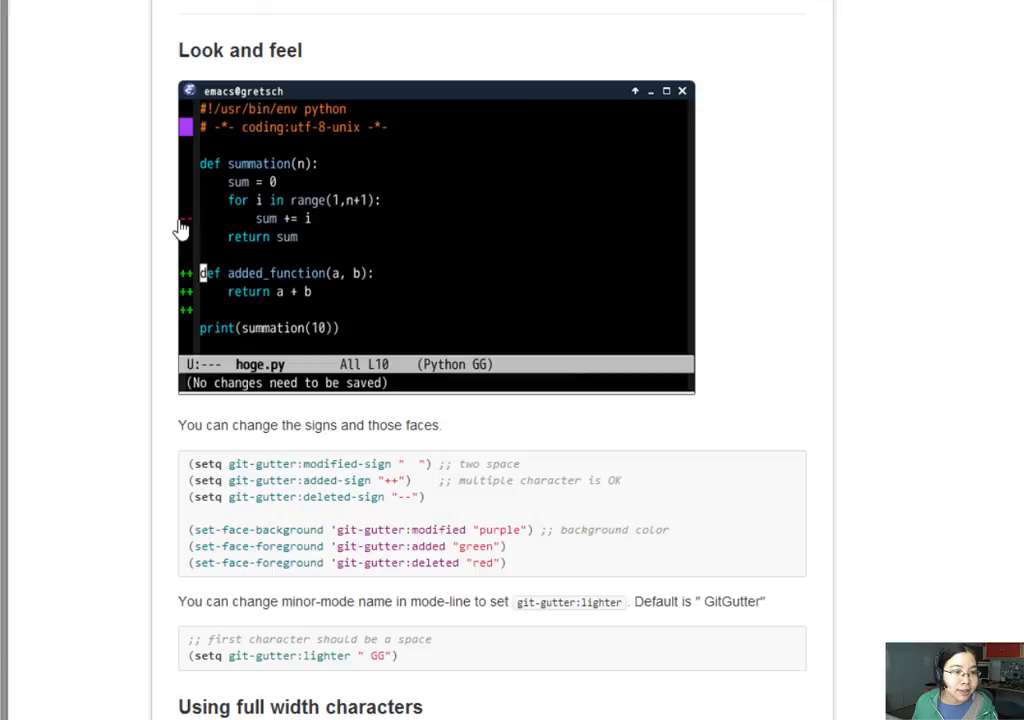
pyautogui.scroll(-3)
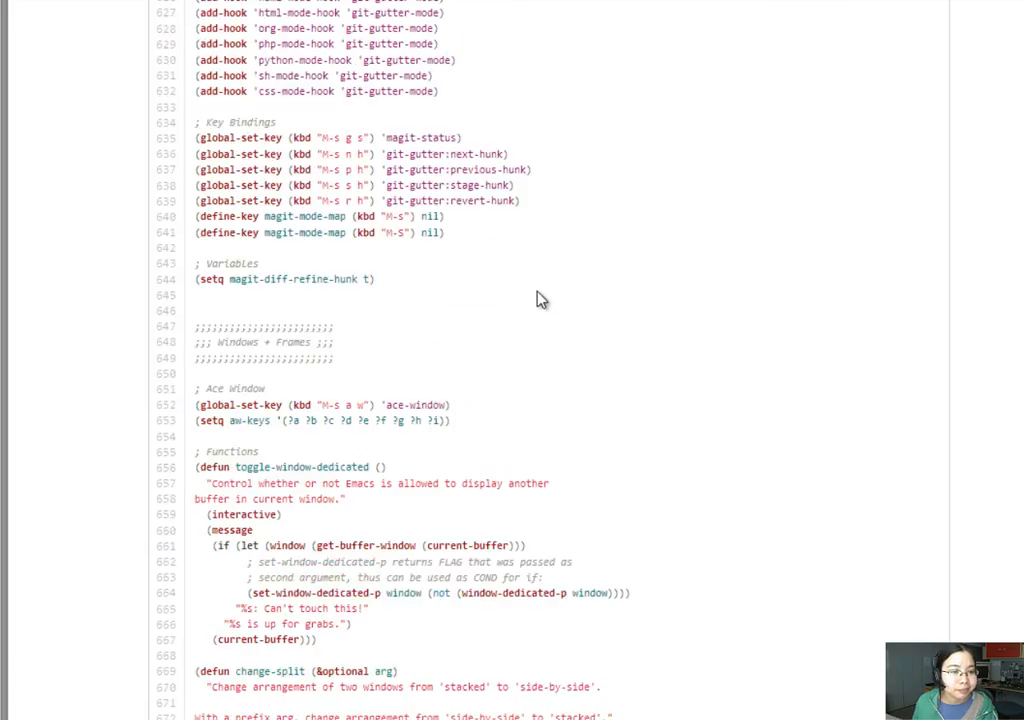
pyautogui.moveTo(315, 202)
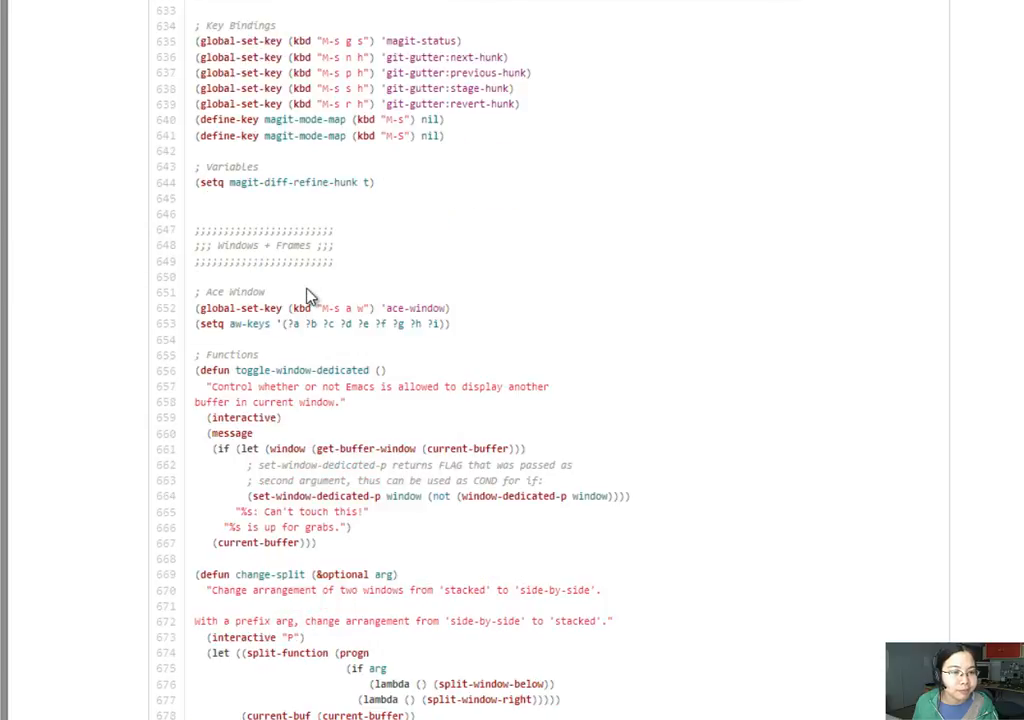
# Scroll init.el to the Ace Window global-set-key and aw-keys lines.
pyautogui.scroll(-3)
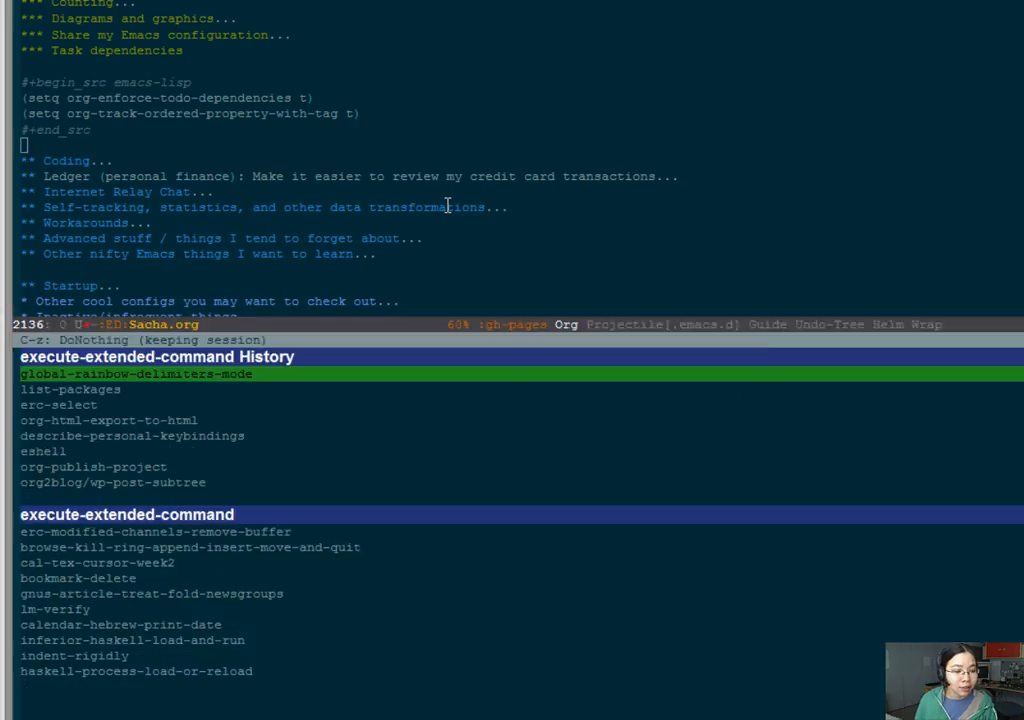
# Install ace-window via list-packages, then add an 'Ace Window looks useful too' note with (use-package ace-window.
pyautogui.write('list')
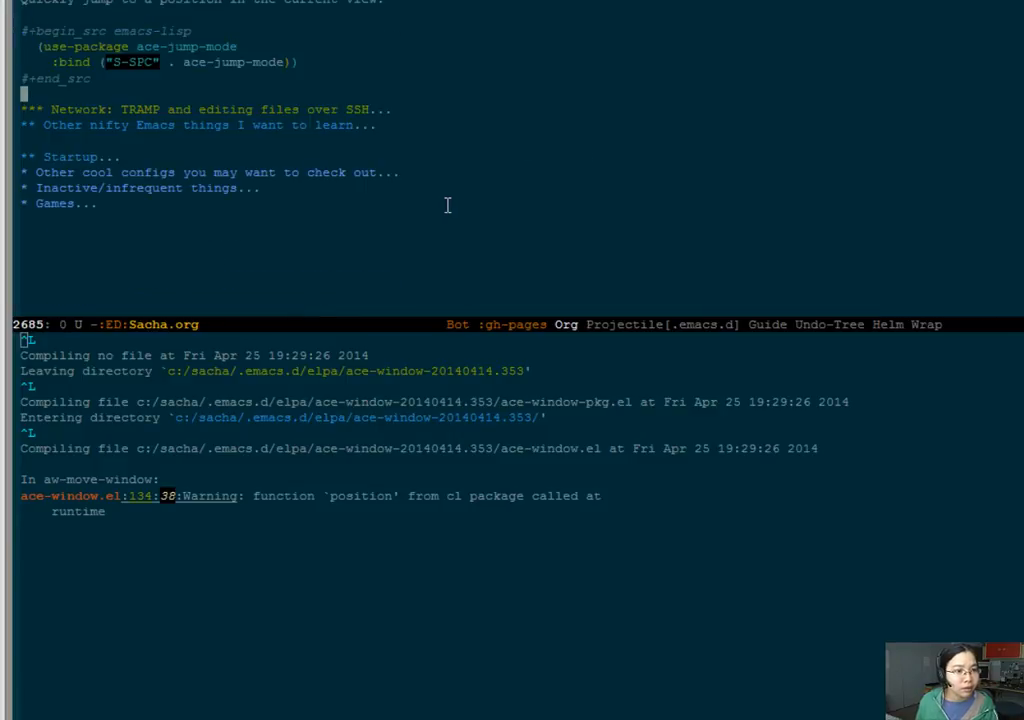
pyautogui.write('Ace Window')
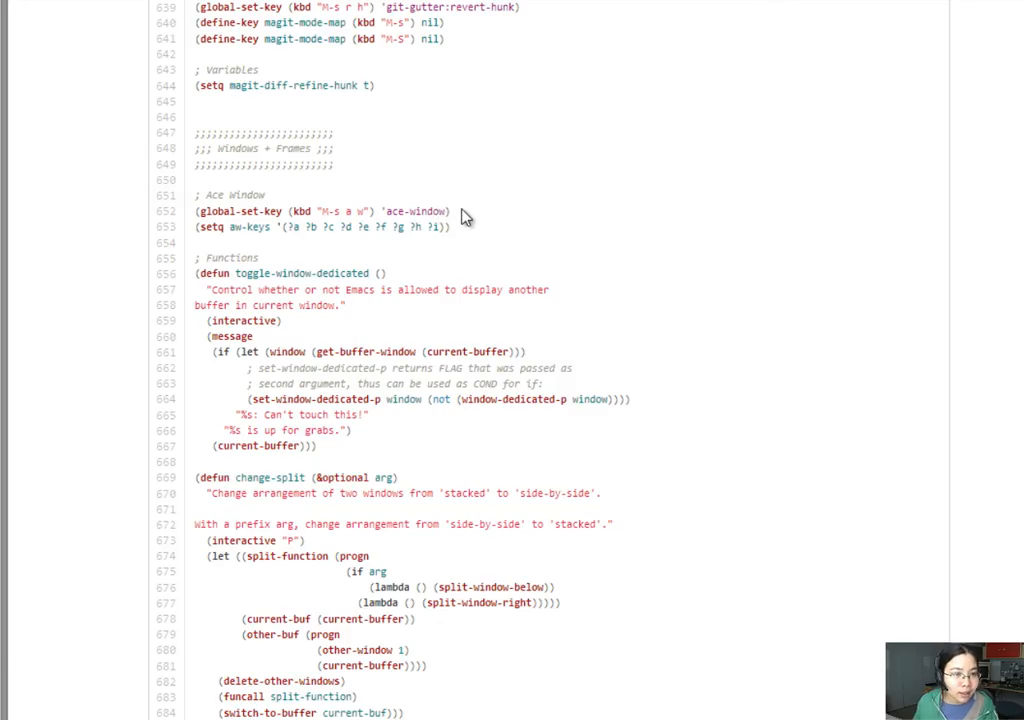
pyautogui.doubleClick(320, 211)
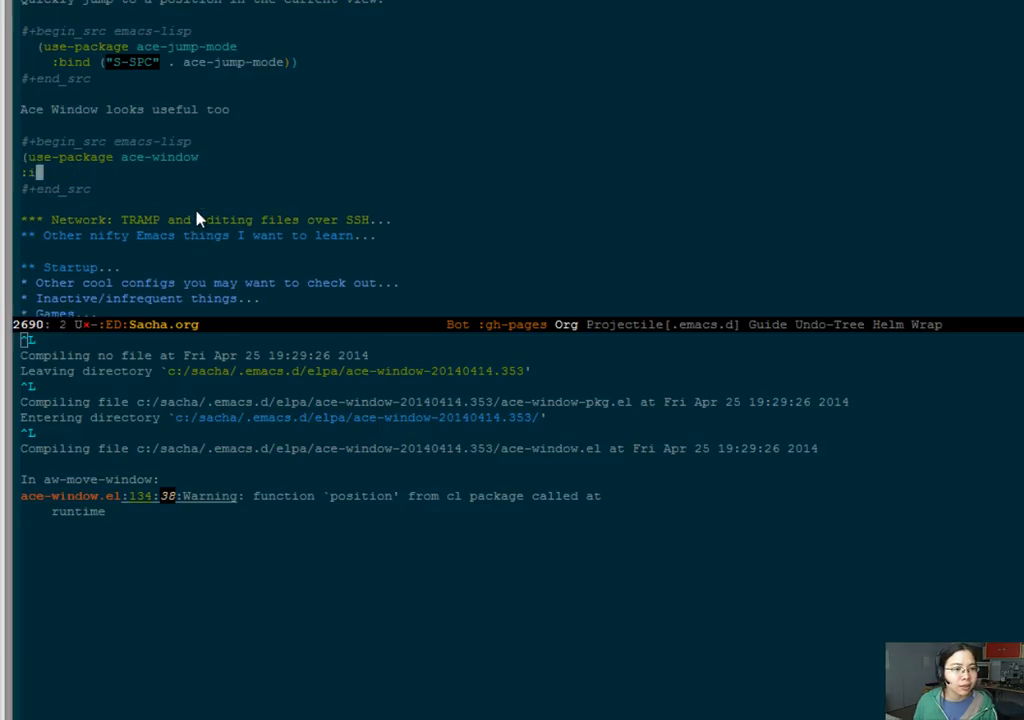
# Add a :bind clause mapping a key to ace-window in the use-package block.
pyautogui.write('bind')
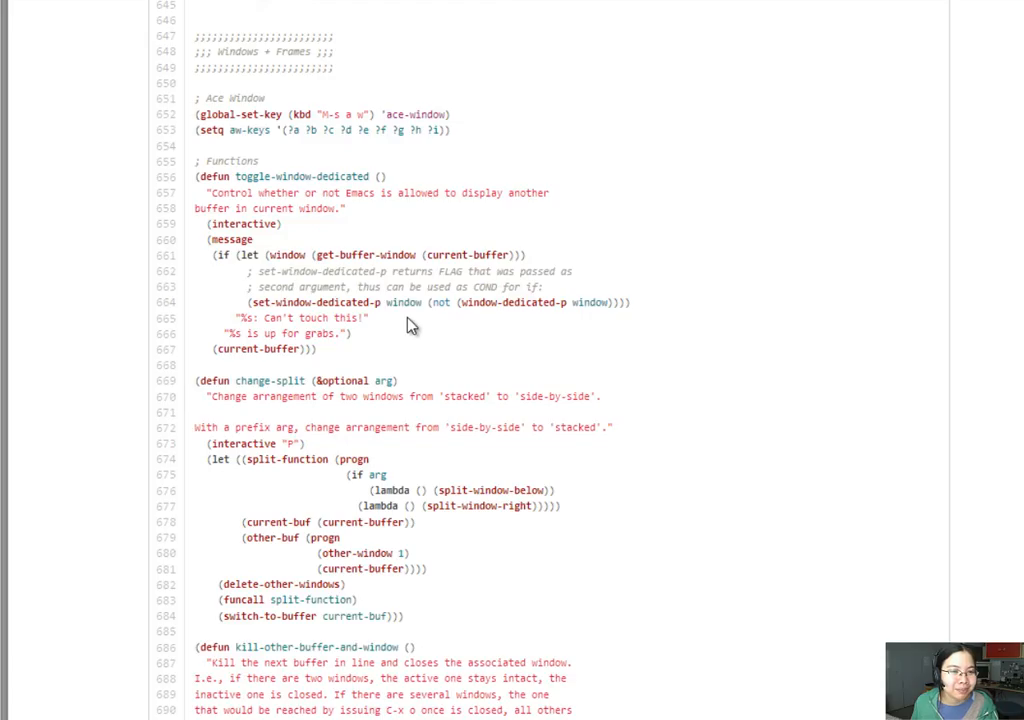
pyautogui.scroll(-3)
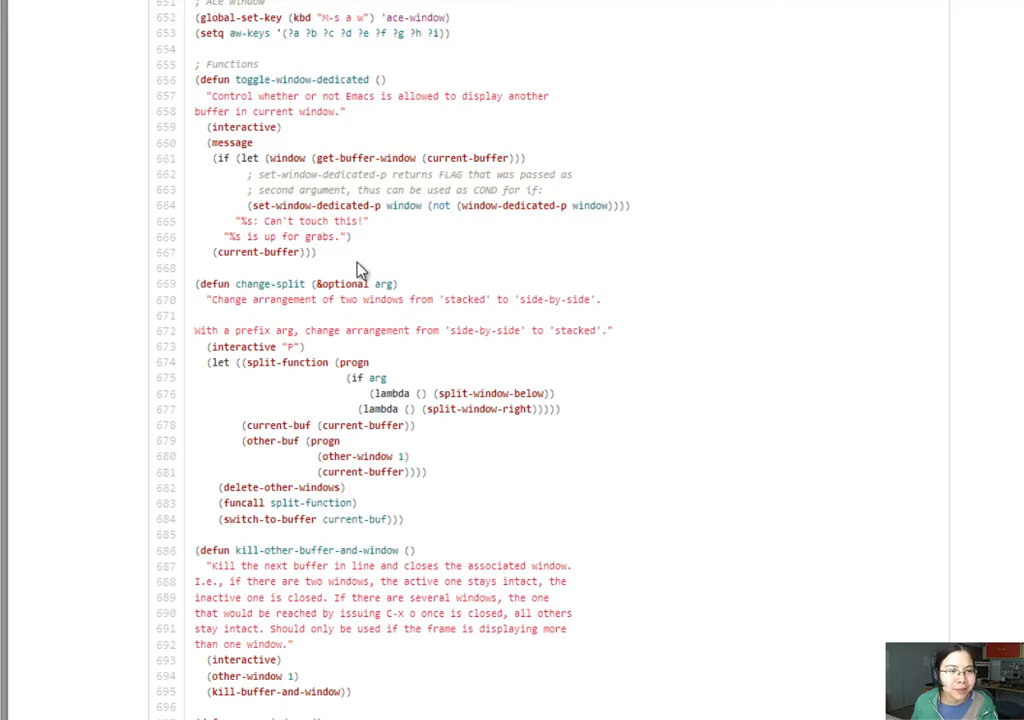
pyautogui.scroll(-3)
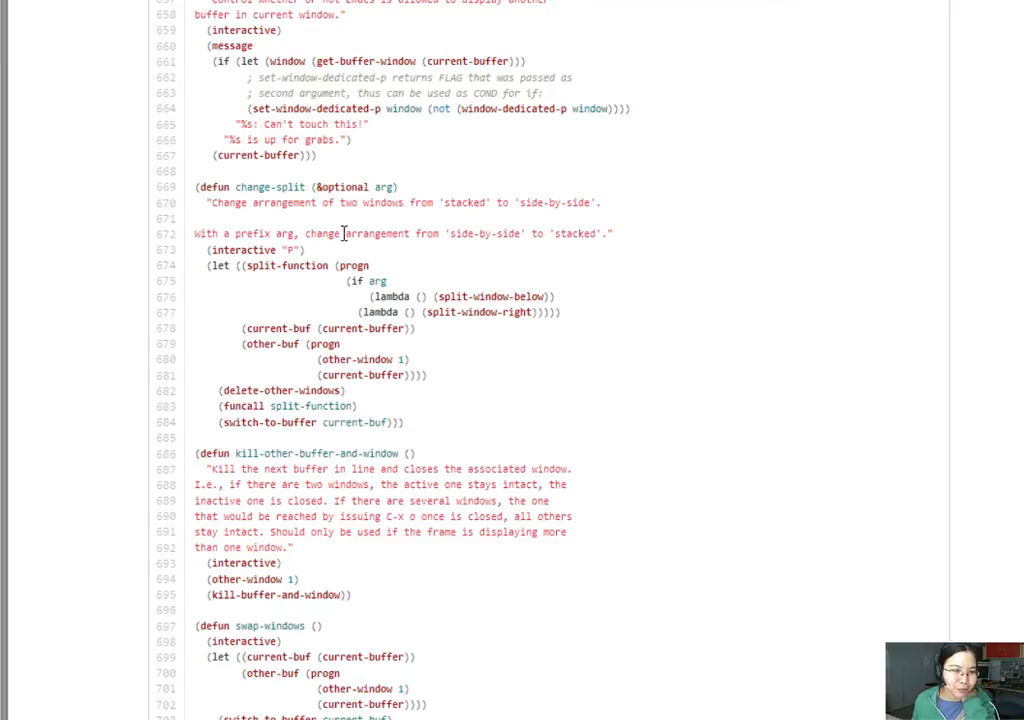
pyautogui.scroll(-3)
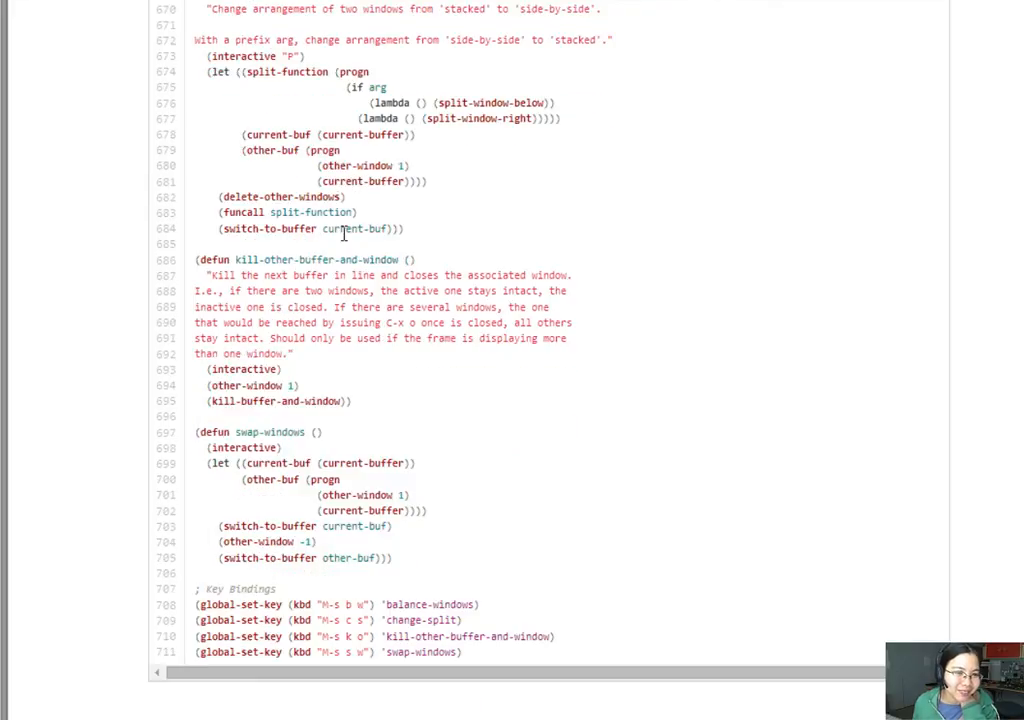
pyautogui.scroll(-3)
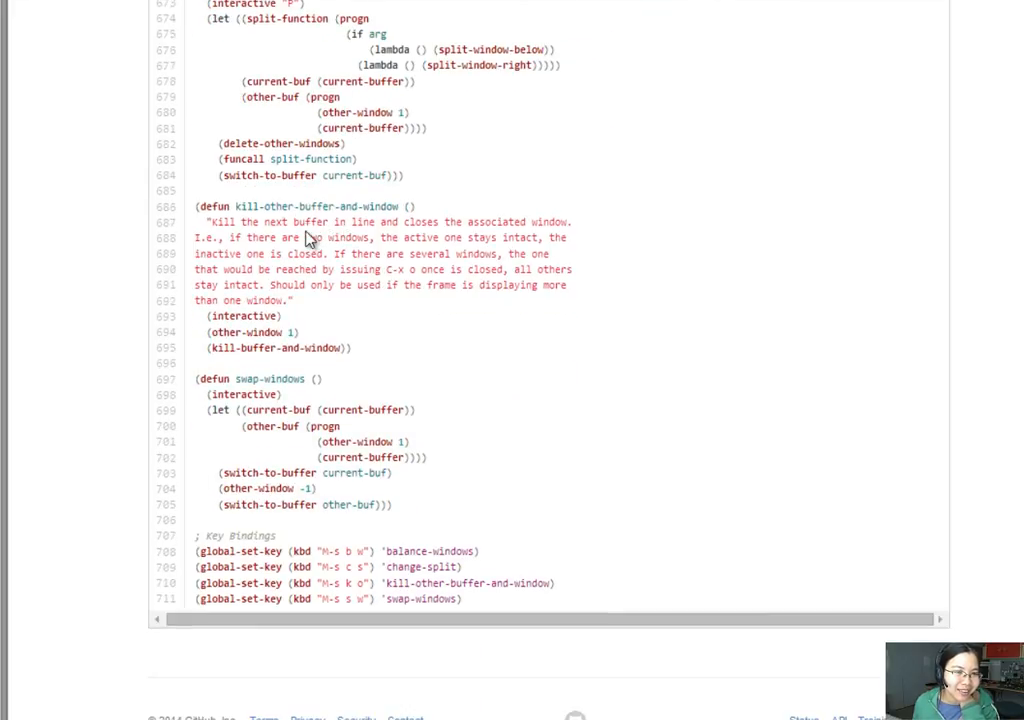
pyautogui.moveTo(400, 378)
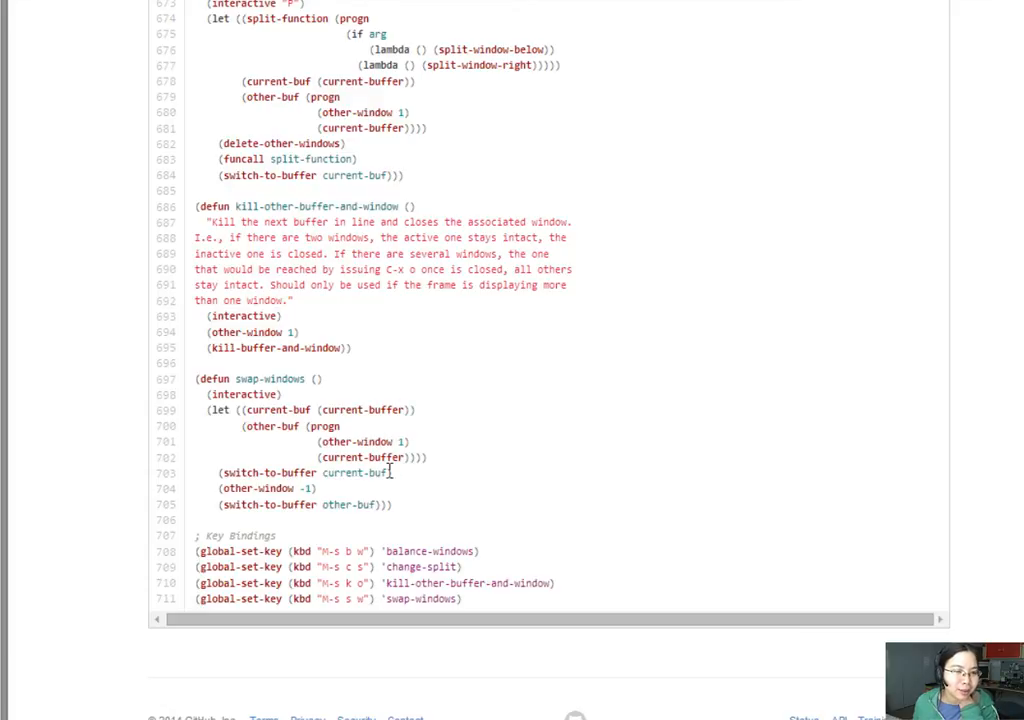
pyautogui.moveTo(295, 393)
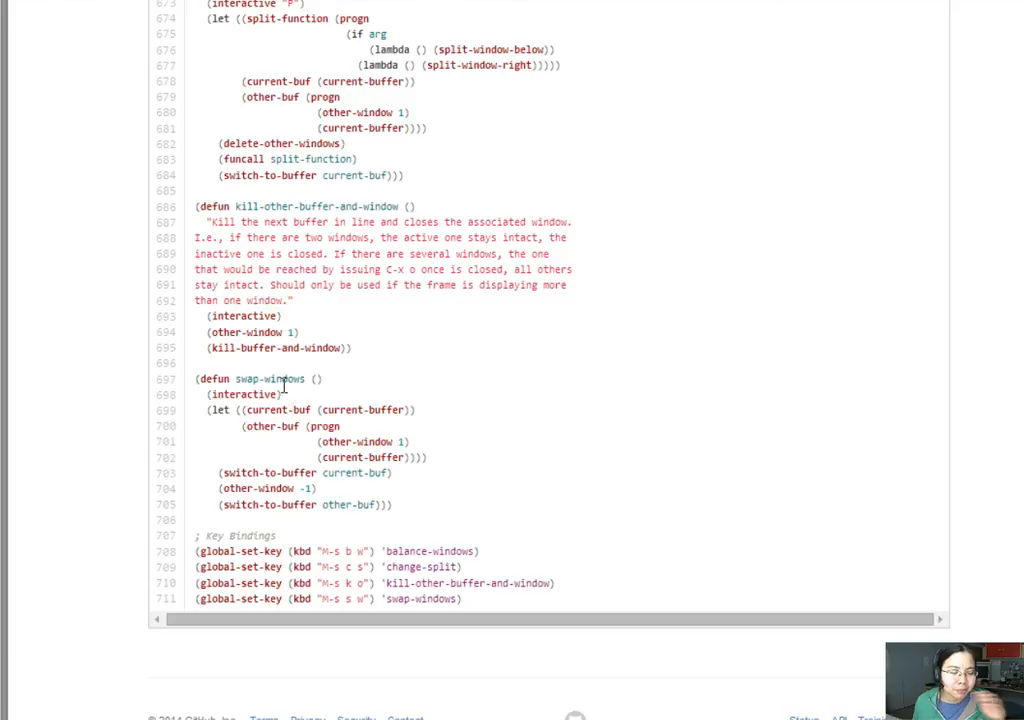
pyautogui.moveTo(283, 400)
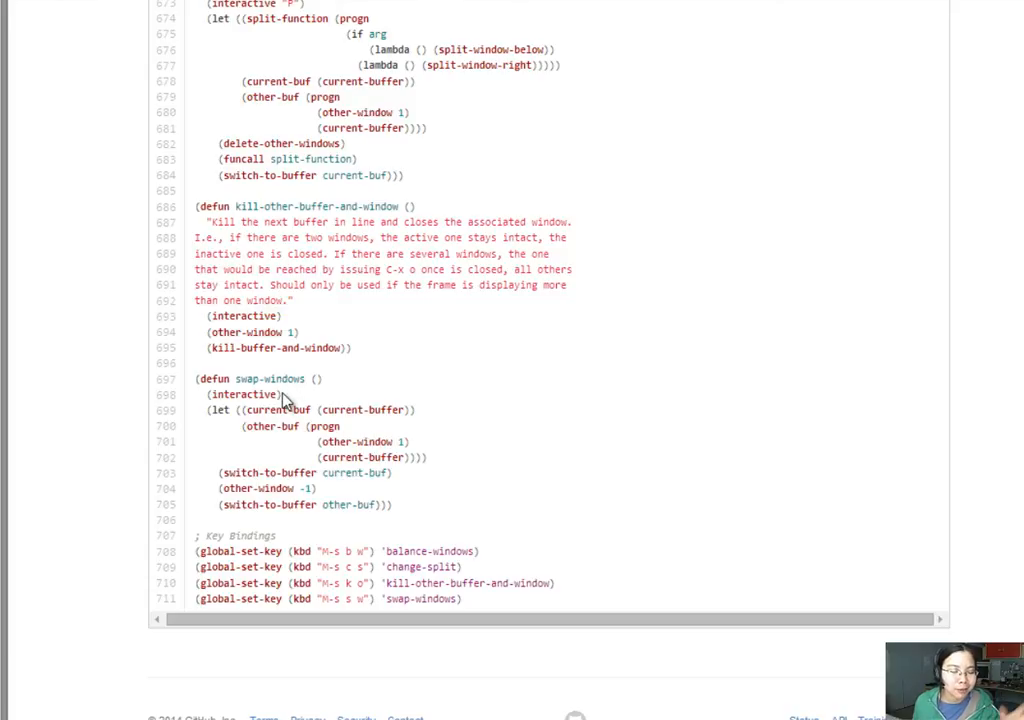
pyautogui.moveTo(250, 347)
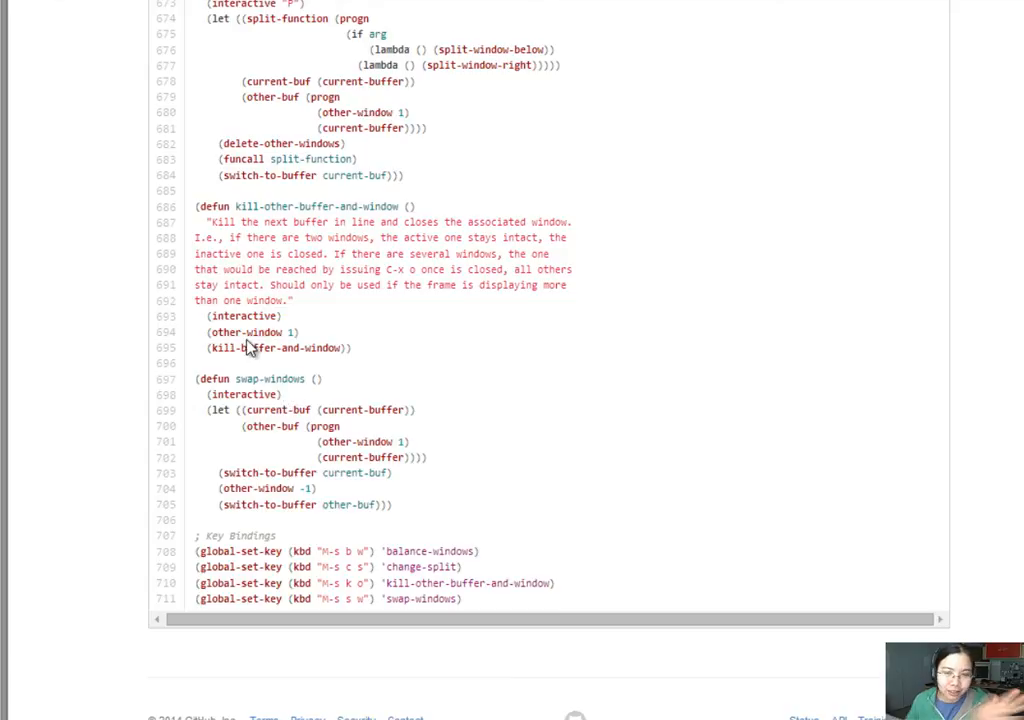
pyautogui.moveTo(268, 343)
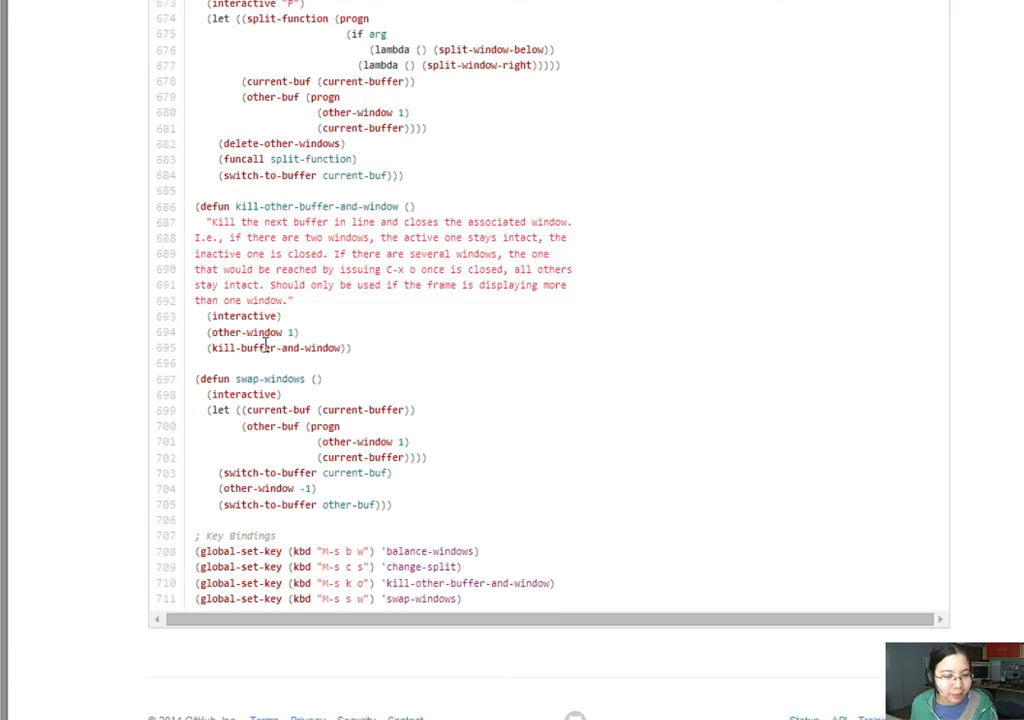
pyautogui.moveTo(478, 608)
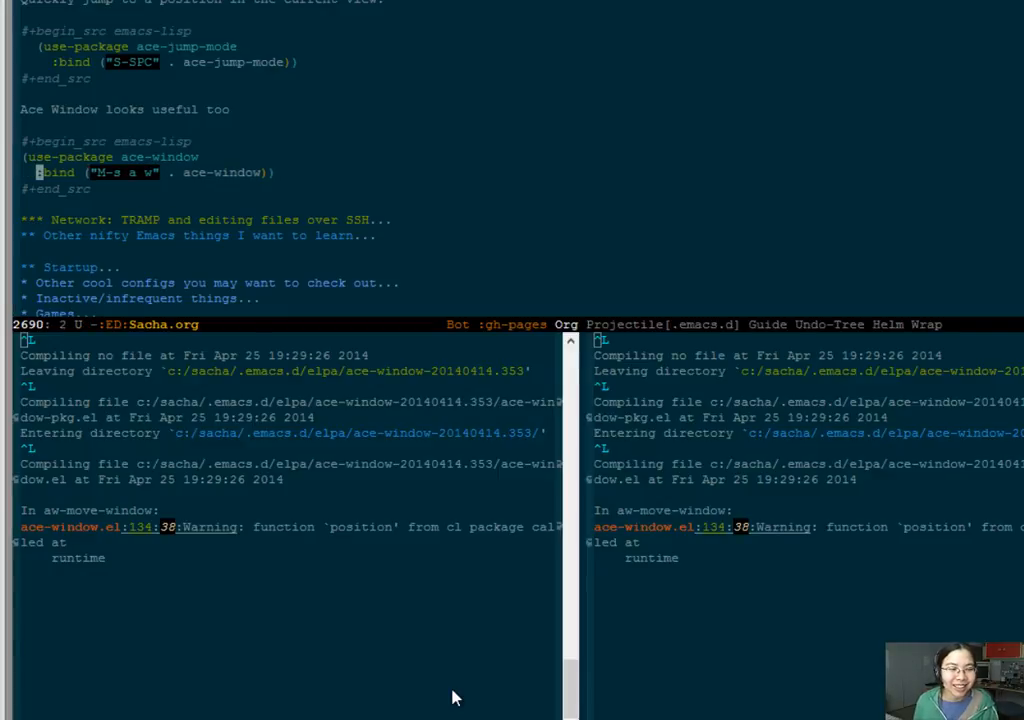
pyautogui.moveTo(460, 651)
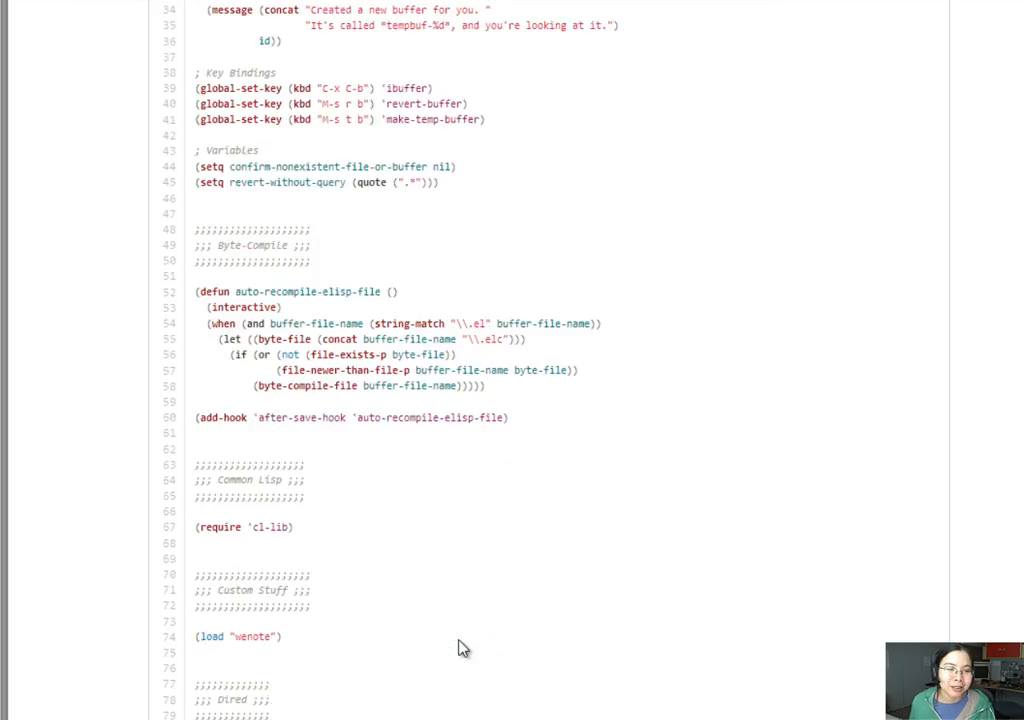
pyautogui.scroll(-3)
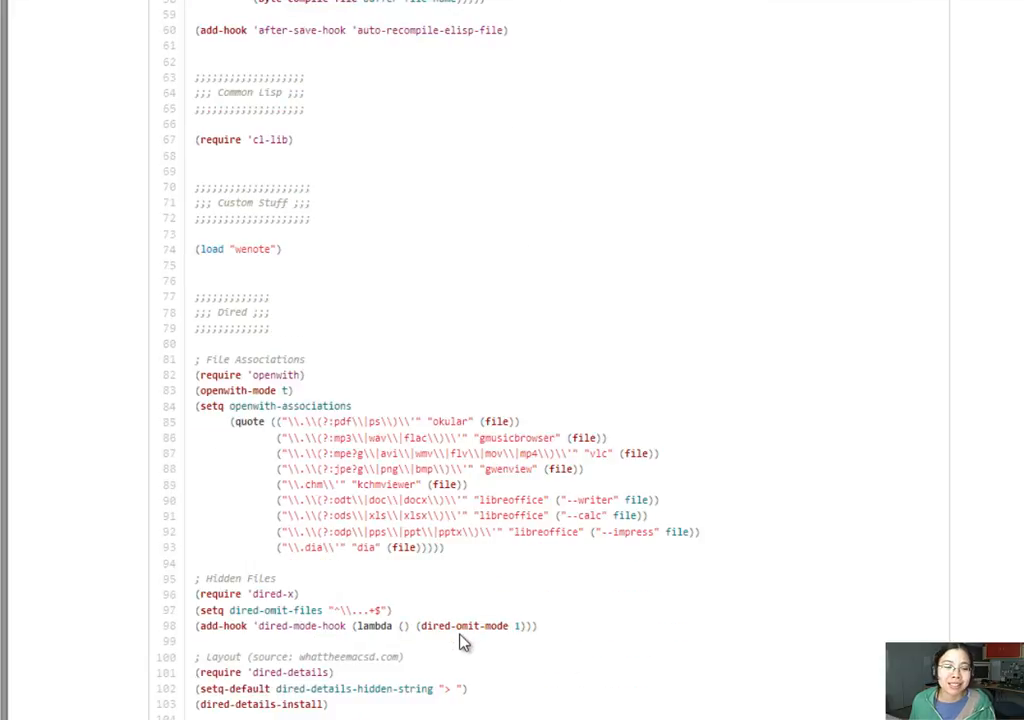
pyautogui.moveTo(310, 307)
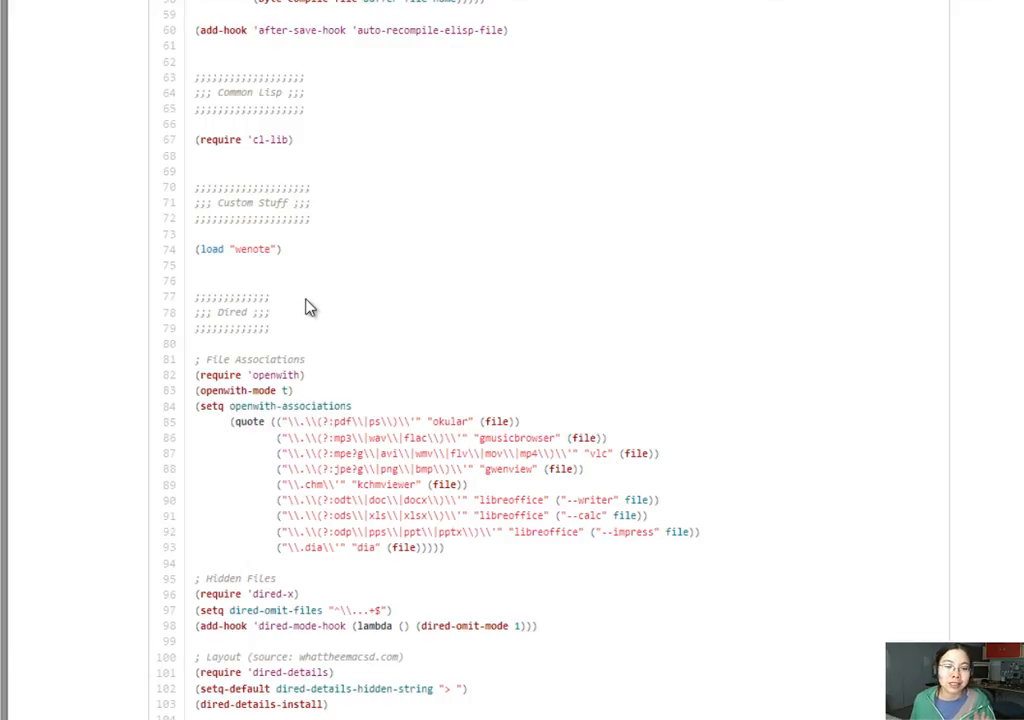
pyautogui.scroll(-3)
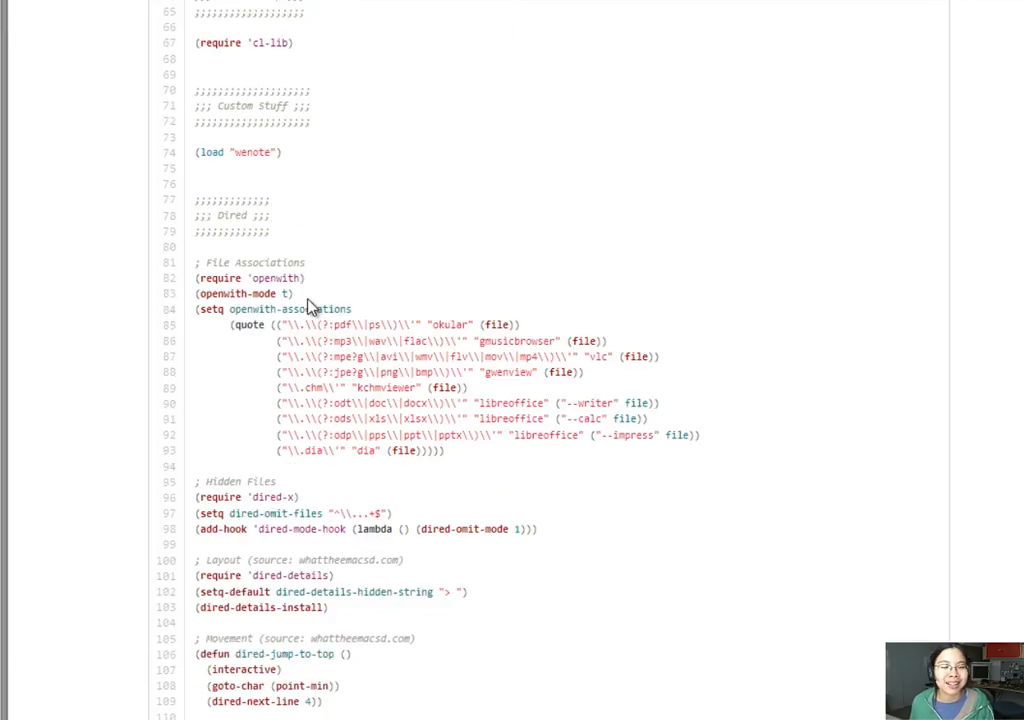
pyautogui.scroll(-3)
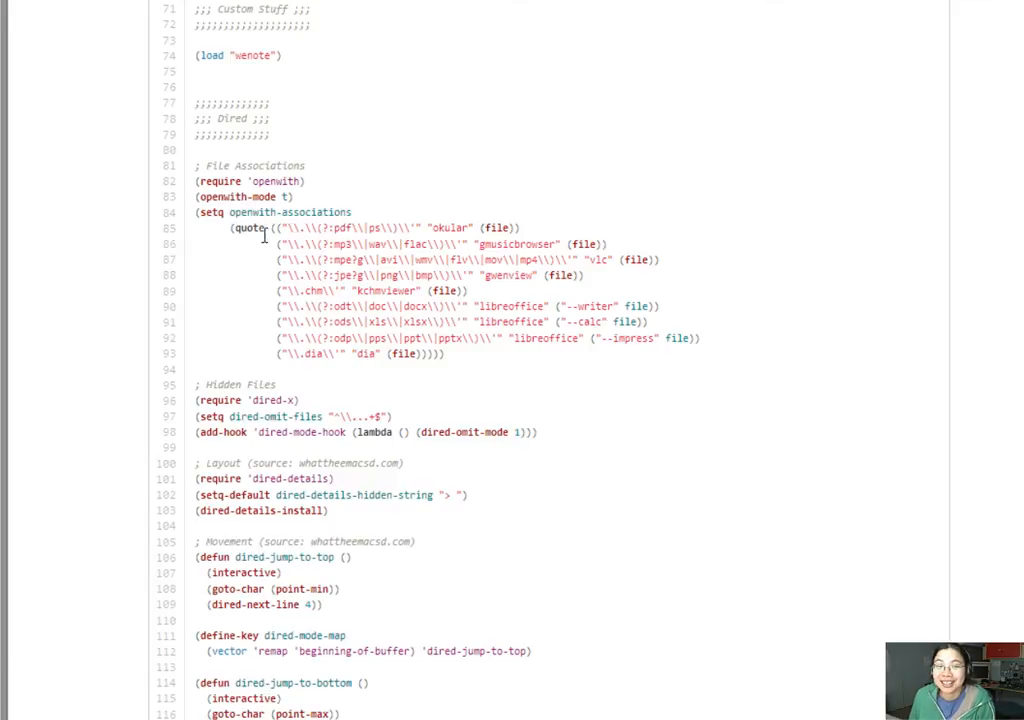
pyautogui.moveTo(551, 334)
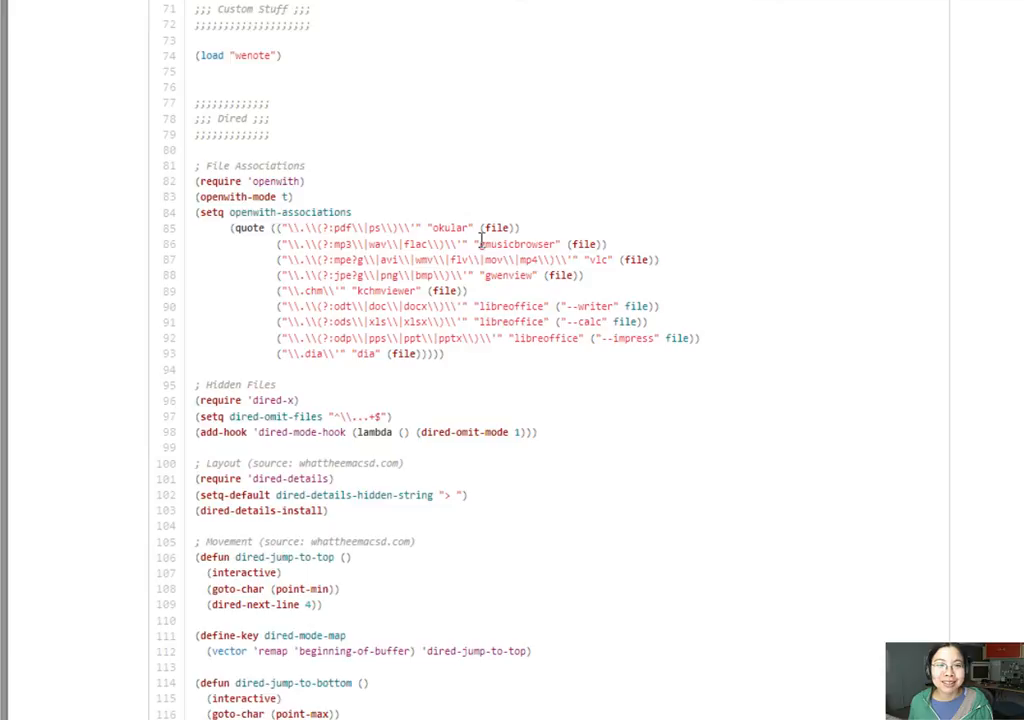
pyautogui.moveTo(550, 196)
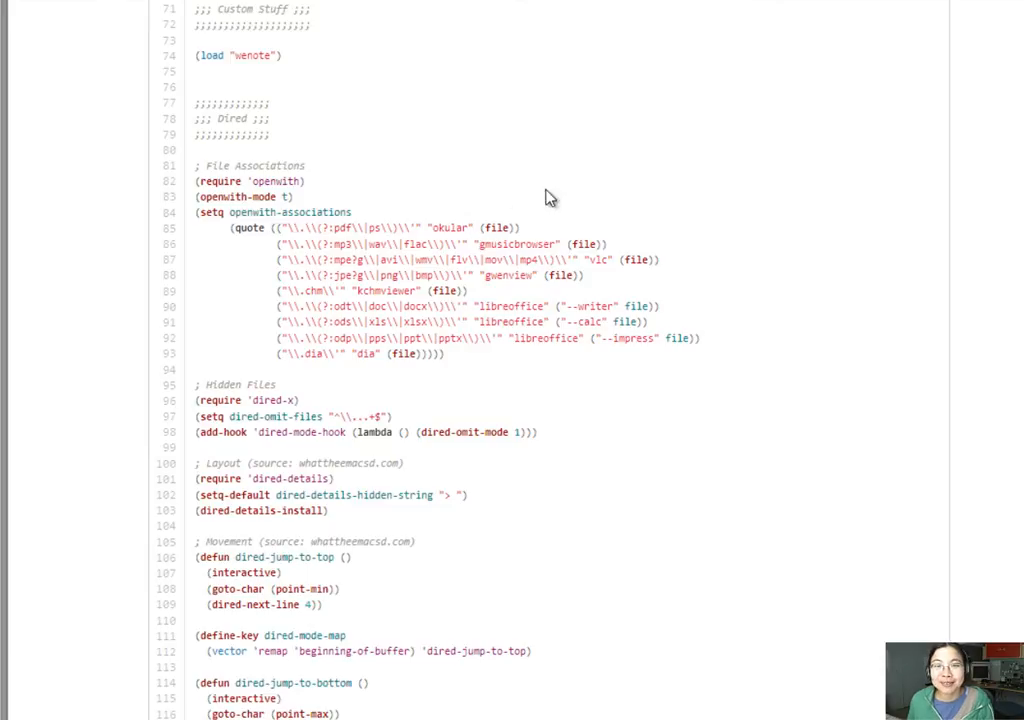